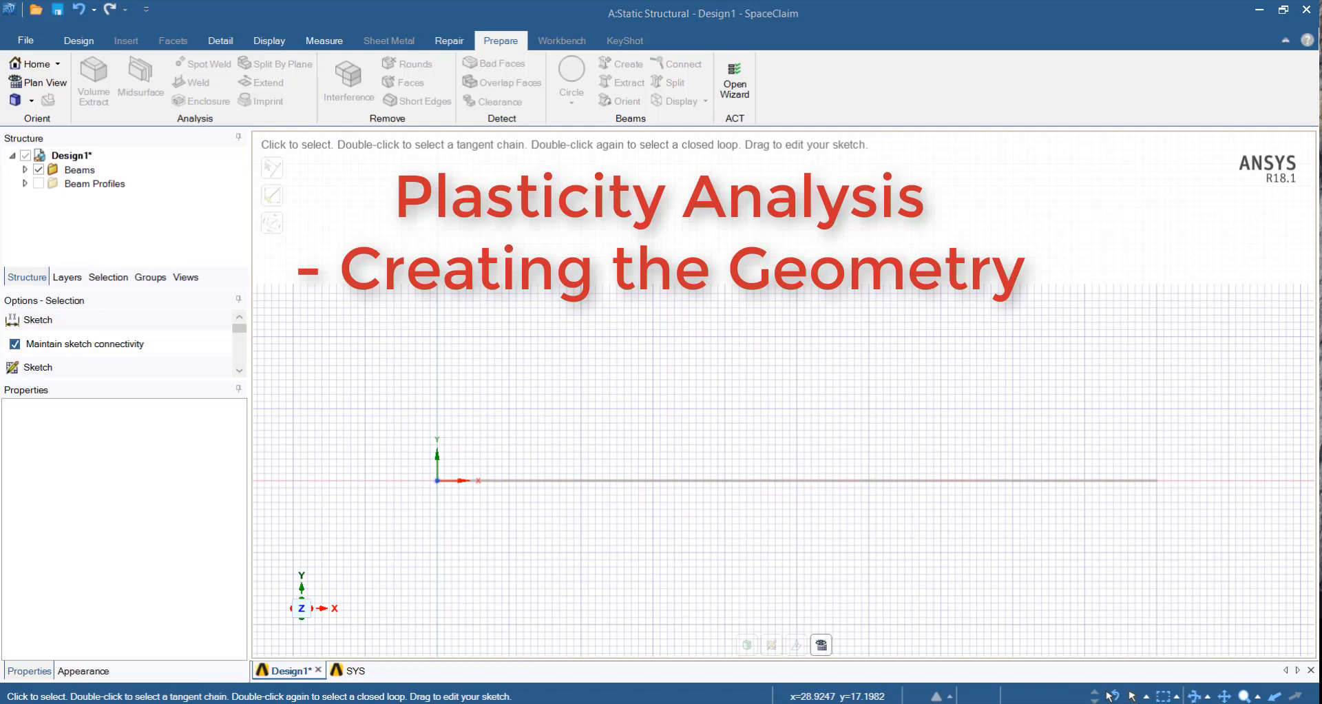
mouse_move(804, 403)
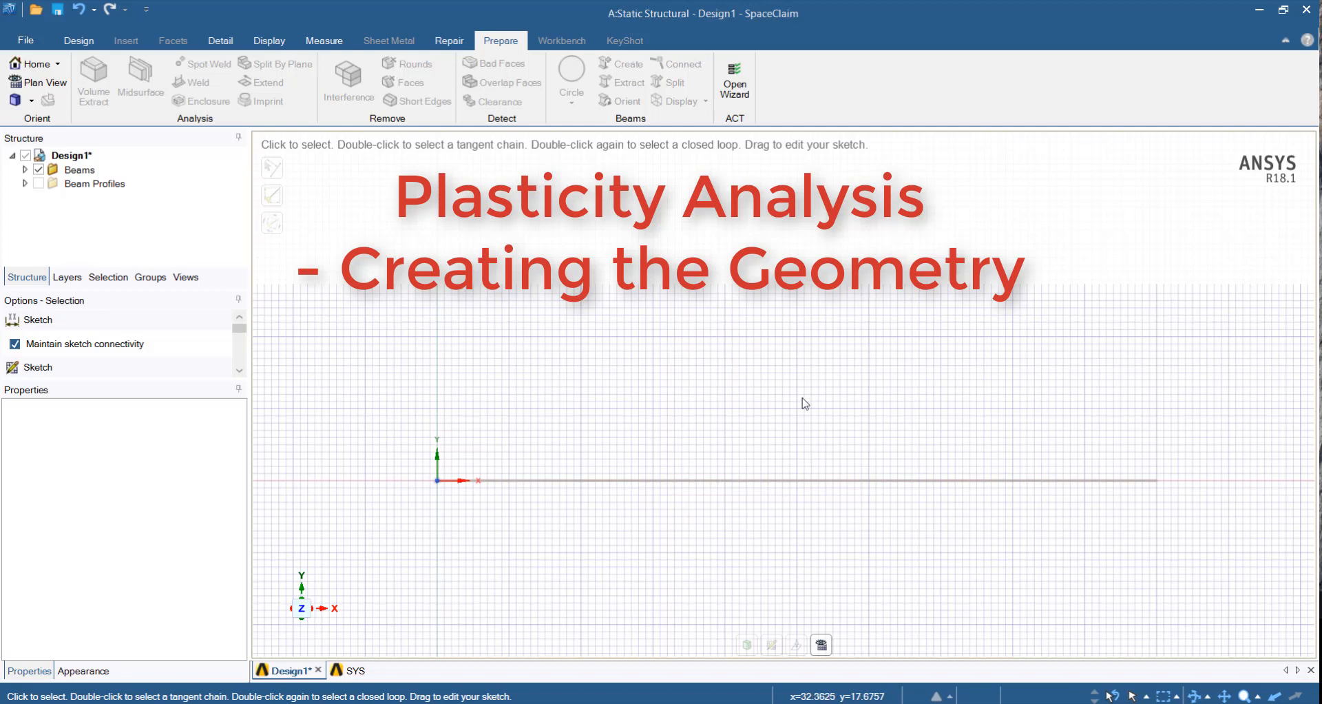
Step: View the beam in 3D, return to plan view and expand Beams to list Beam (Circle)
left_click_drag(800, 402, 785, 430)
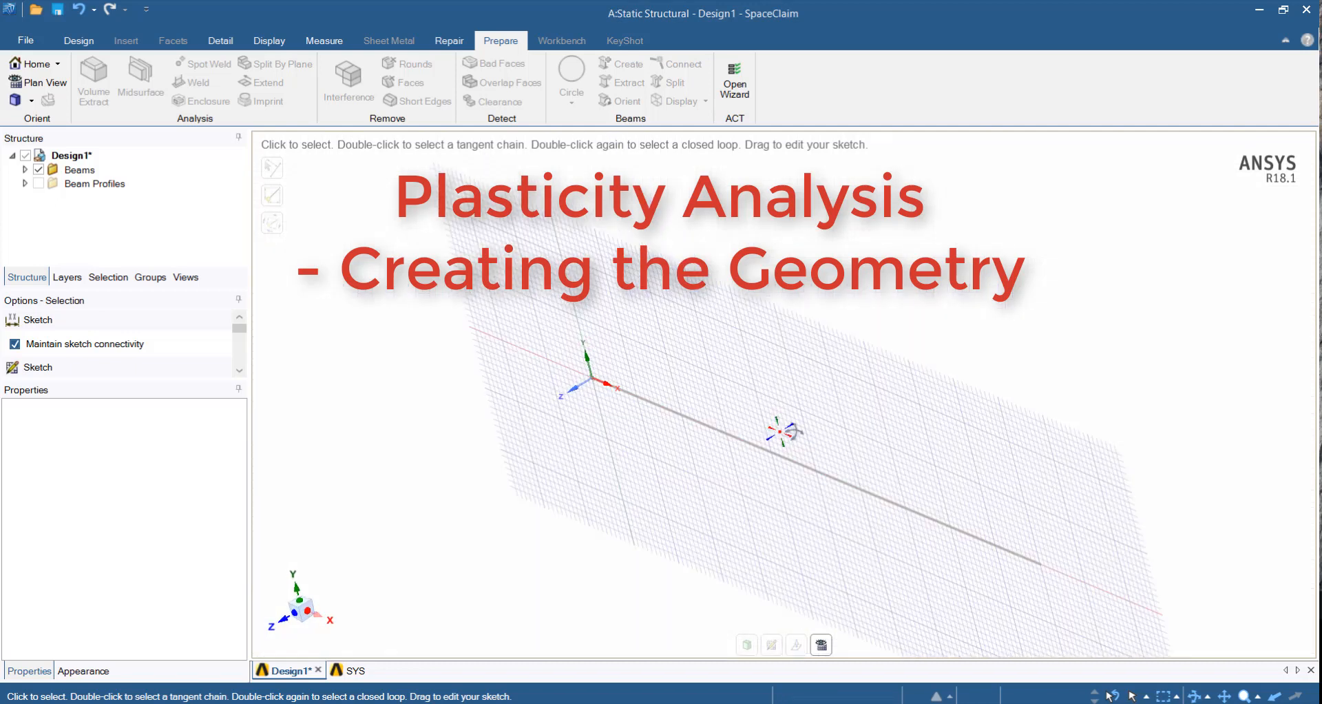
left_click(94, 183)
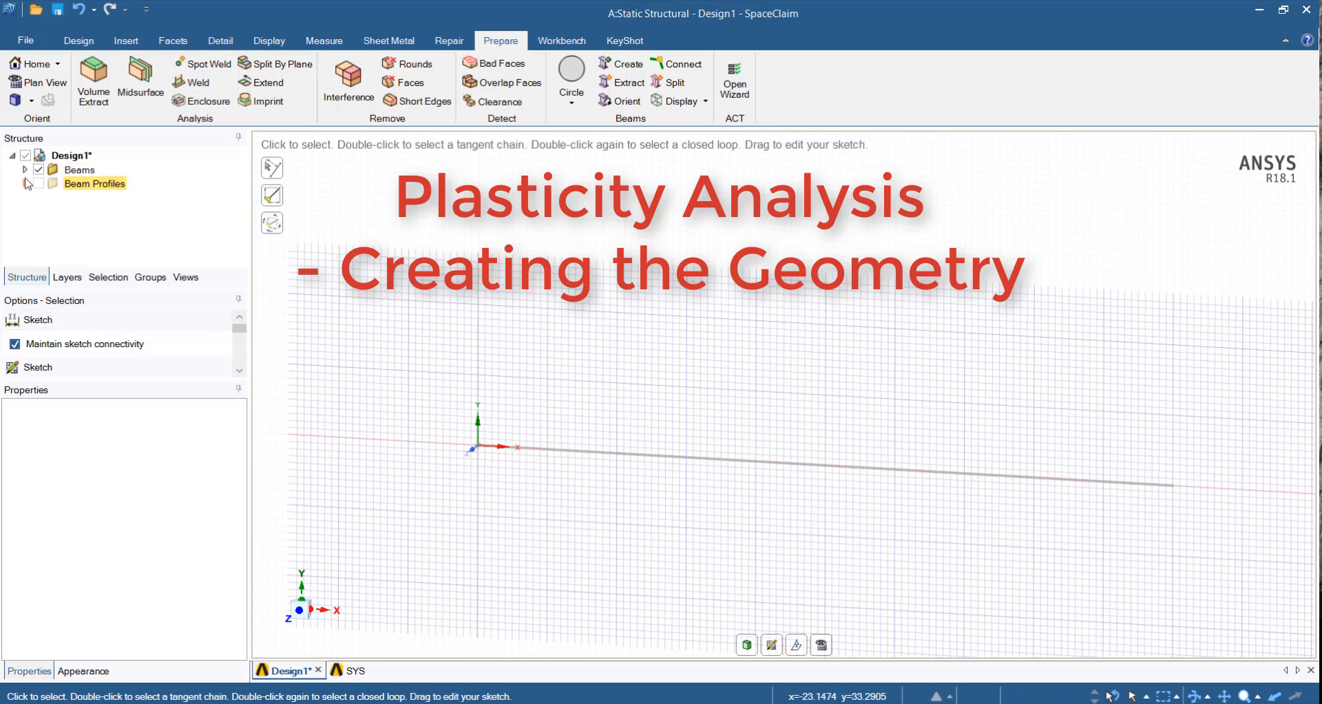
left_click(25, 169)
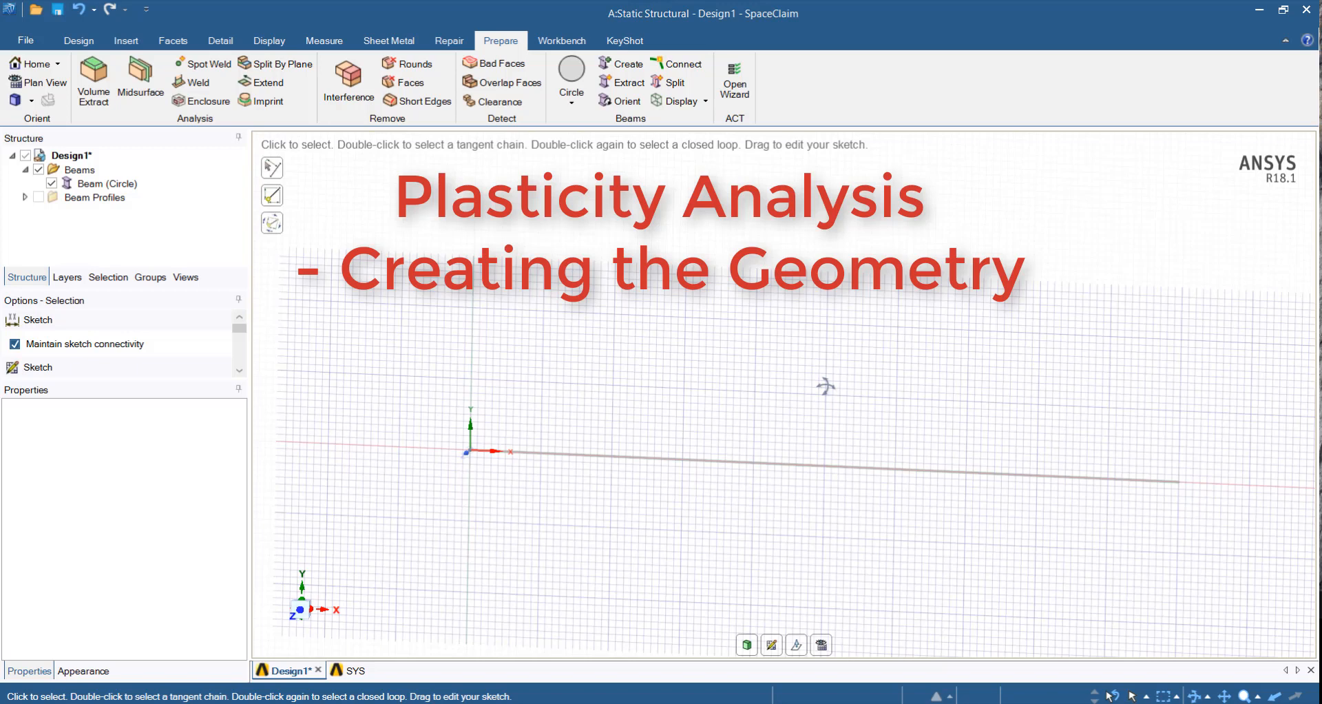
mouse_move(485, 320)
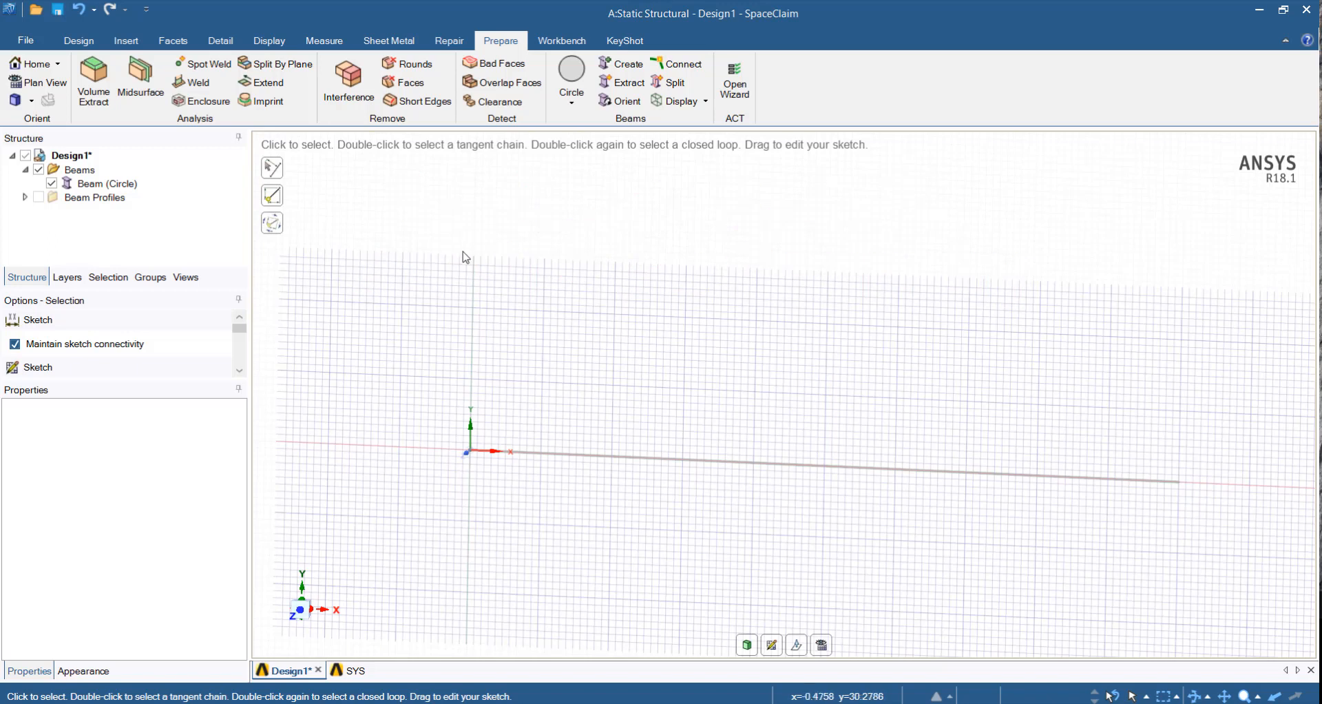
mouse_move(458, 259)
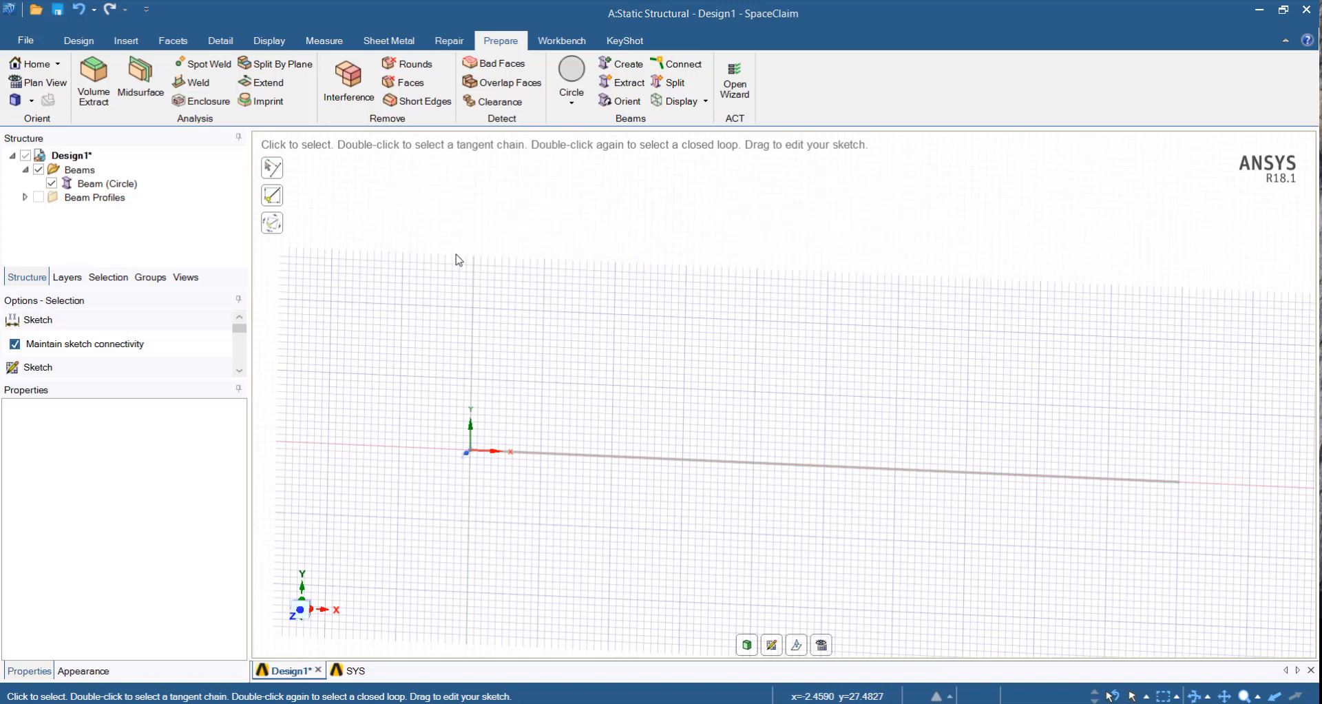
mouse_move(462, 261)
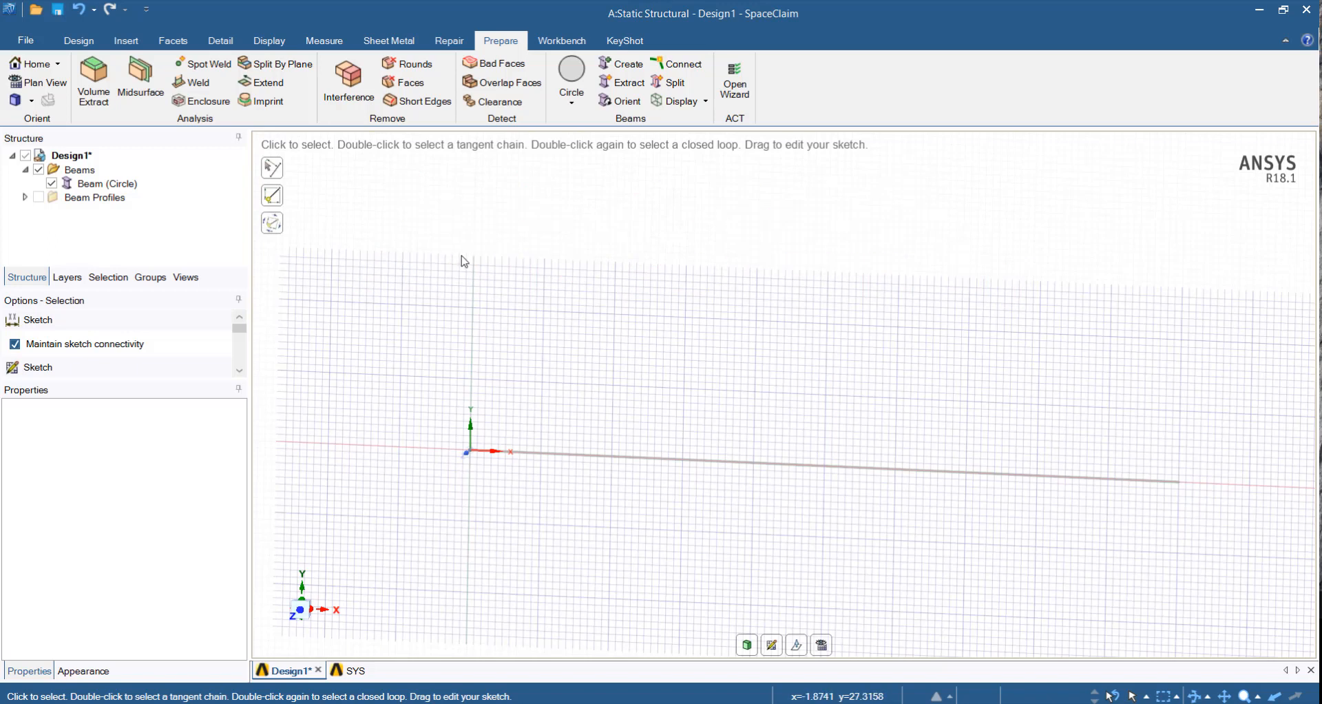
mouse_move(335, 193)
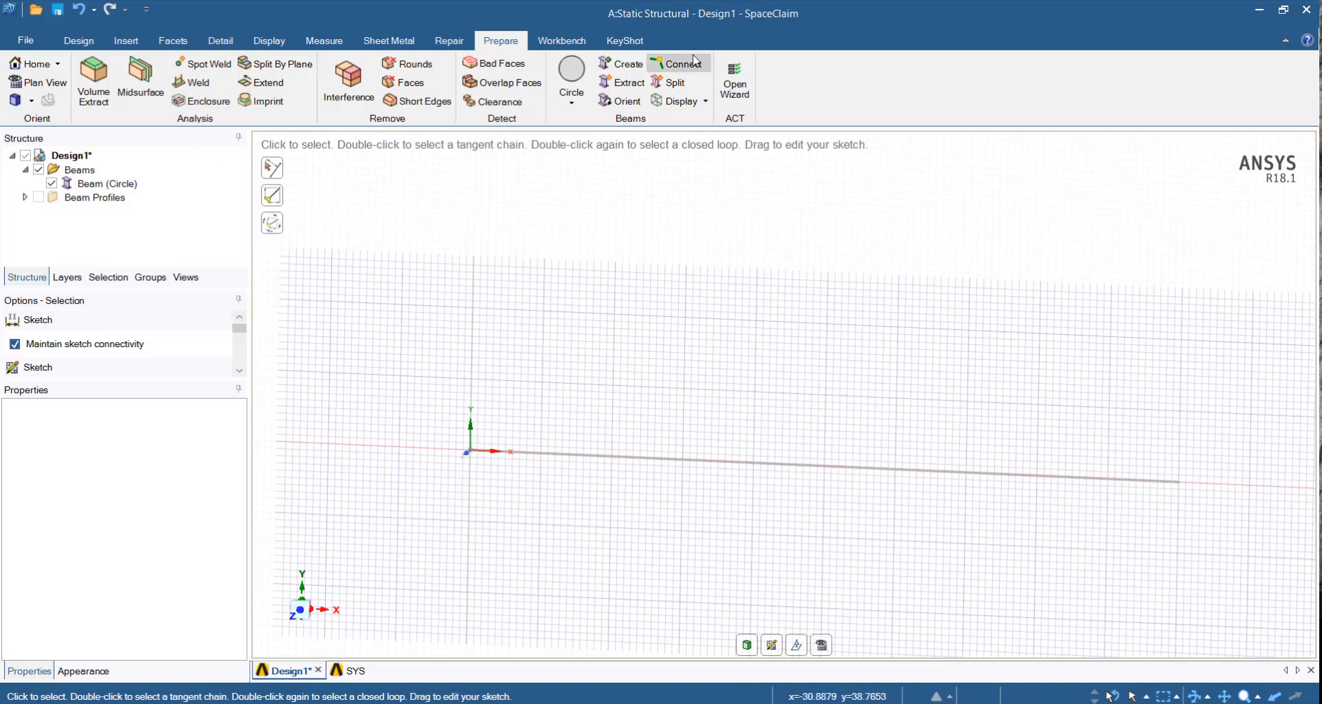
mouse_move(426, 4)
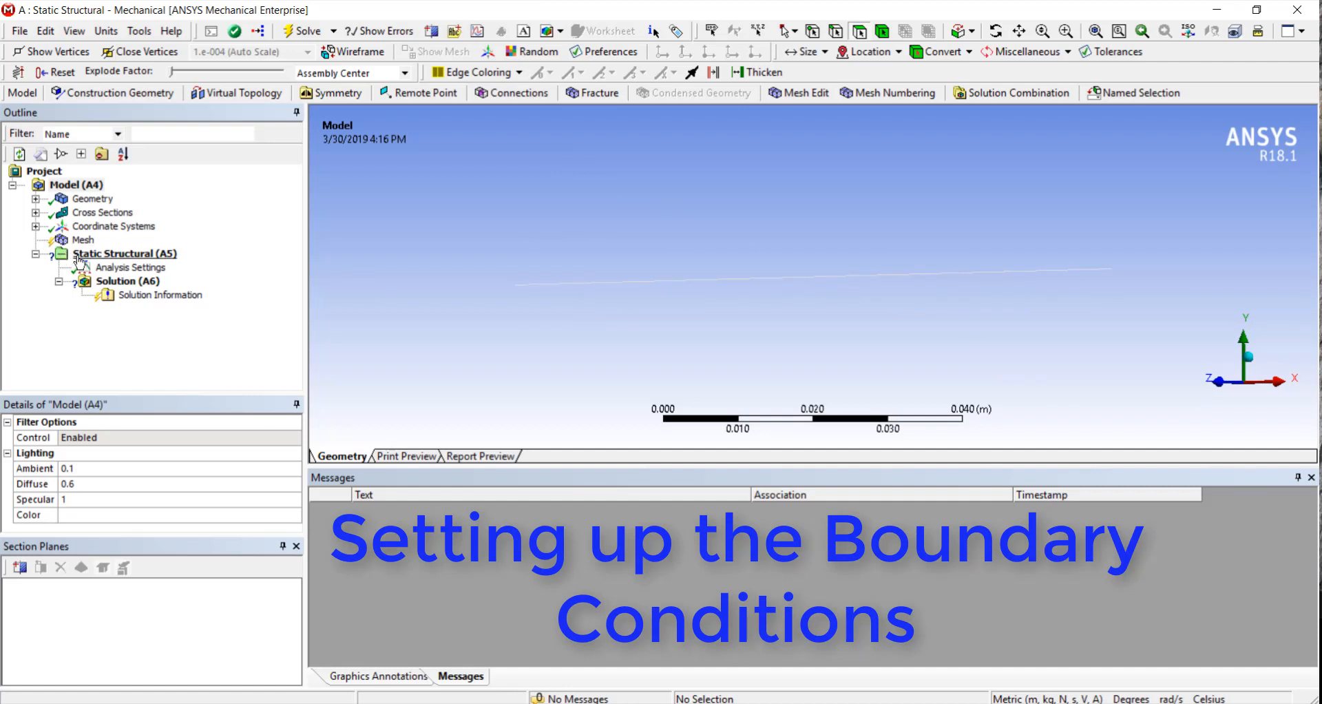
Step: Set Large Deflection to On in the Static Structural analysis settings
left_click(123, 252)
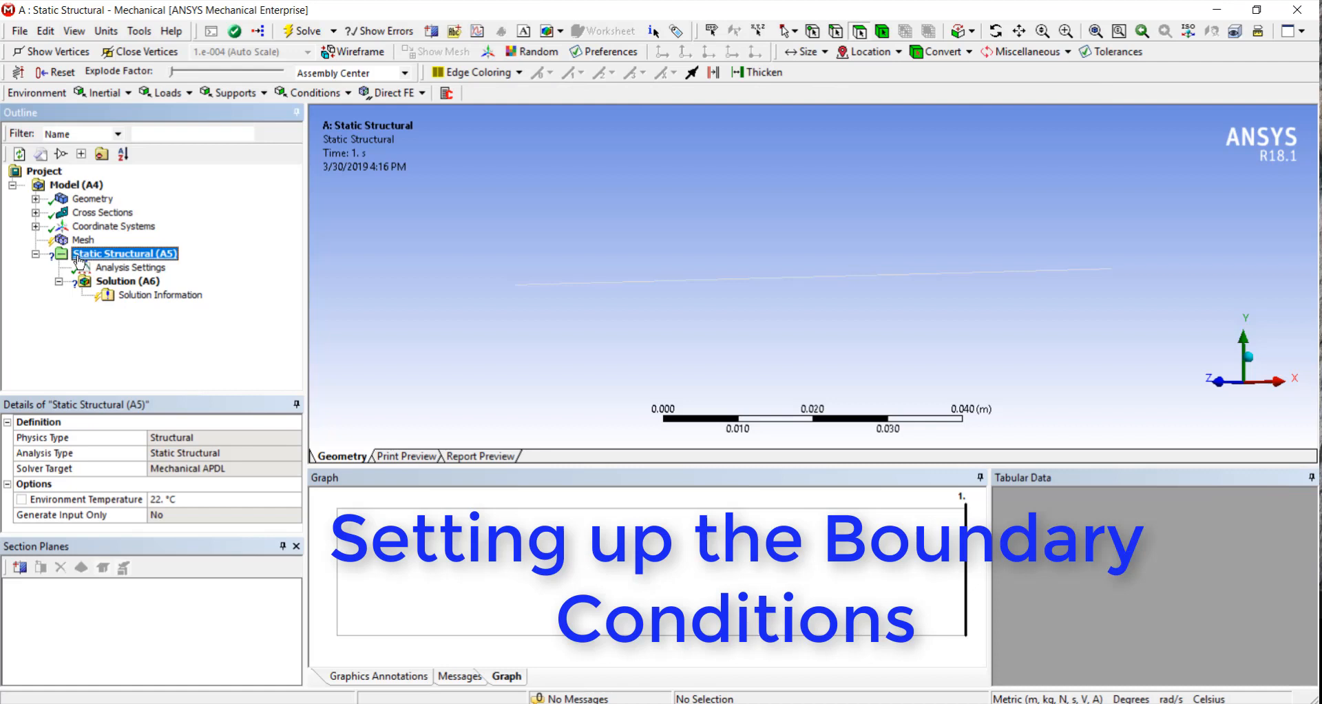
left_click(132, 268)
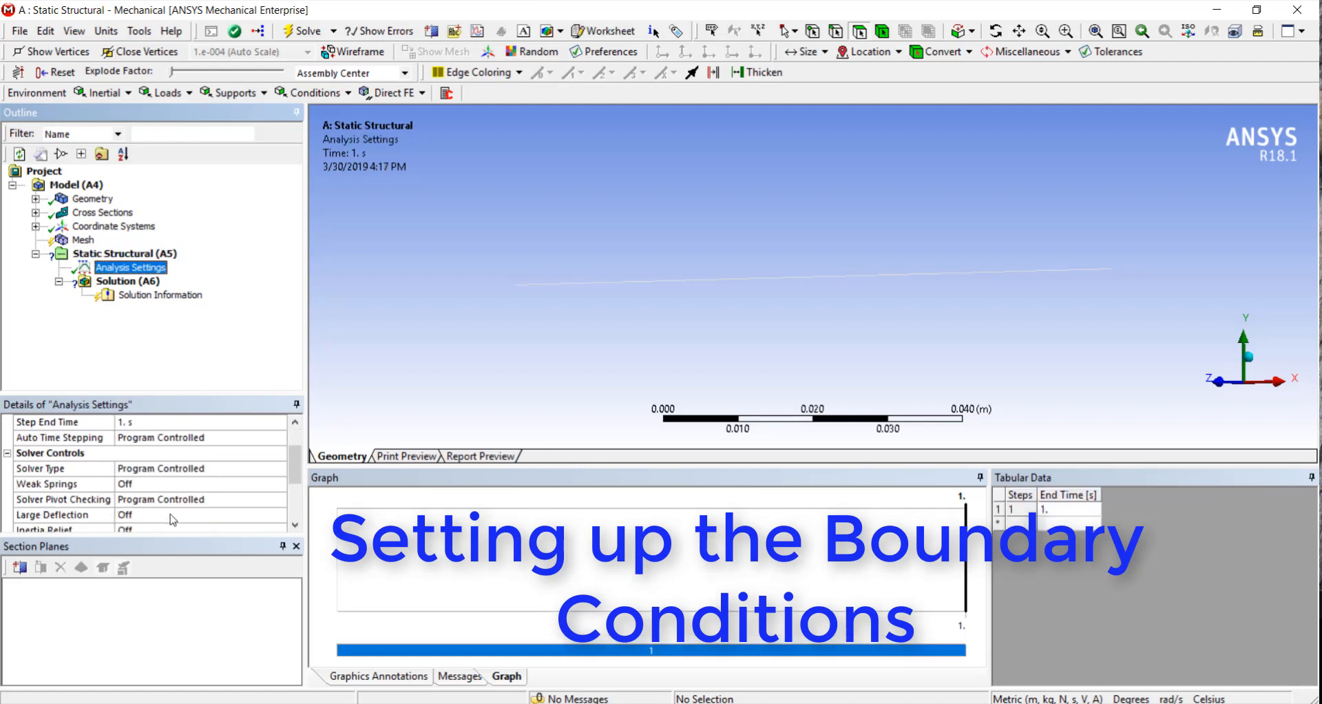
left_click(278, 515)
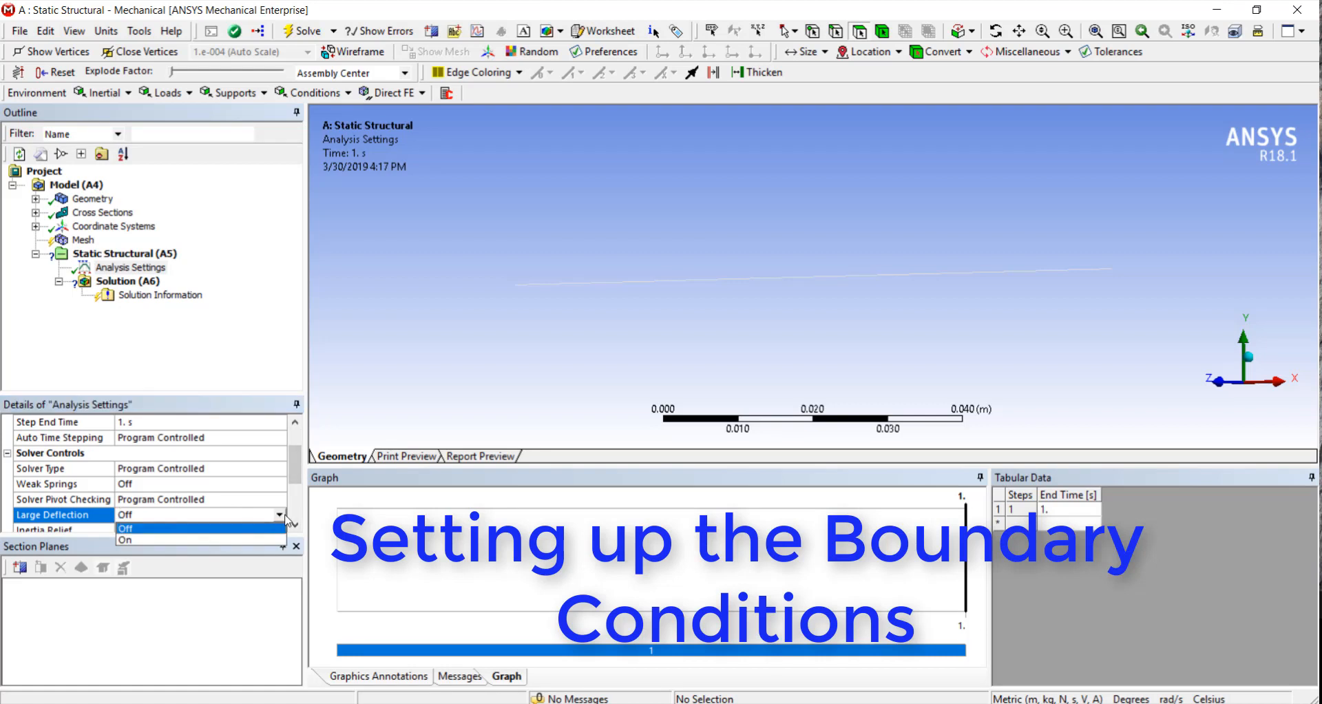
left_click(124, 539)
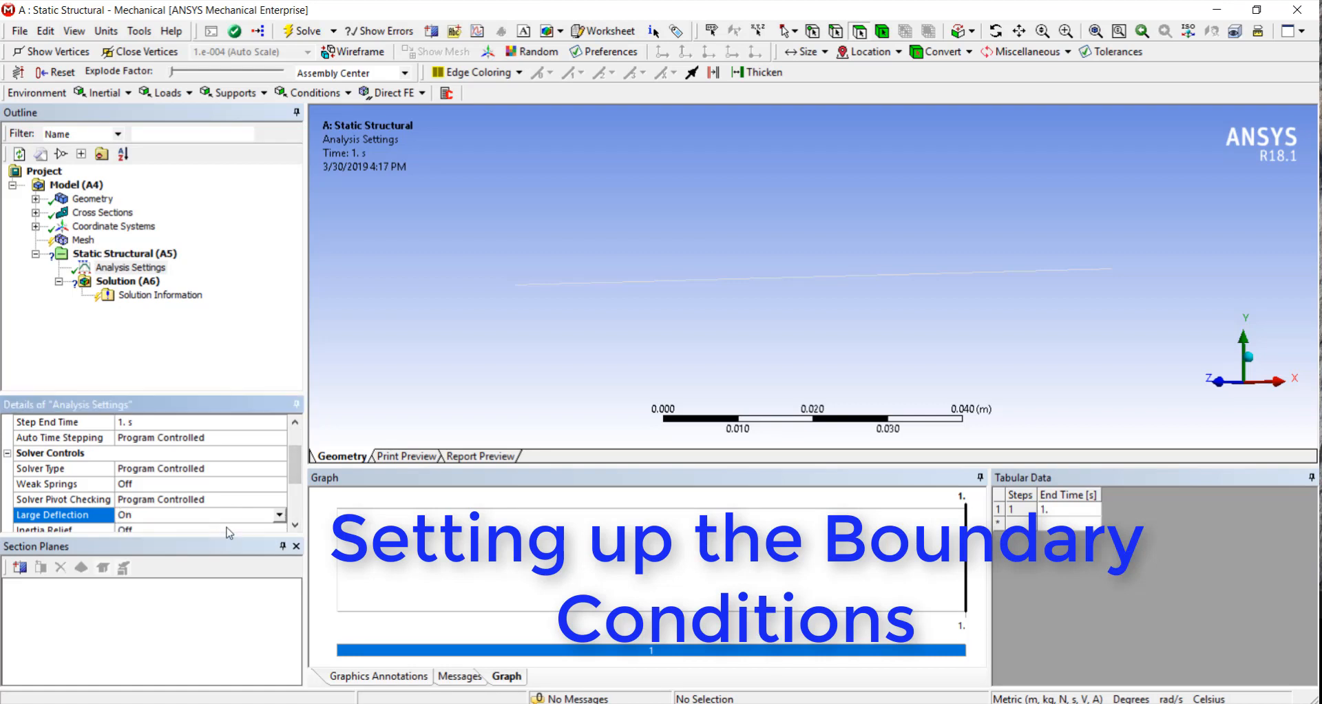
scroll("up", 3)
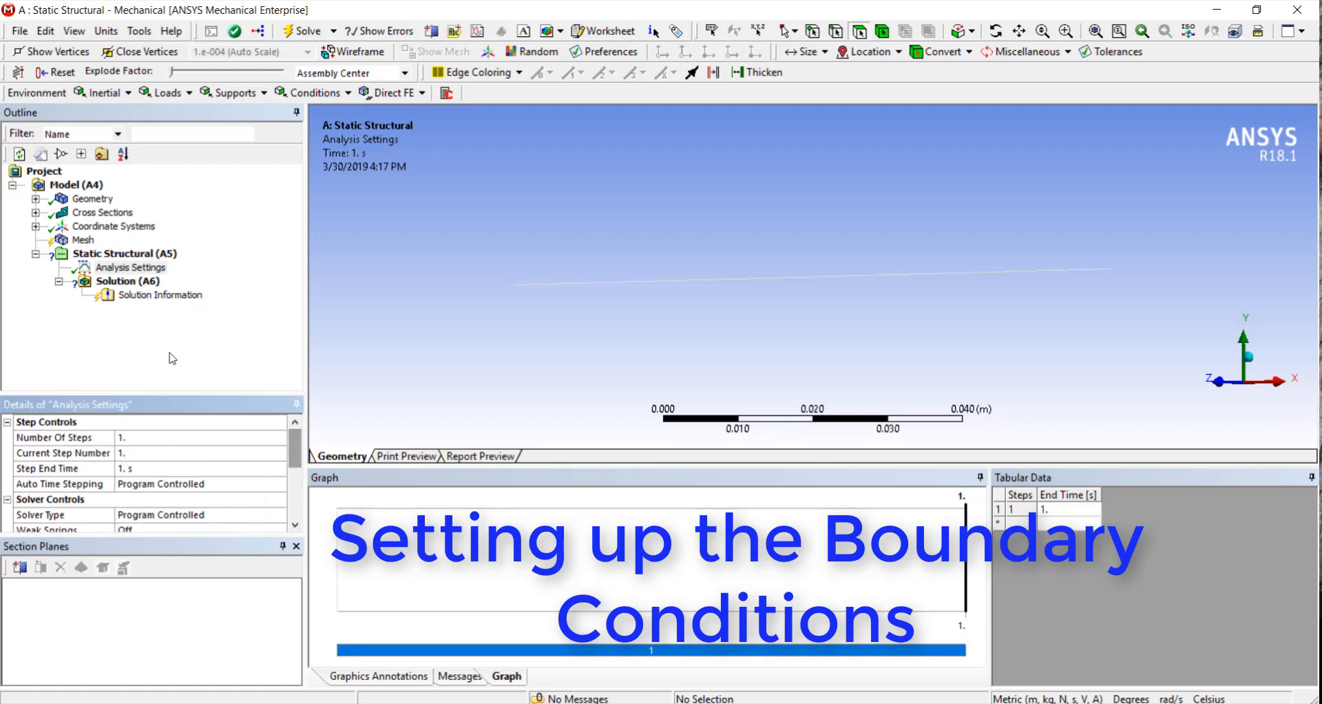
left_click(139, 253)
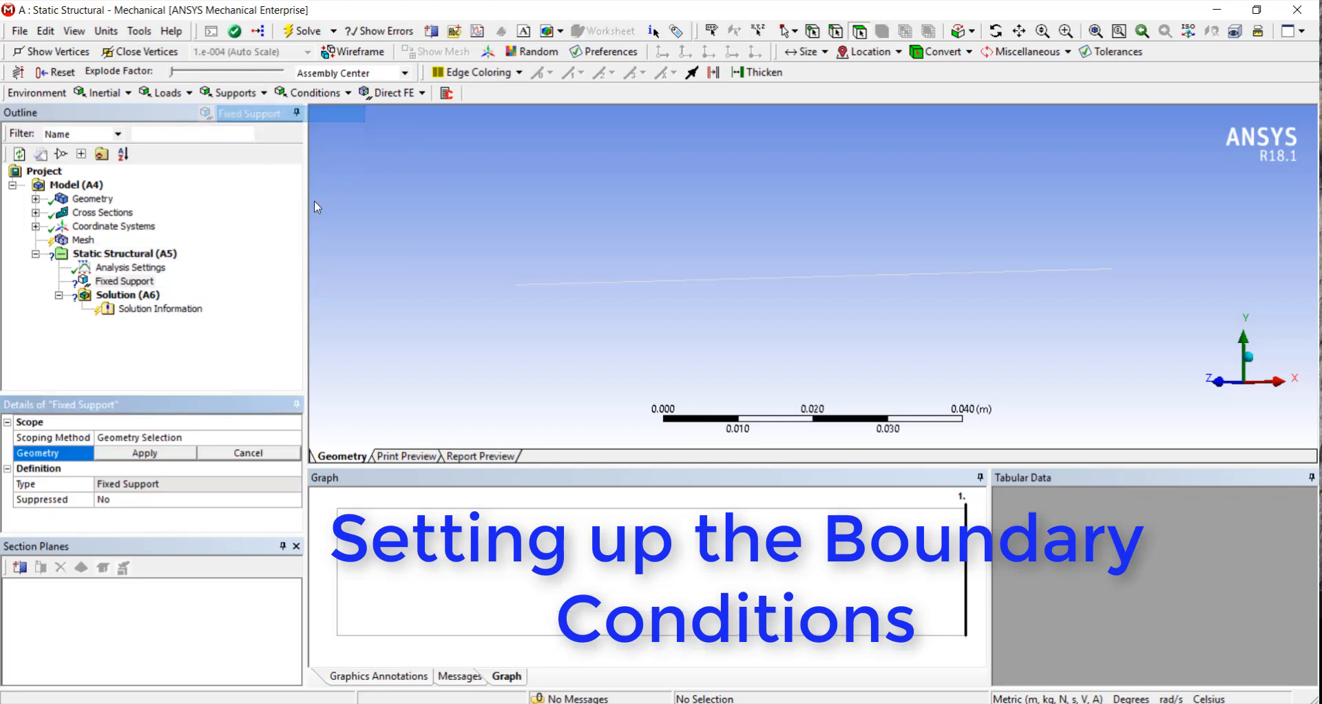
mouse_move(518, 293)
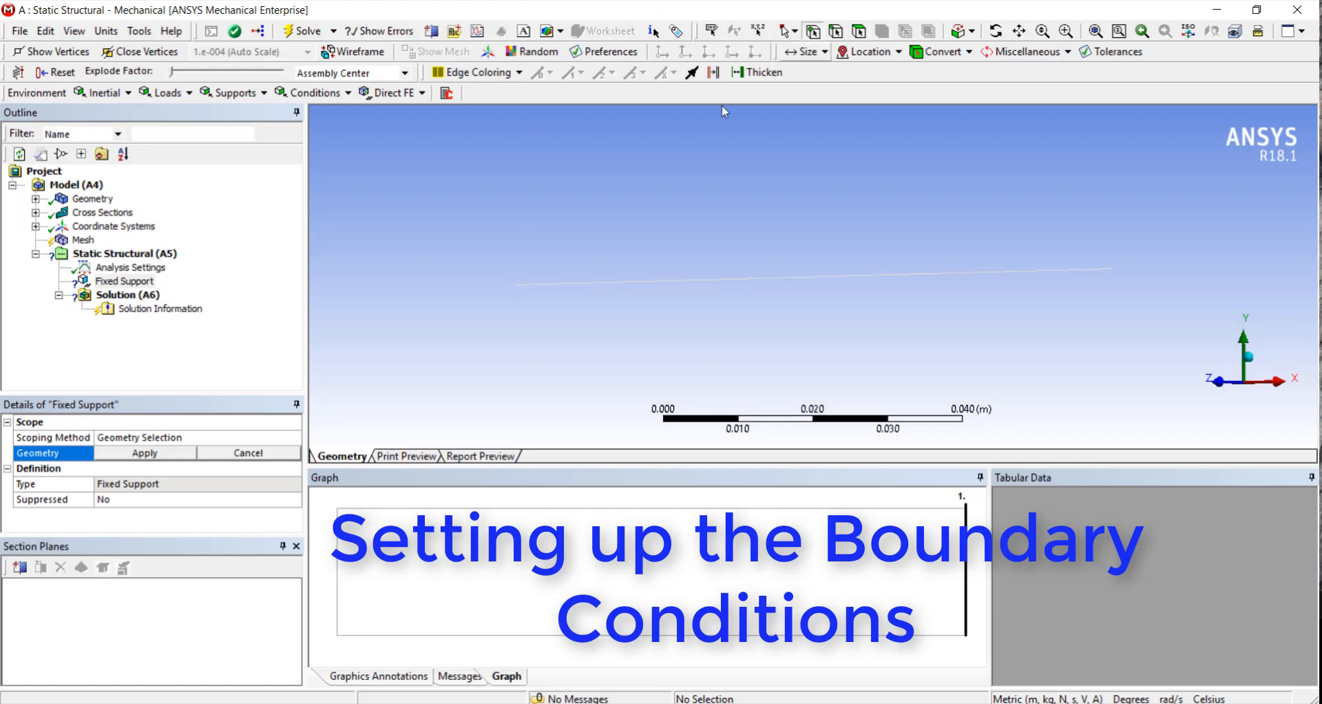
Step: Apply the Fixed Support to the beam's left-end vertex and return to Static Structural
left_click(515, 284)
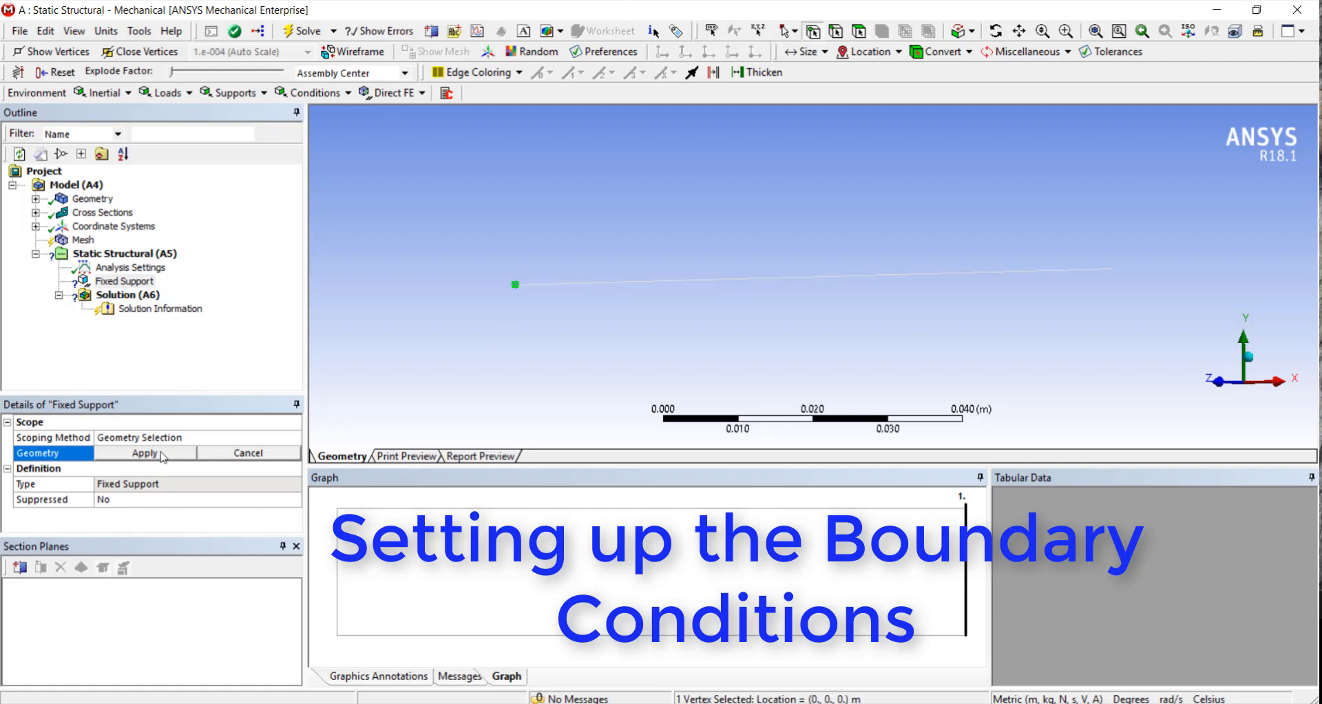
left_click(143, 452)
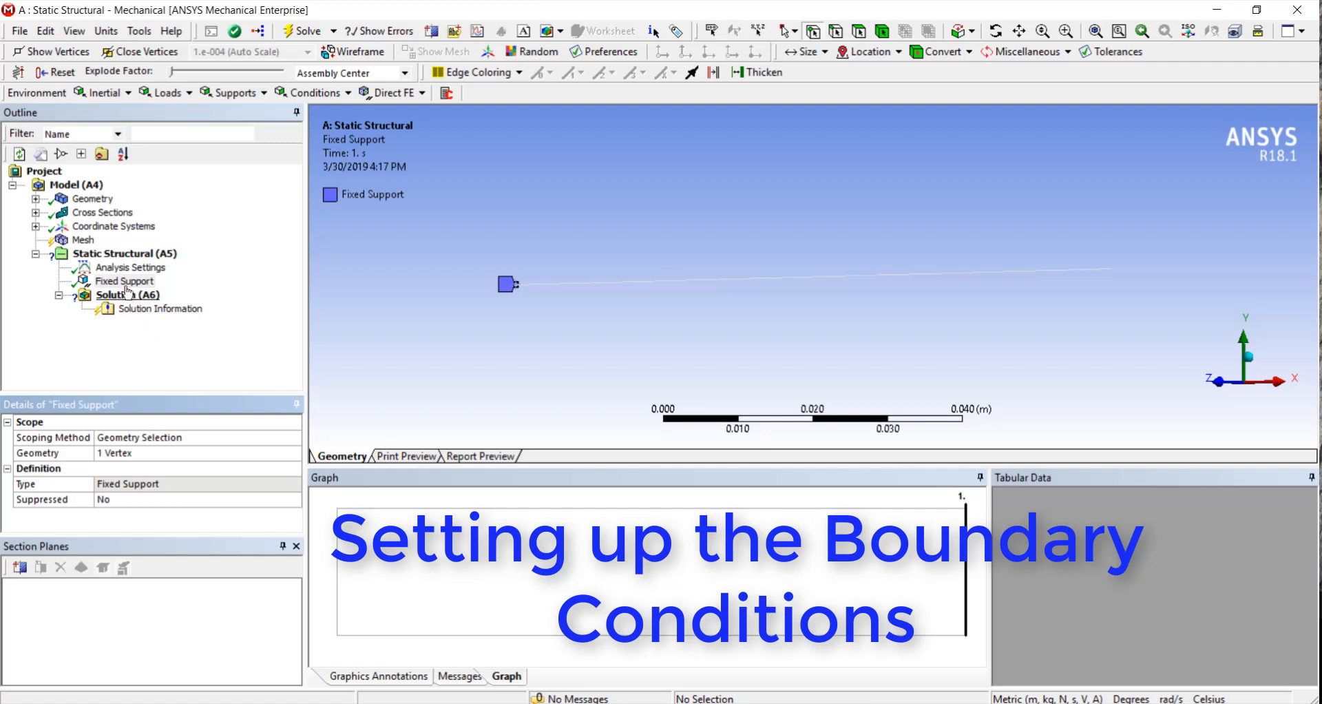
left_click(128, 252)
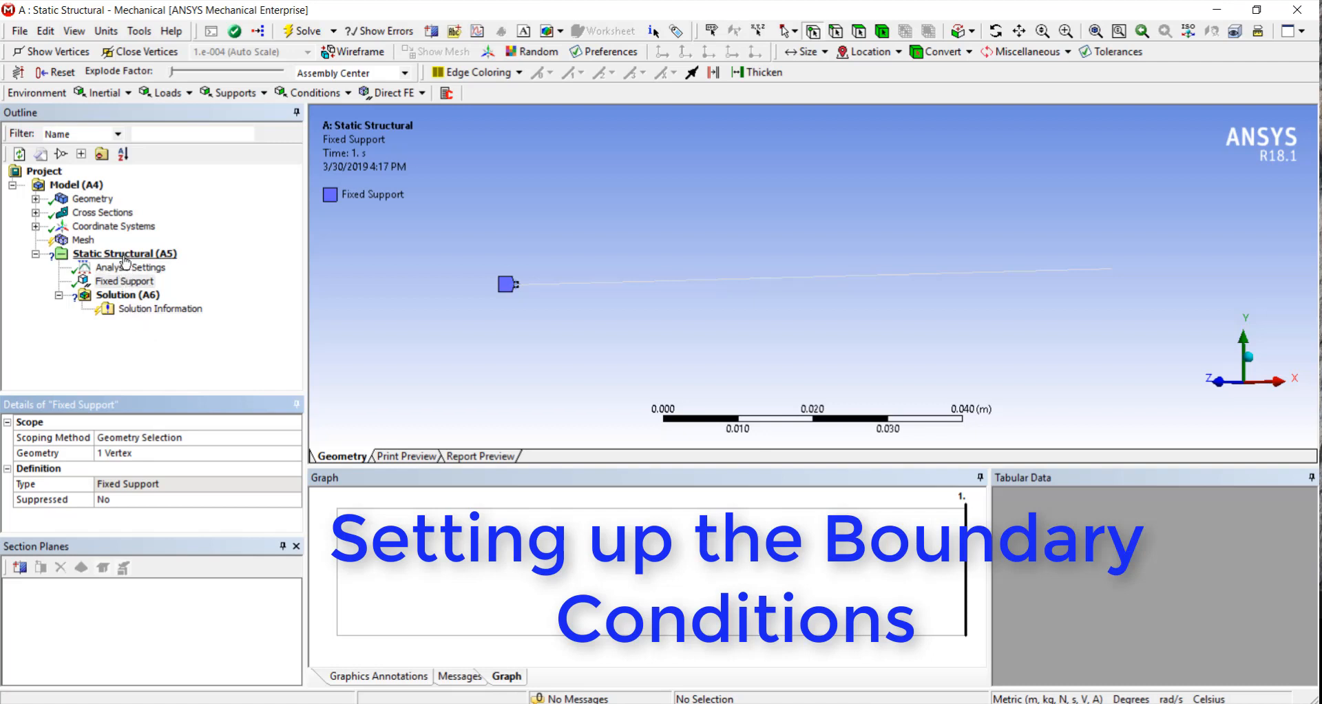
left_click(124, 252)
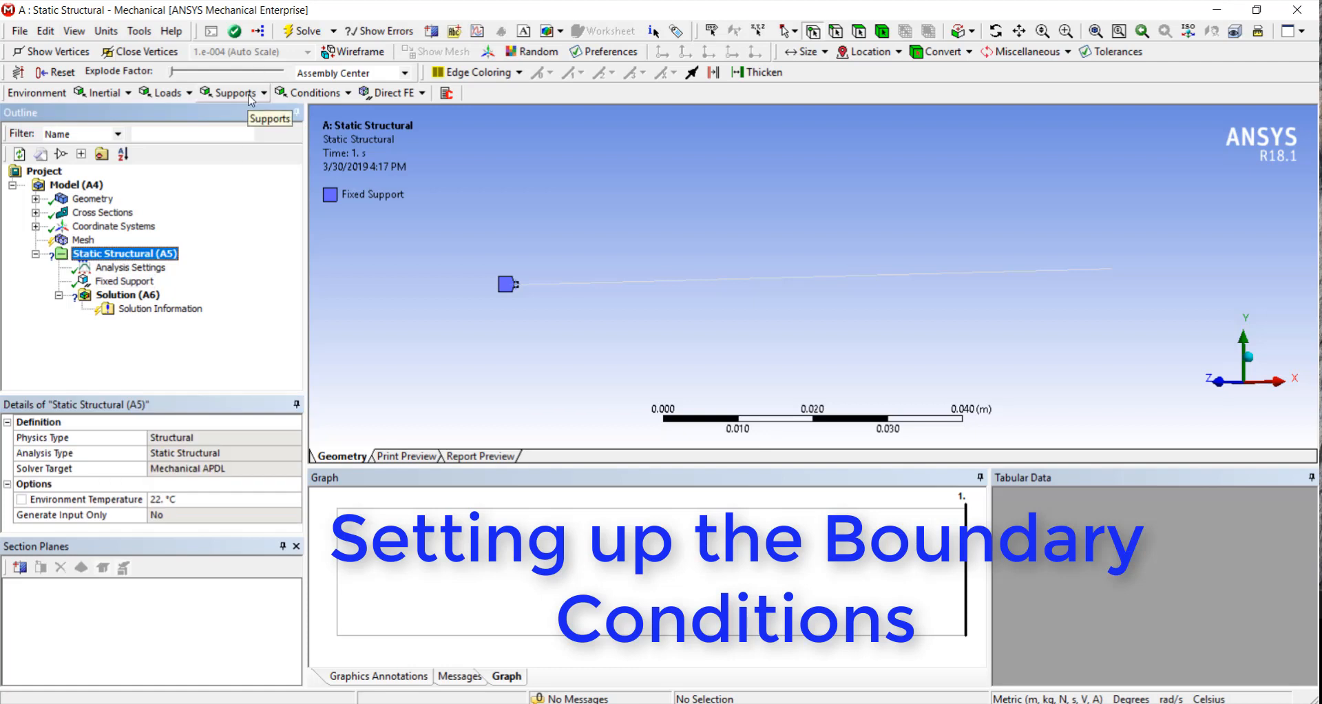
left_click(234, 93)
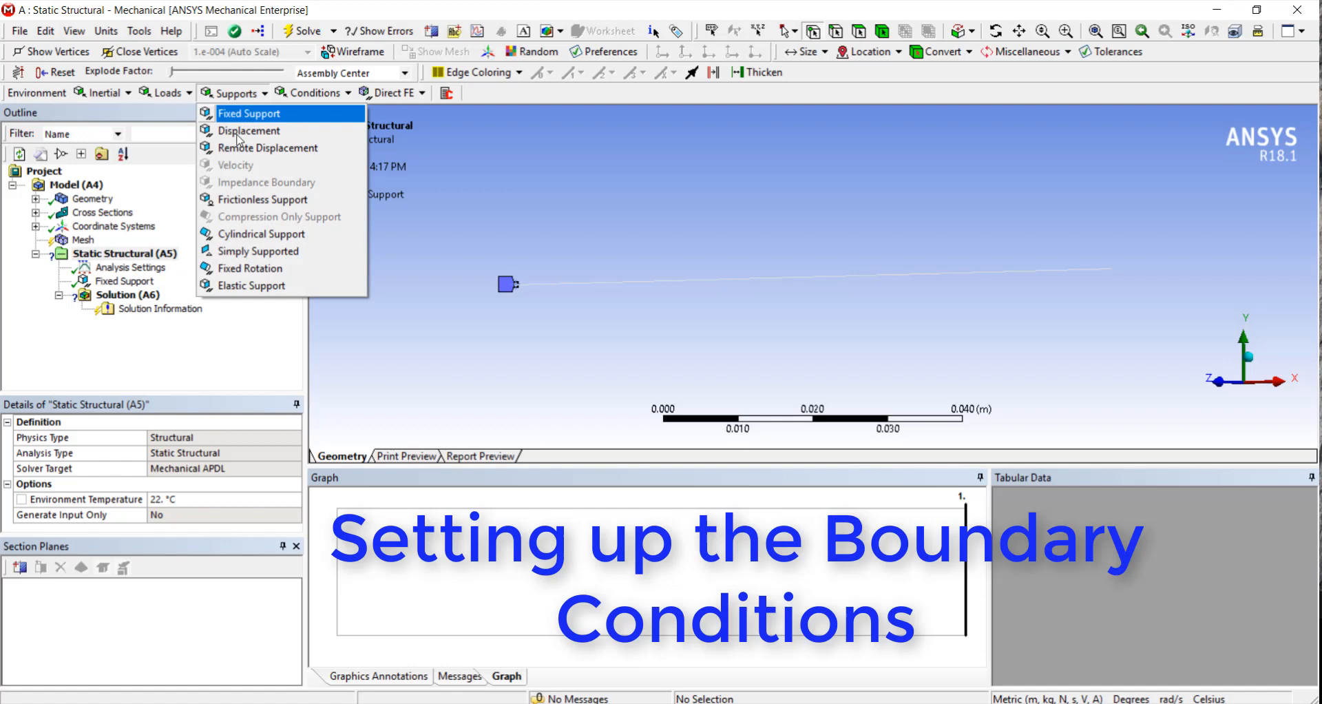
mouse_move(267, 147)
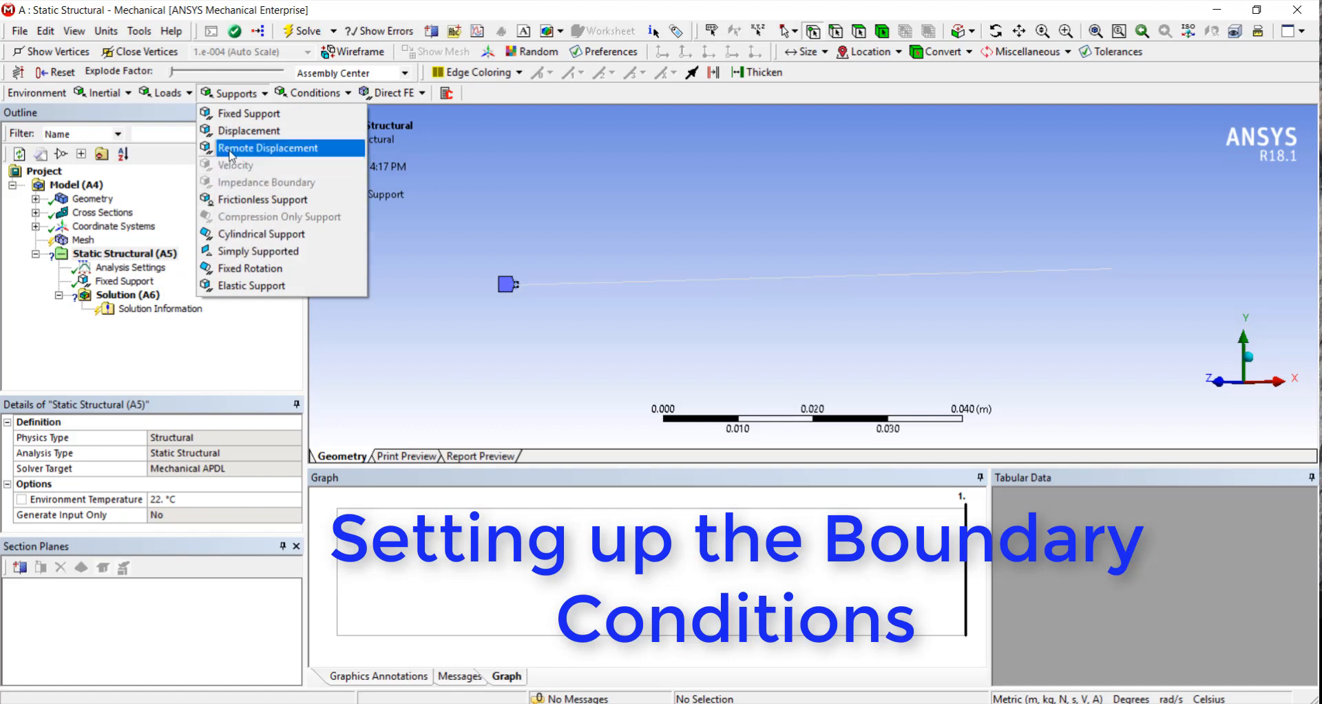
left_click(268, 147)
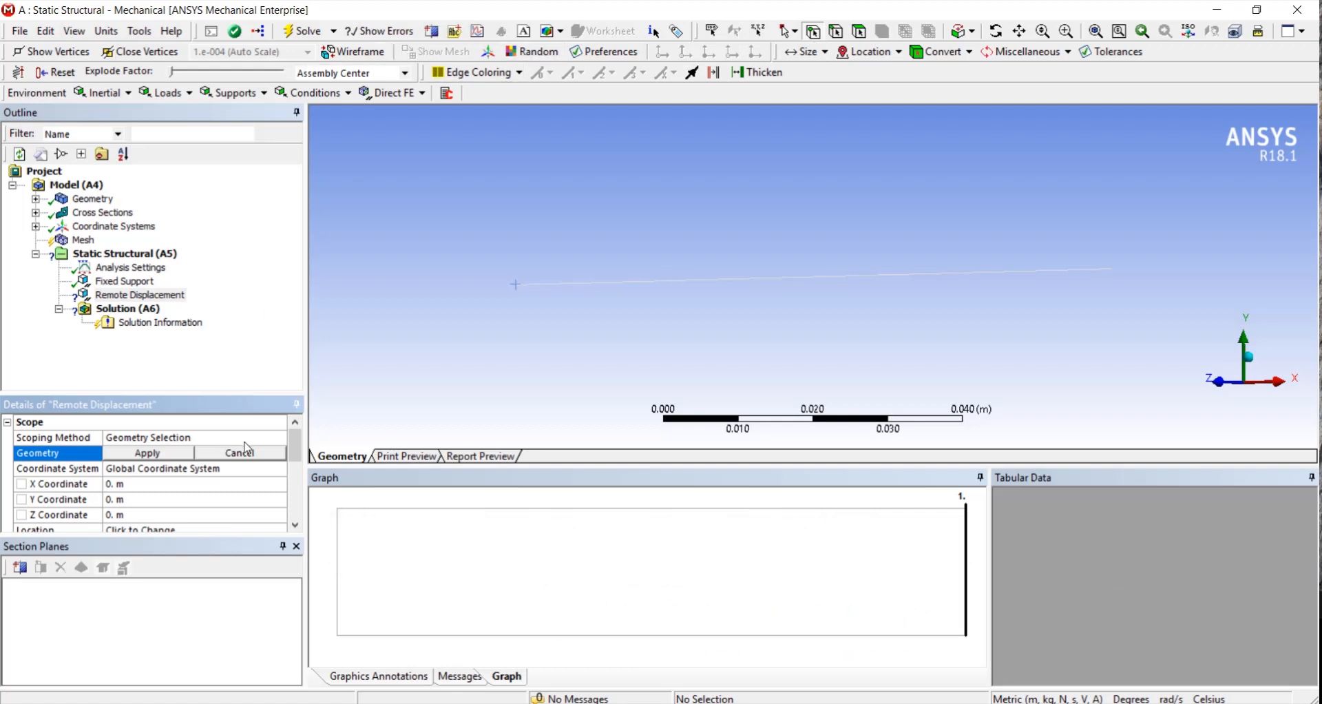
left_click(1111, 268)
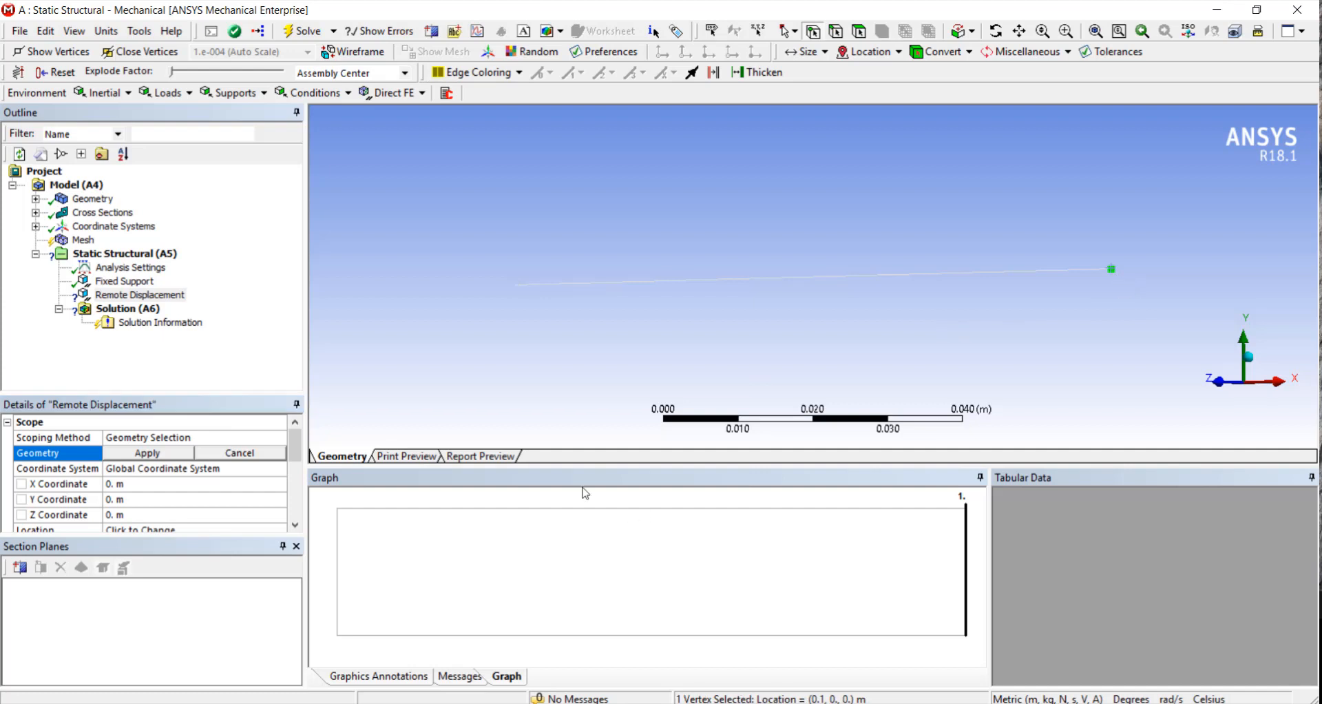
left_click(146, 452)
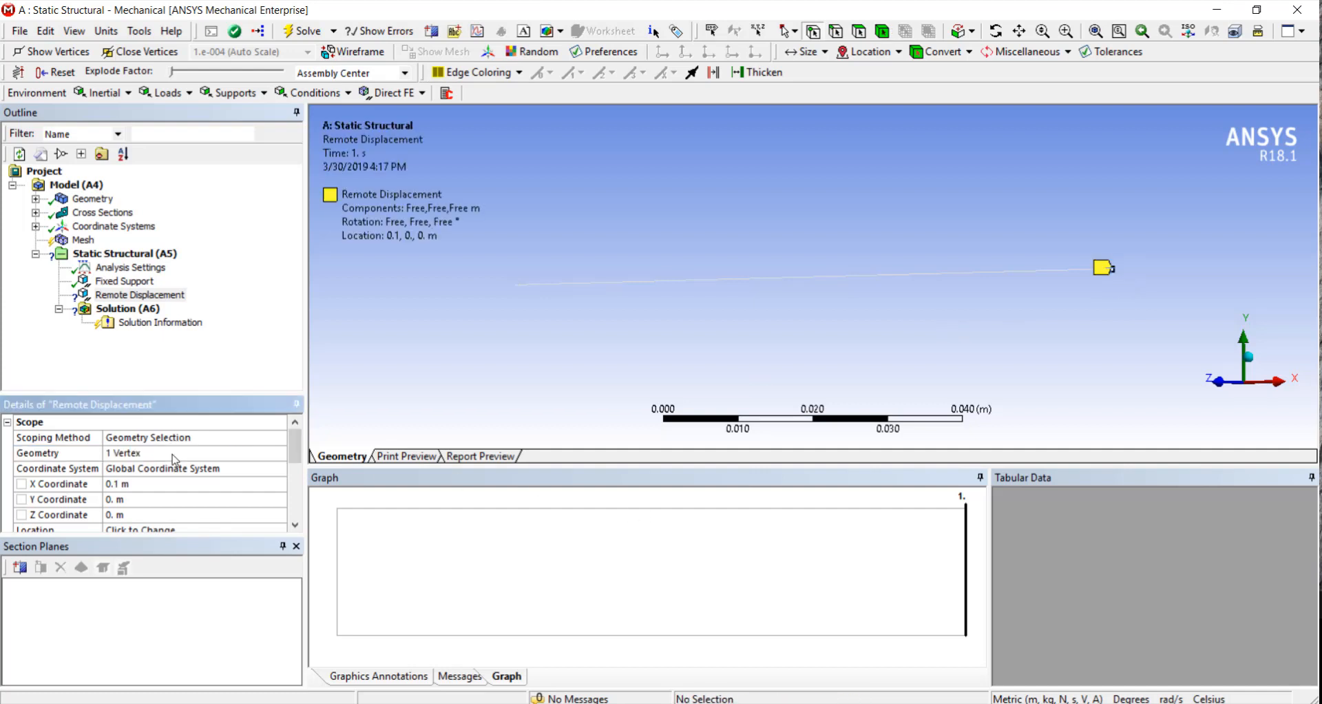
mouse_move(286, 438)
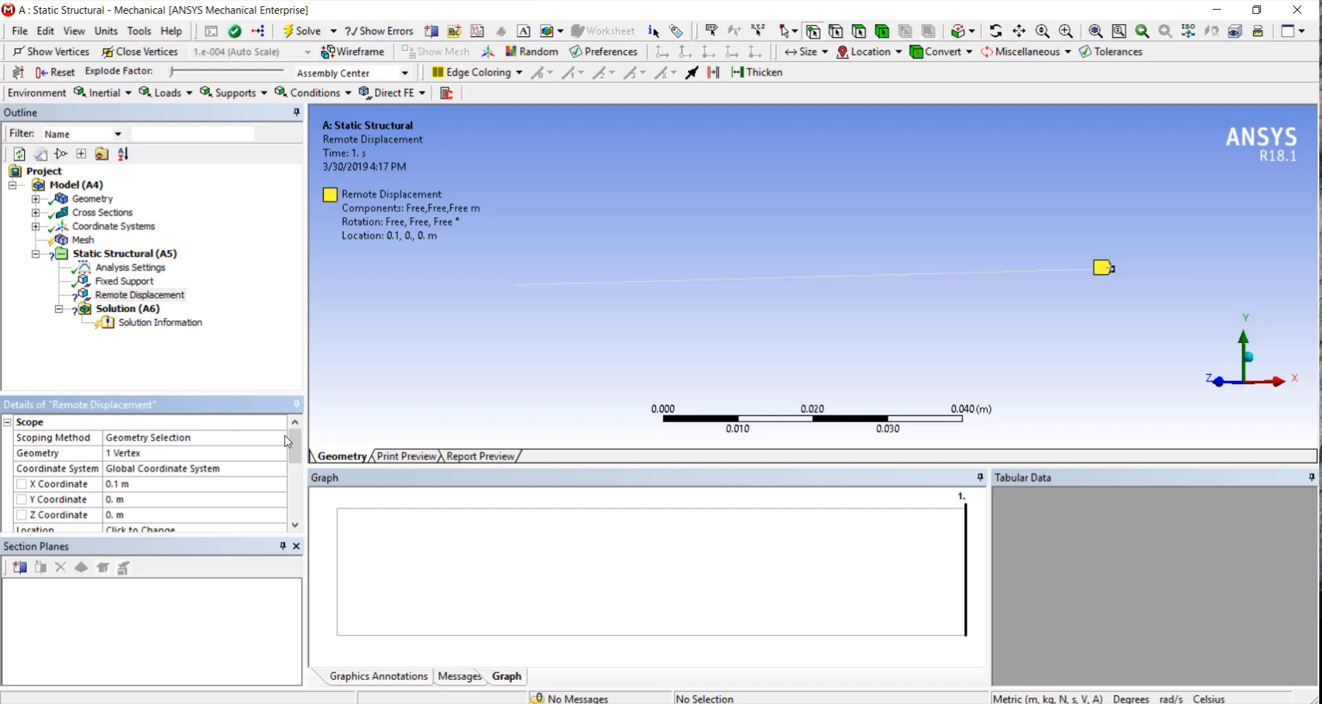
scroll("down", 3)
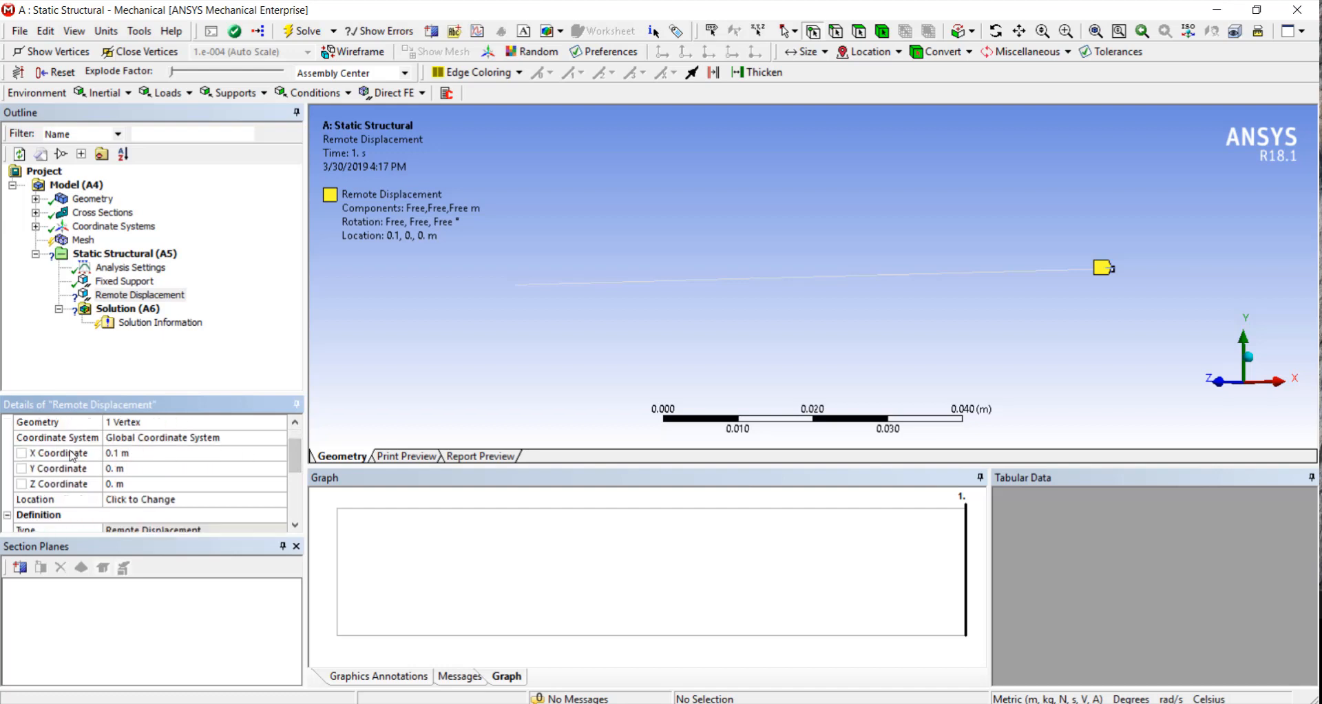
mouse_move(294, 456)
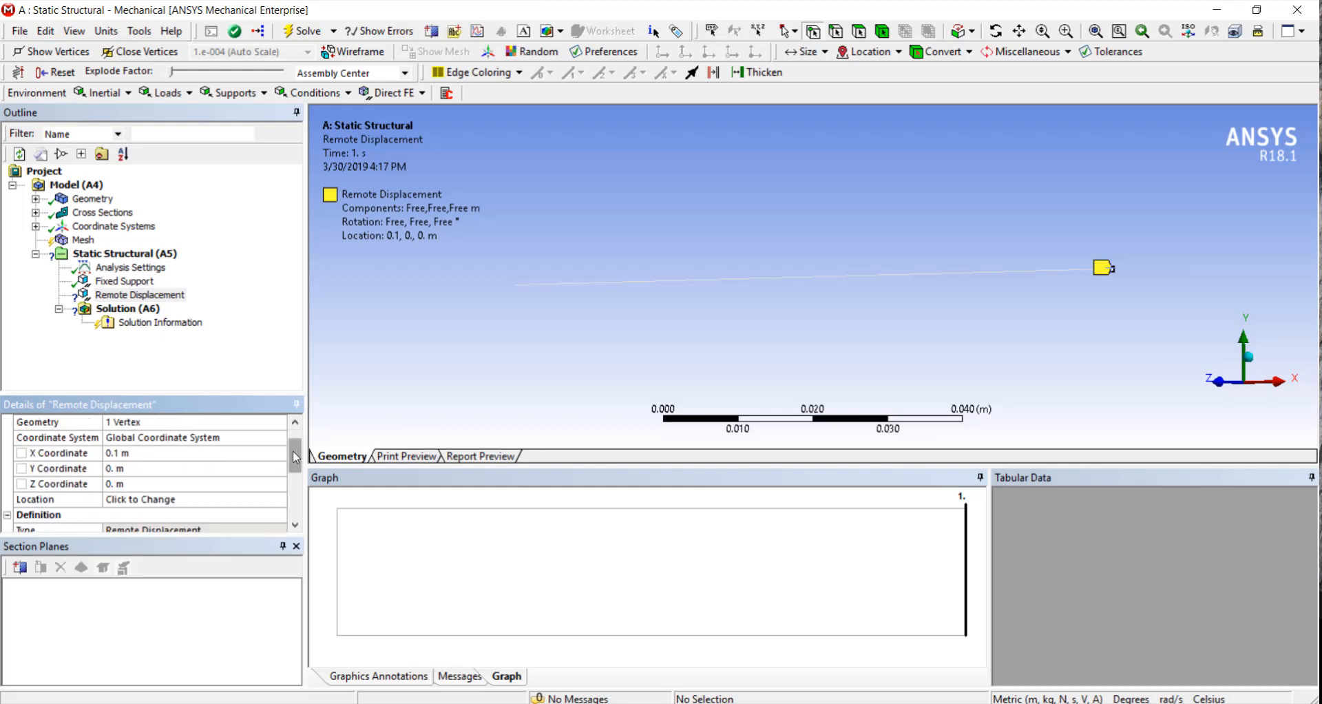
scroll("down", 3)
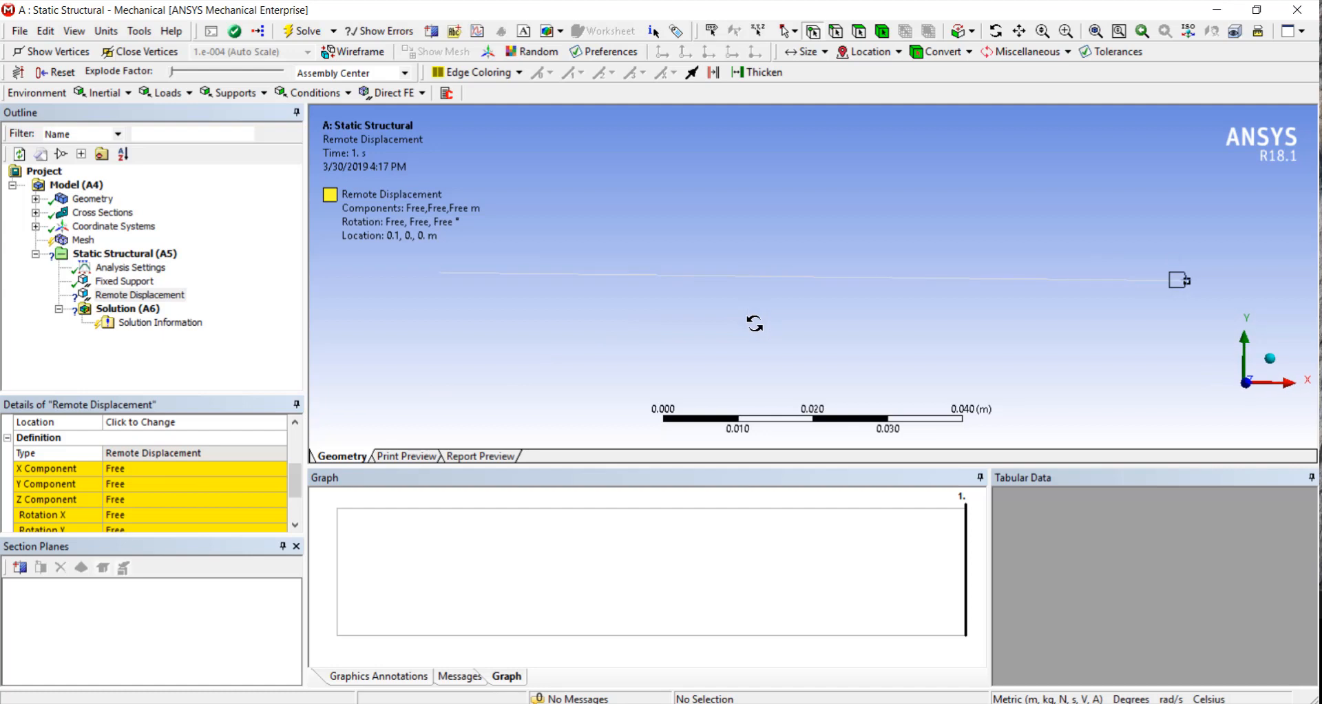
Step: Set the remote displacement's Z component and X rotation to 0 and Z rotation to -10°
left_click(194, 499)
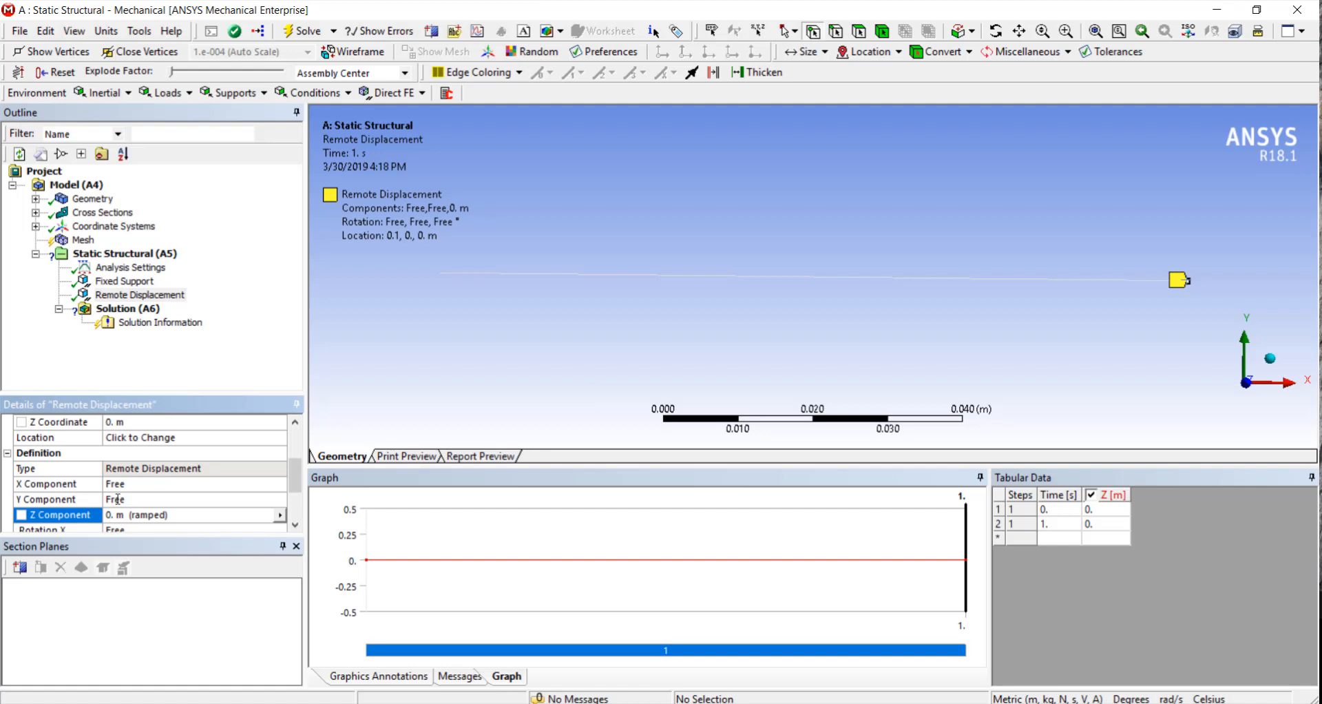
scroll("down", 3)
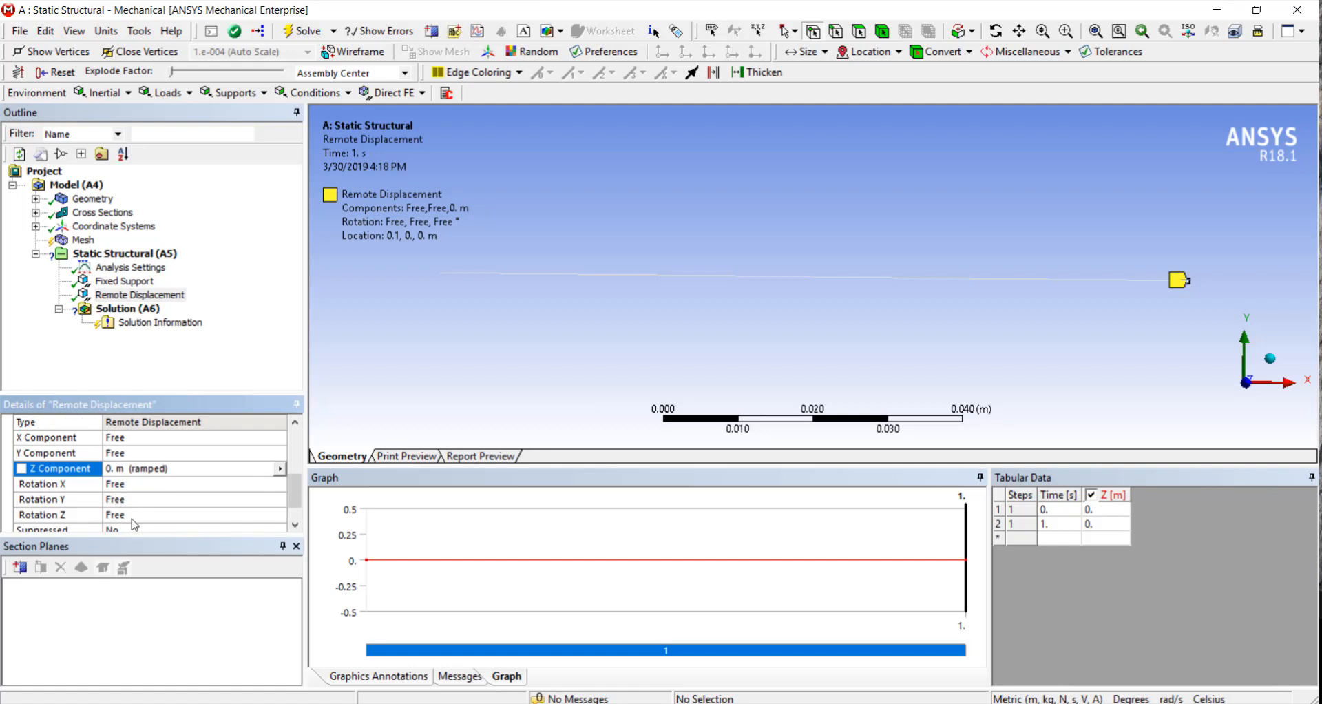
left_click(55, 483)
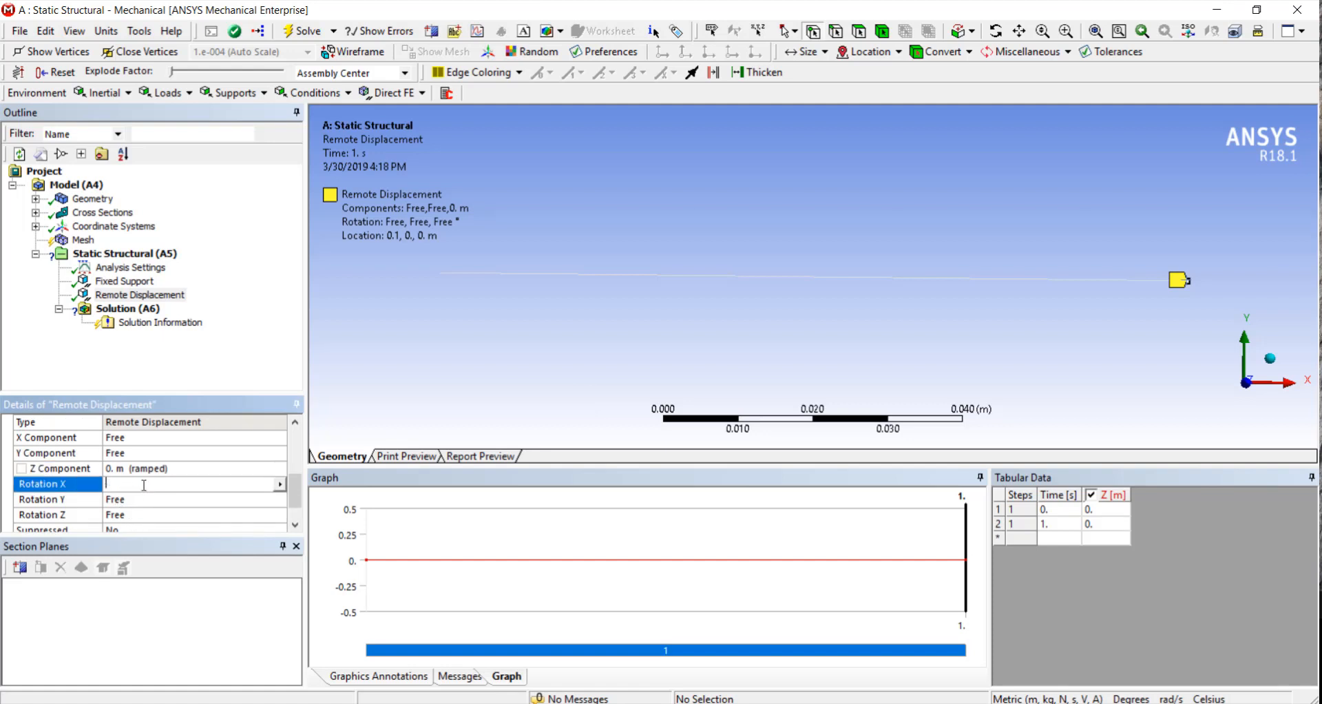
type("0. ° (ramped")
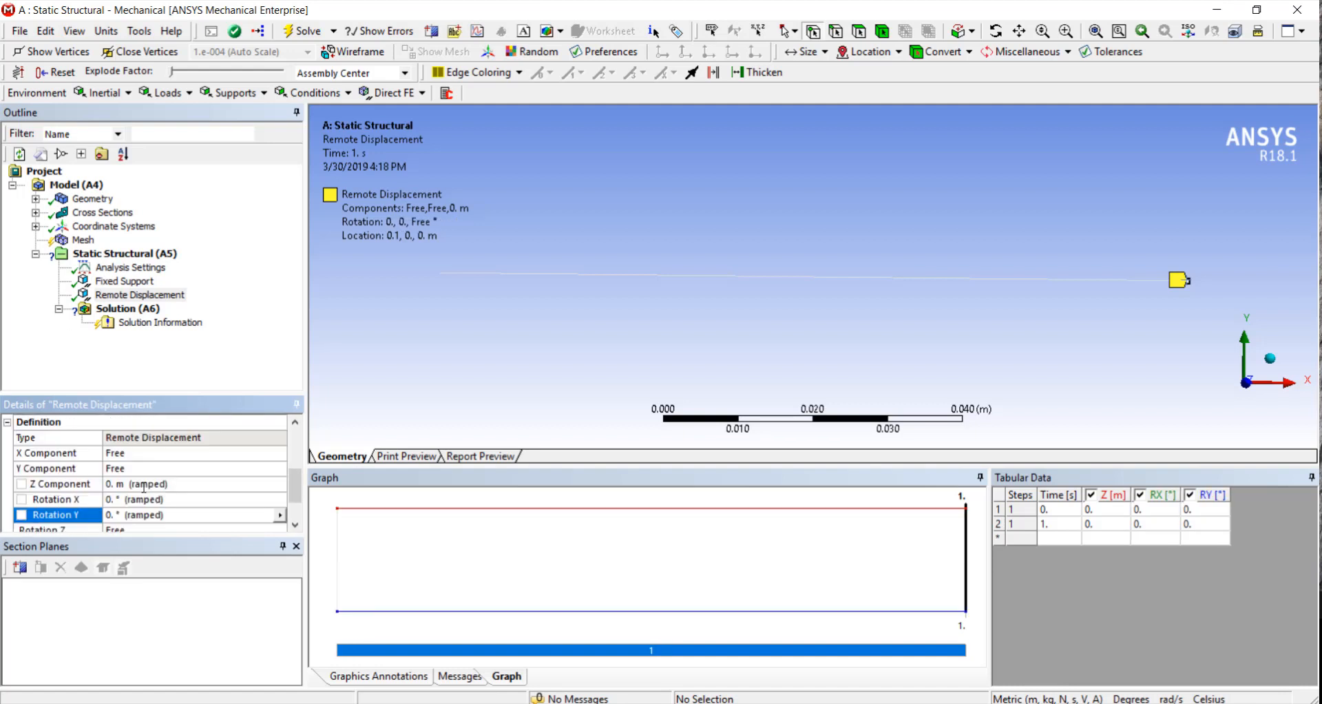
scroll("down", 3)
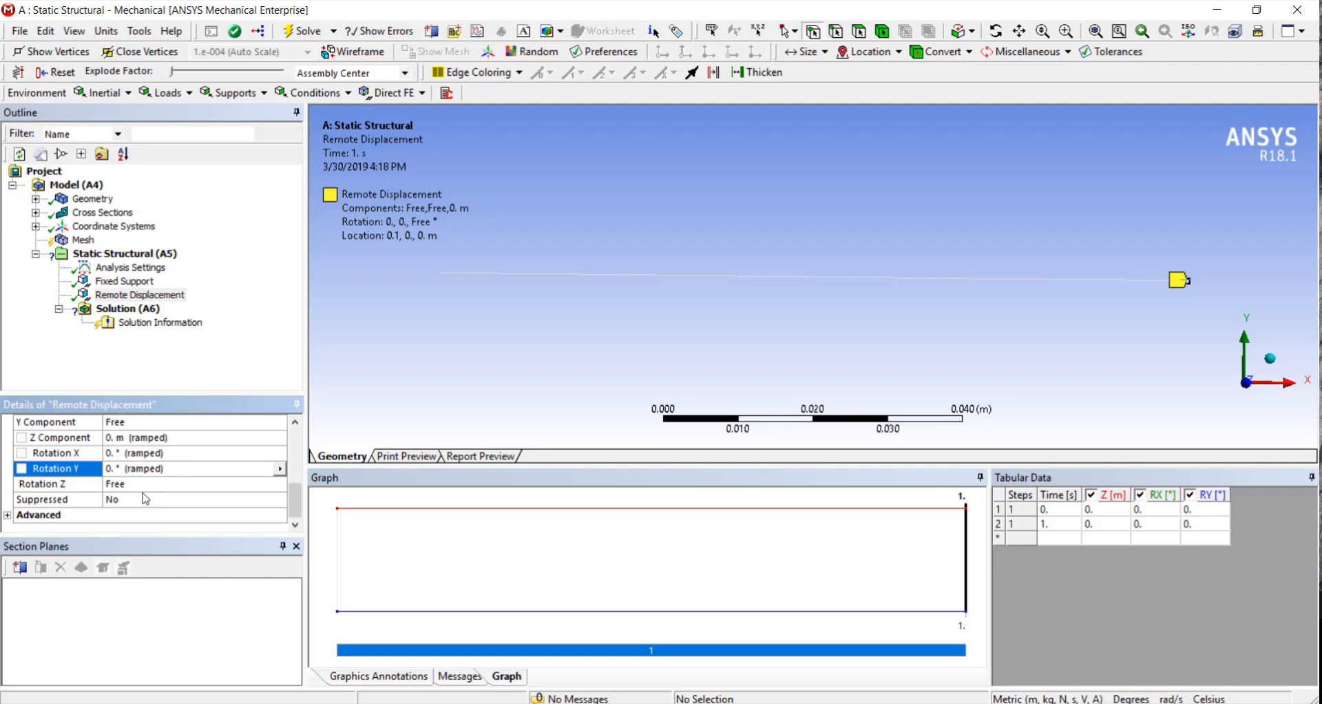
mouse_move(135, 502)
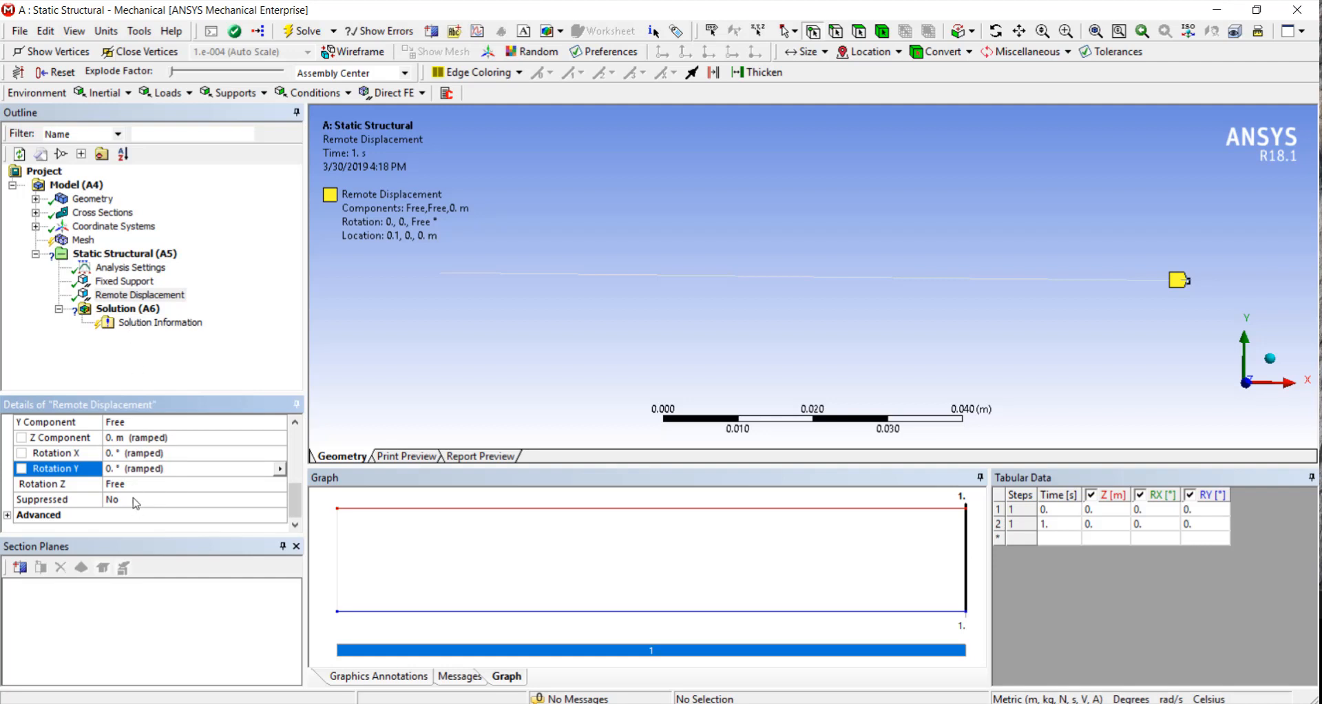
left_click(50, 483)
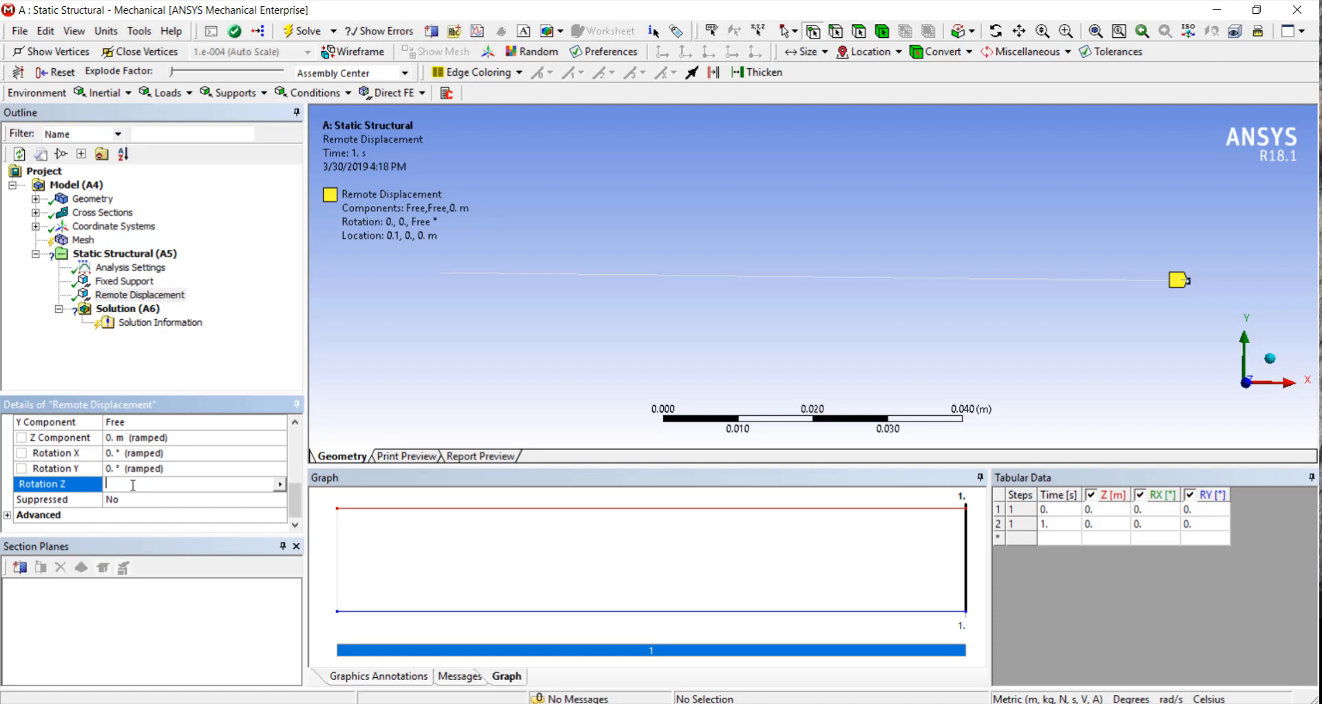
type("10")
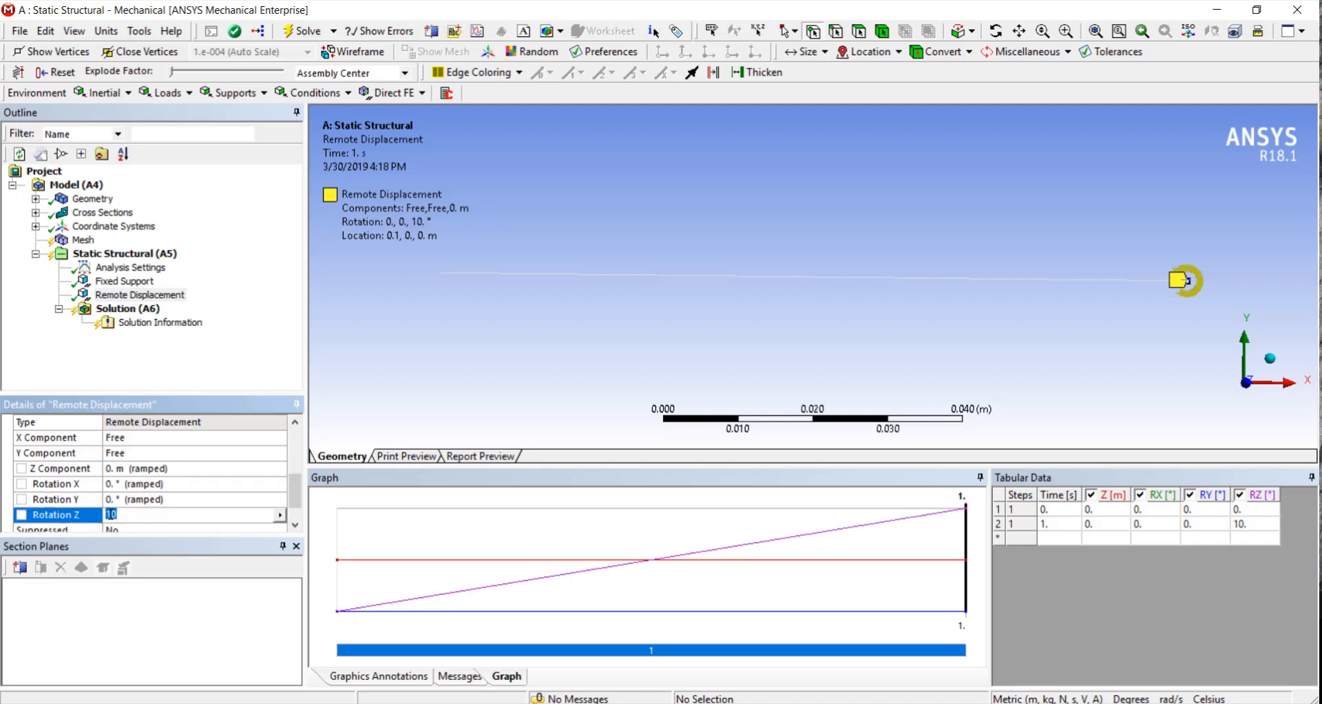
type("-10. ° (ramped")
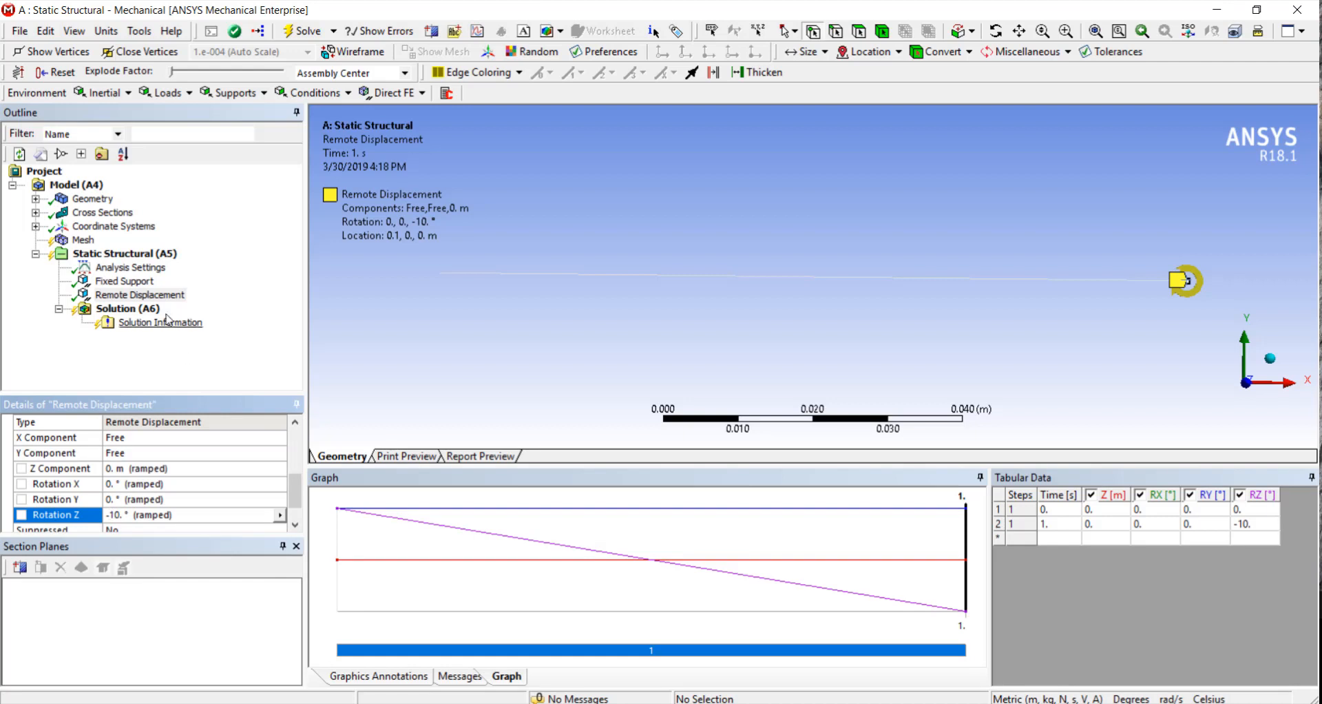
Step: Set Number Of Steps to 10 in Analysis Settings and return to the remote displacement table
left_click(130, 267)
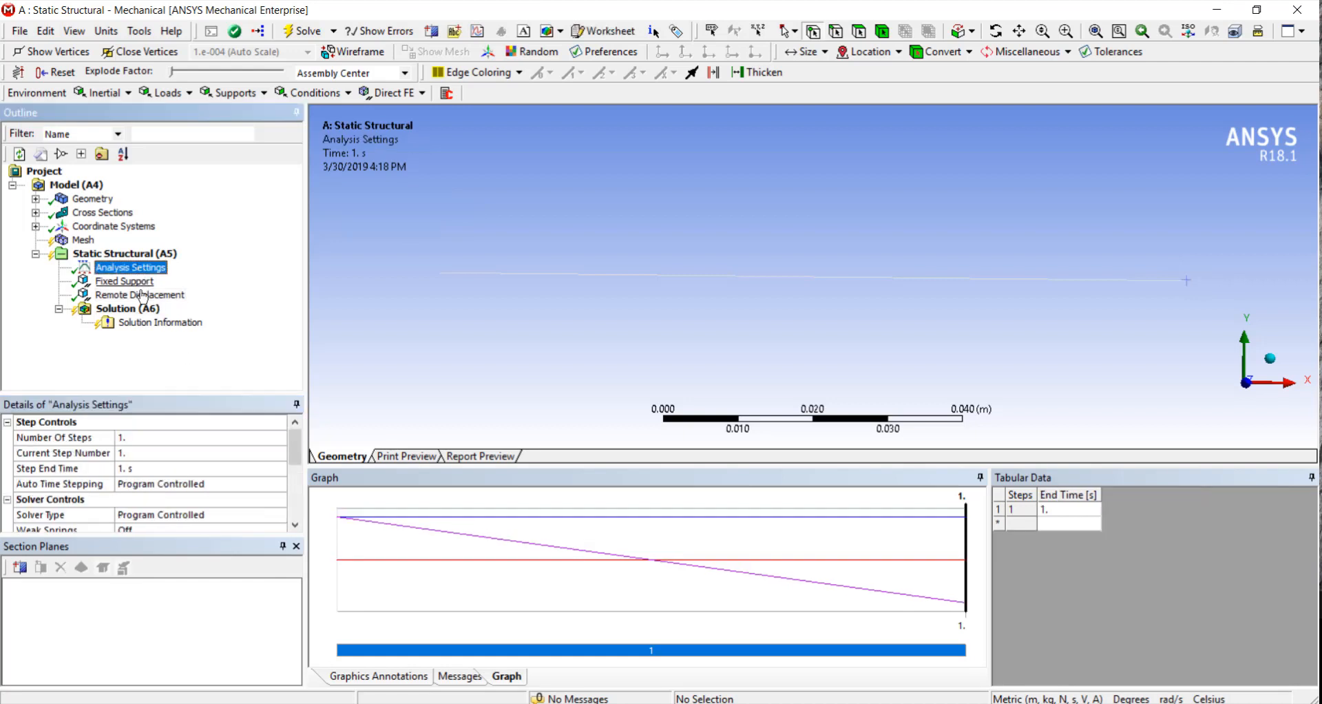
left_click(201, 437)
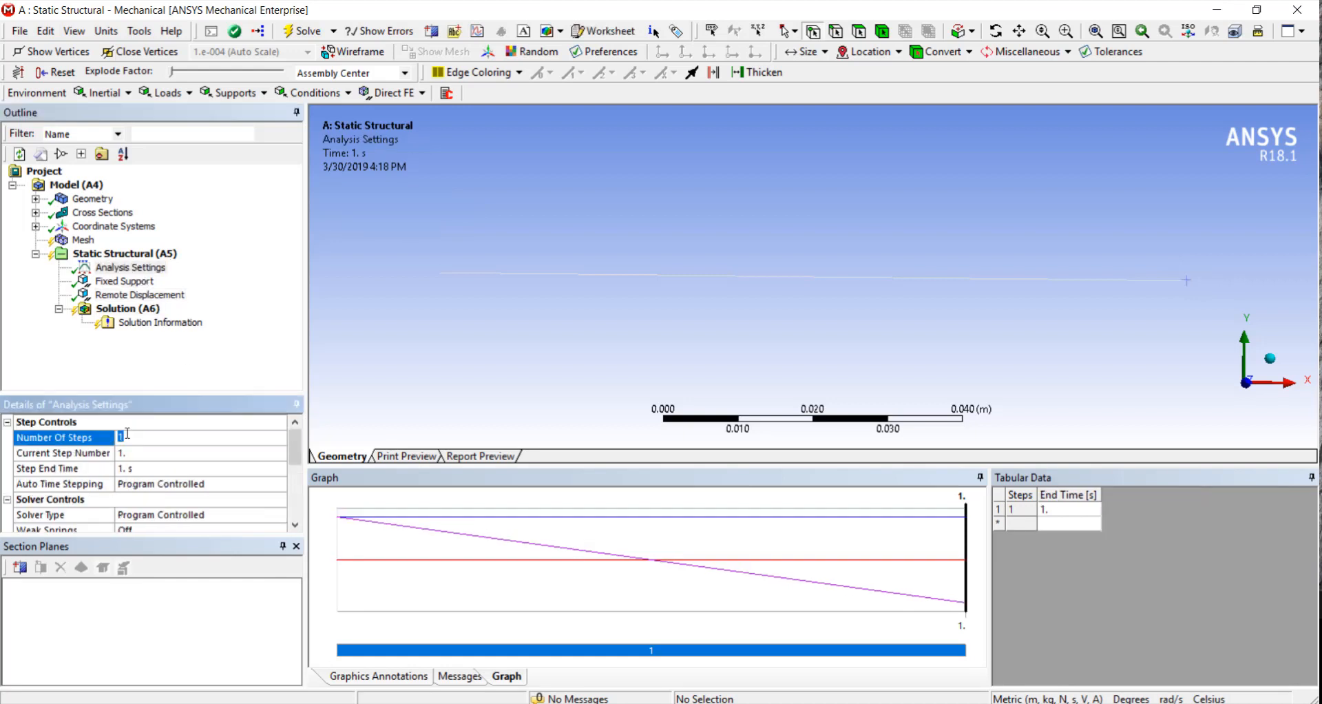
type("10.")
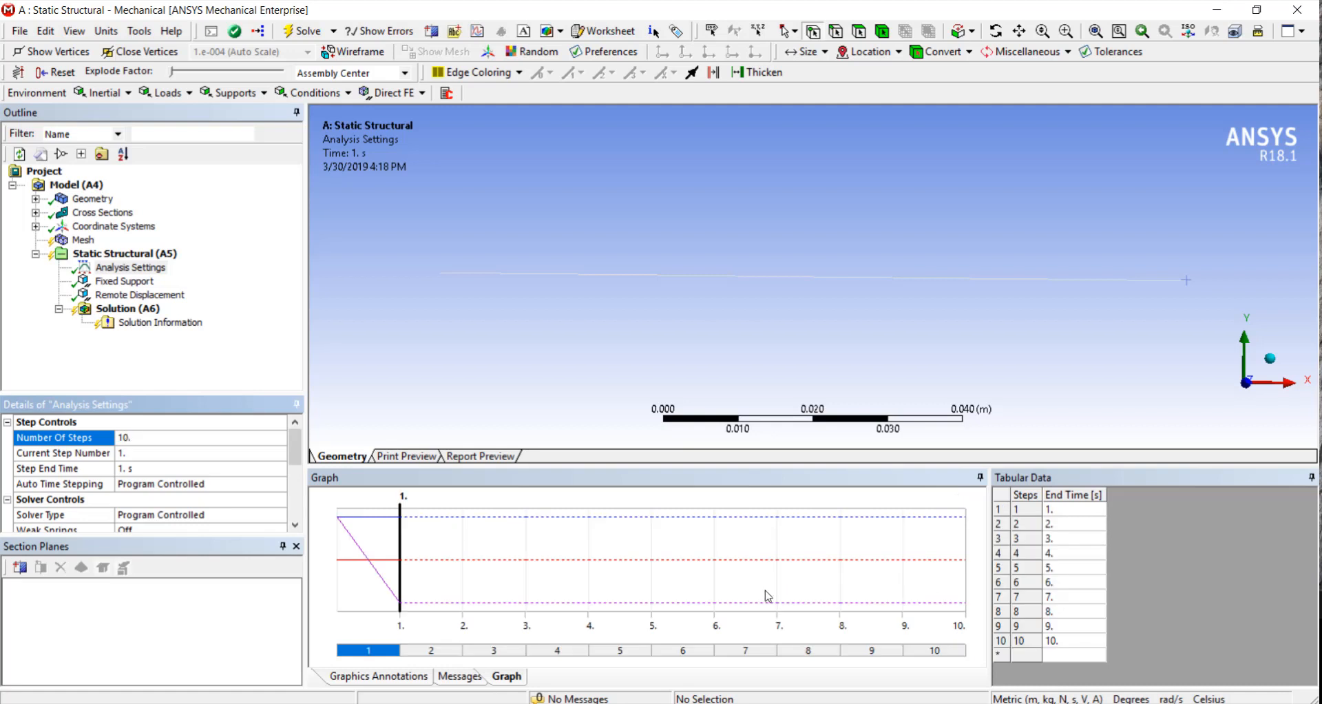
left_click(139, 294)
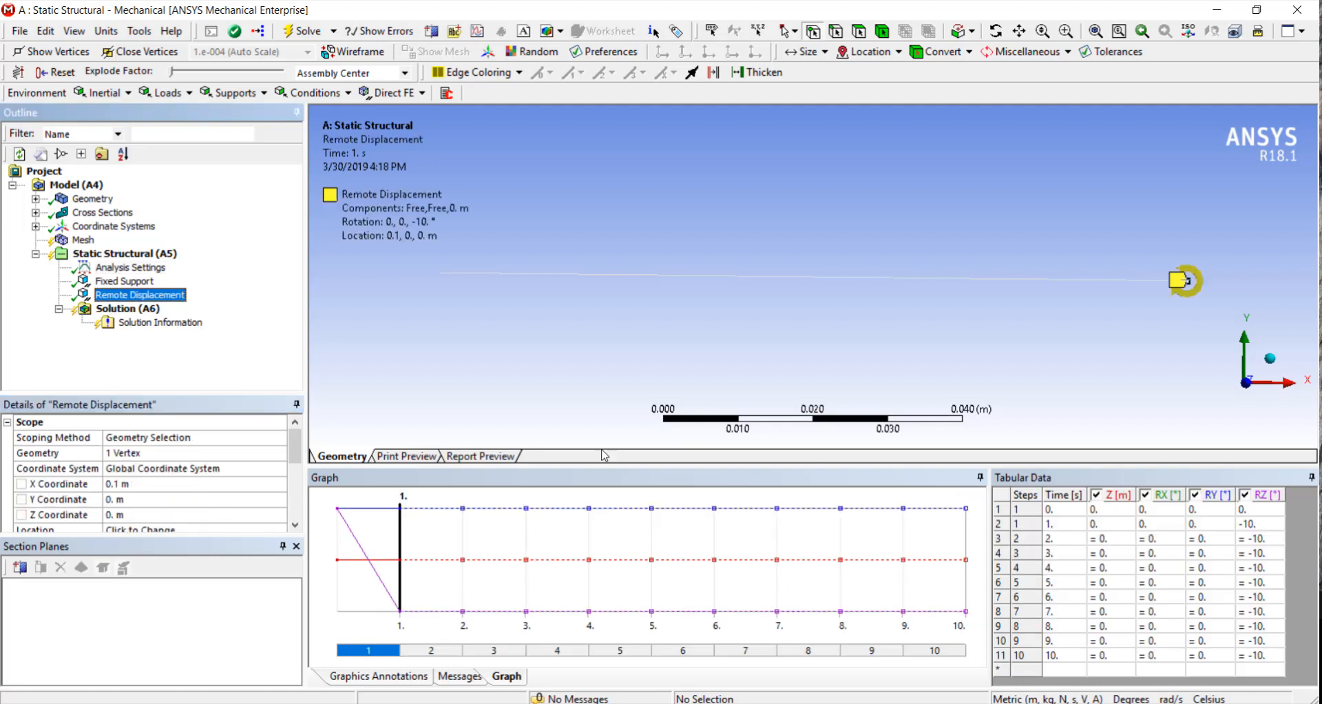
Step: Enter Z rotations ramping by -10° per step to -90° at step 9, holding -90° at step 10
left_click(1259, 538)
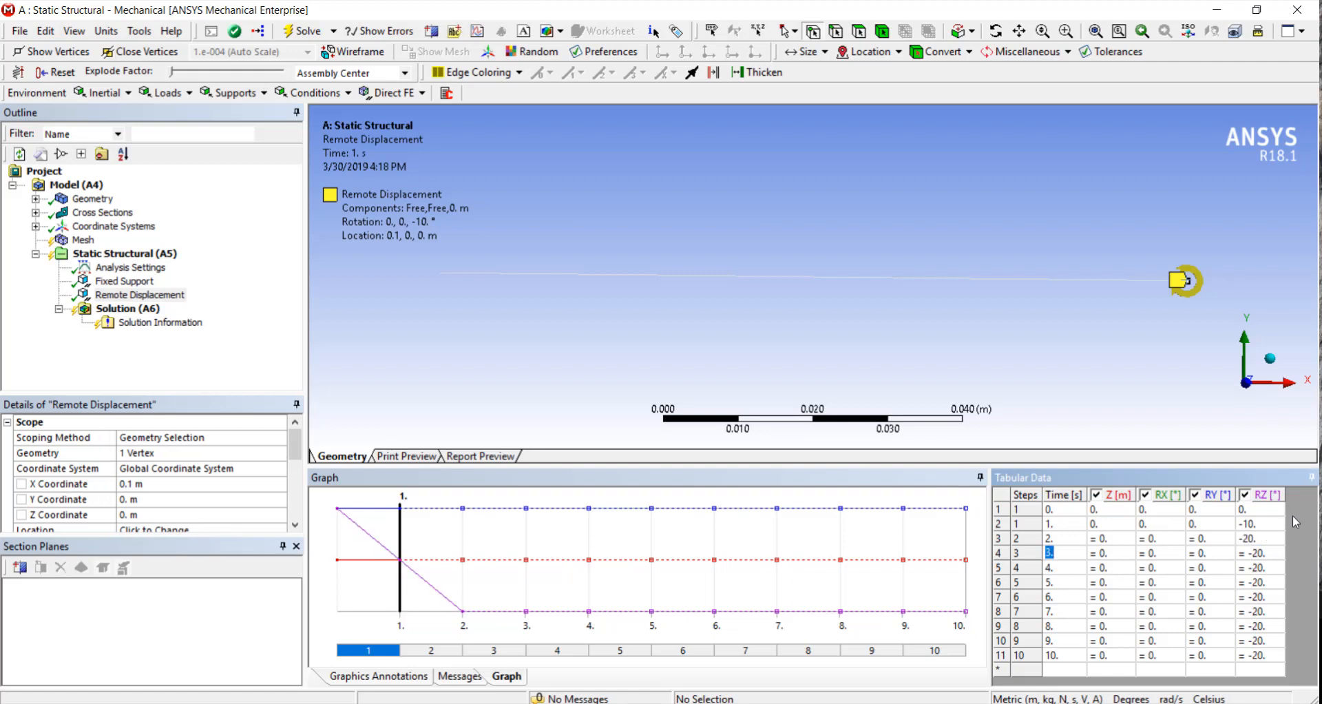
type("-30")
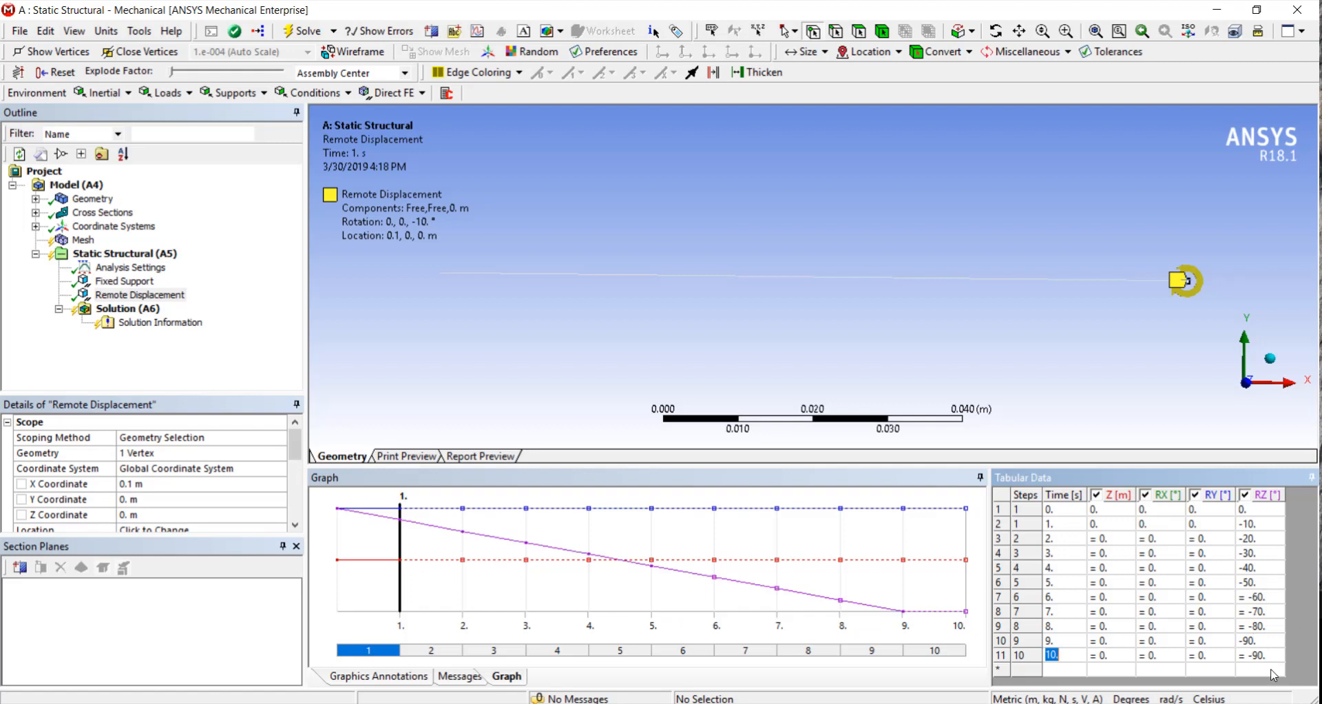
left_click(1051, 655)
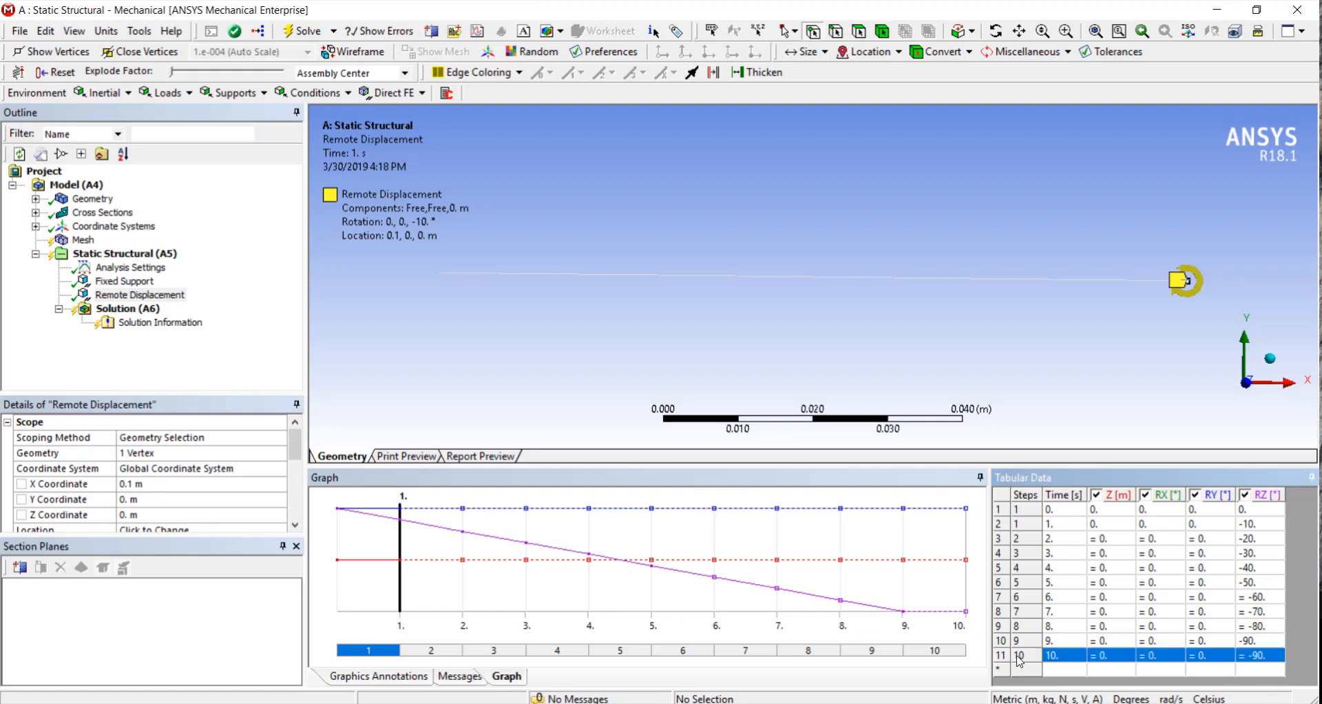
Step: Deactivate the remote displacement at step 10 via Activate/Deactivate at this step
right_click(1019, 653)
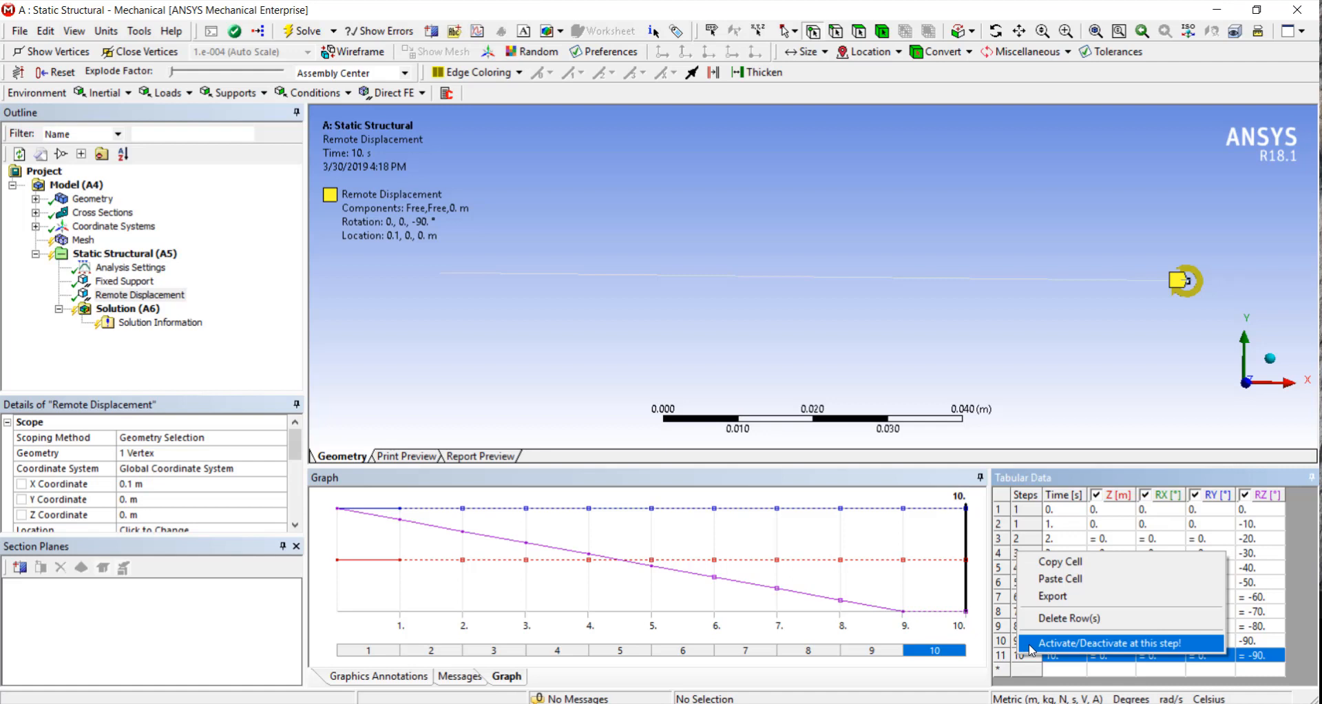
left_click(1103, 643)
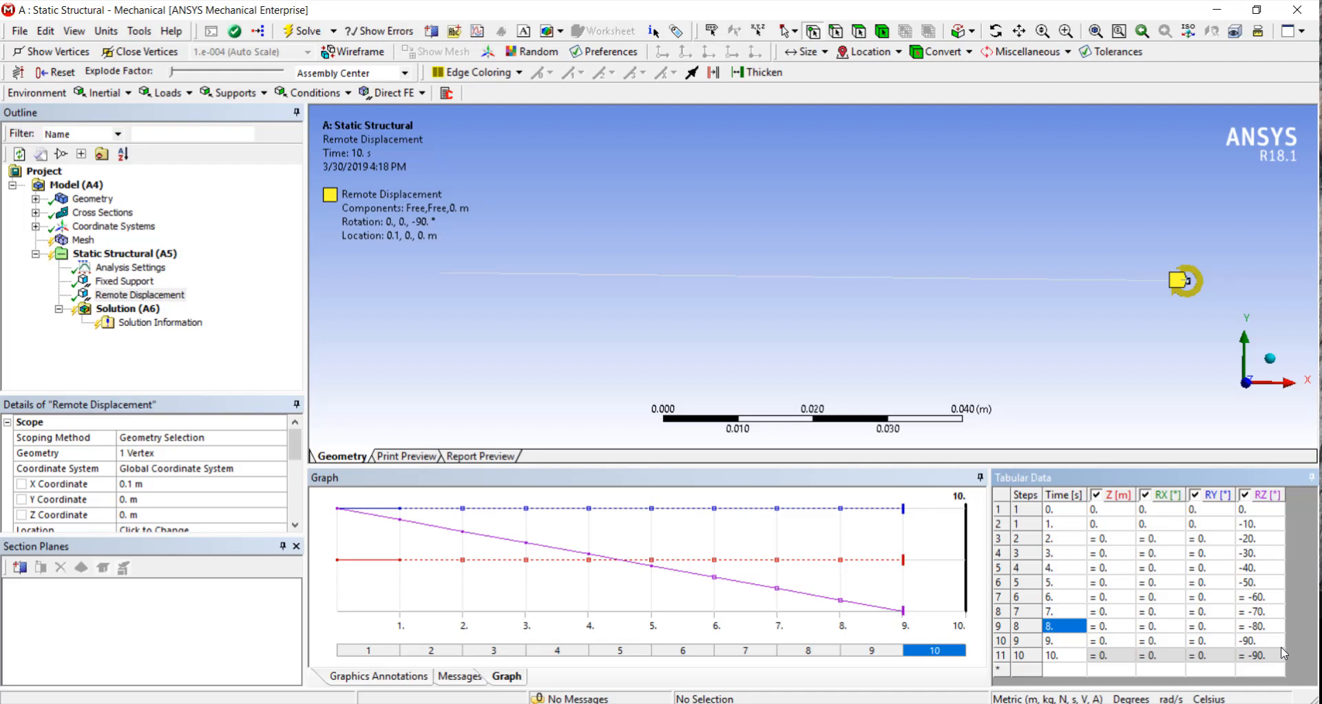
mouse_move(1196, 656)
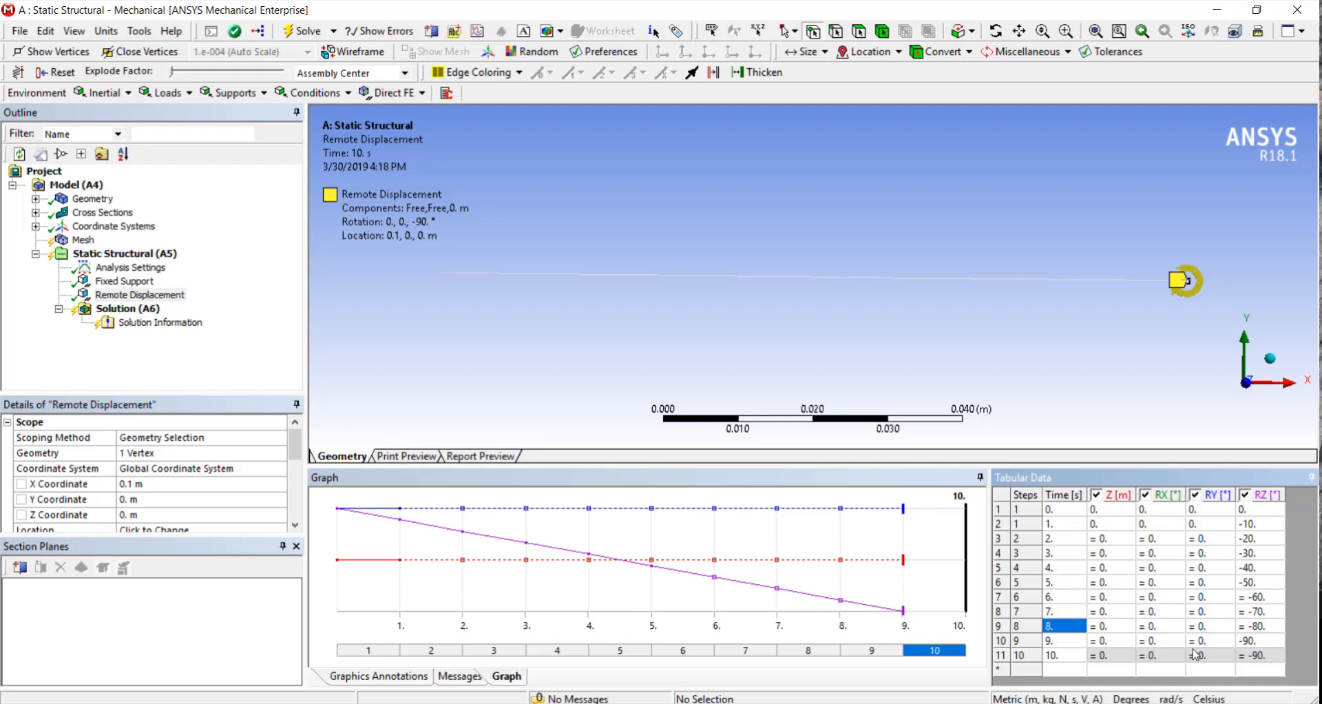
mouse_move(1153, 664)
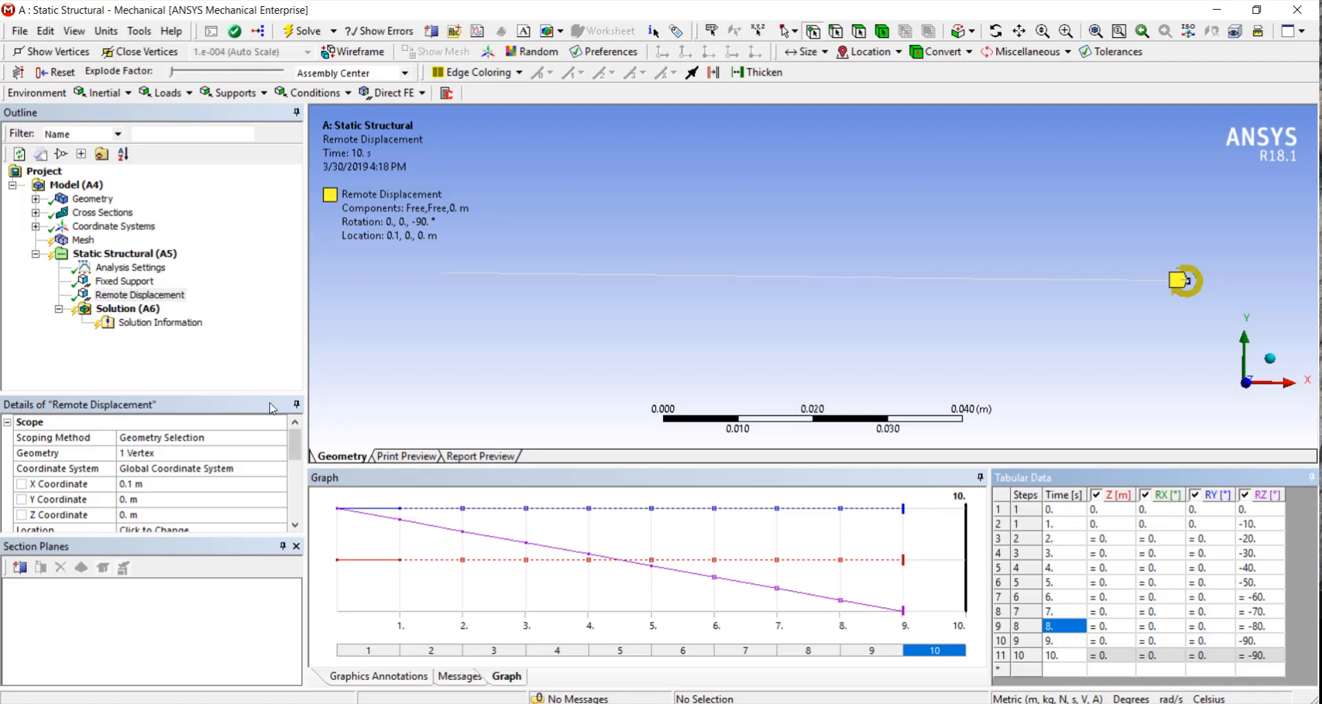
mouse_move(91, 198)
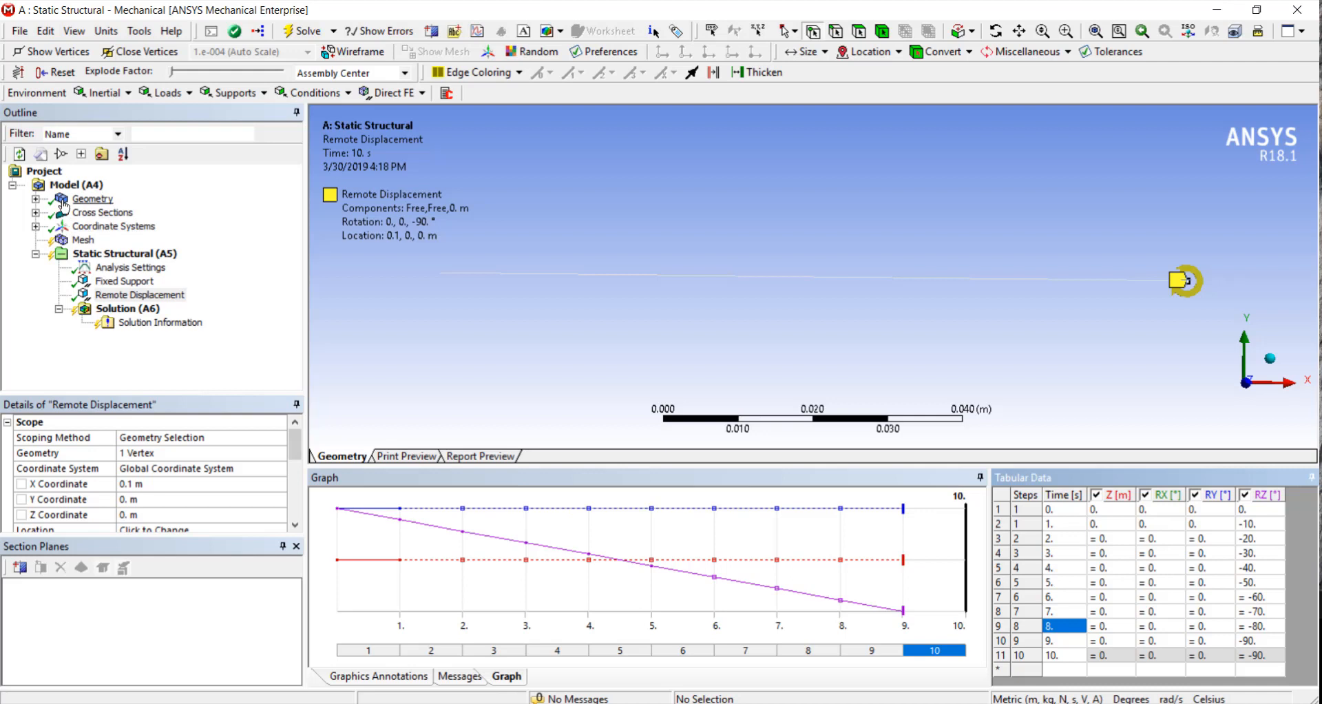
Step: Check the beam body's properties under Geometry, then solve the analysis and select Solution (A6)
left_click(131, 211)
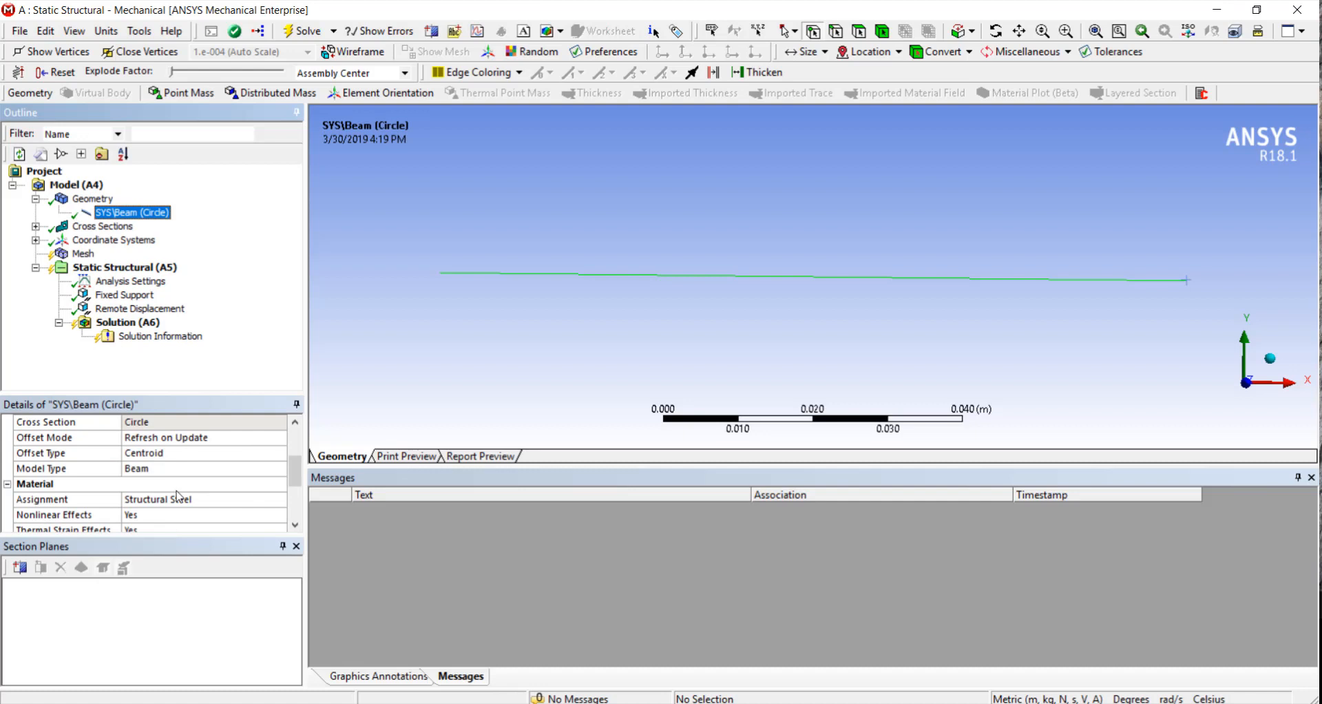
left_click(279, 499)
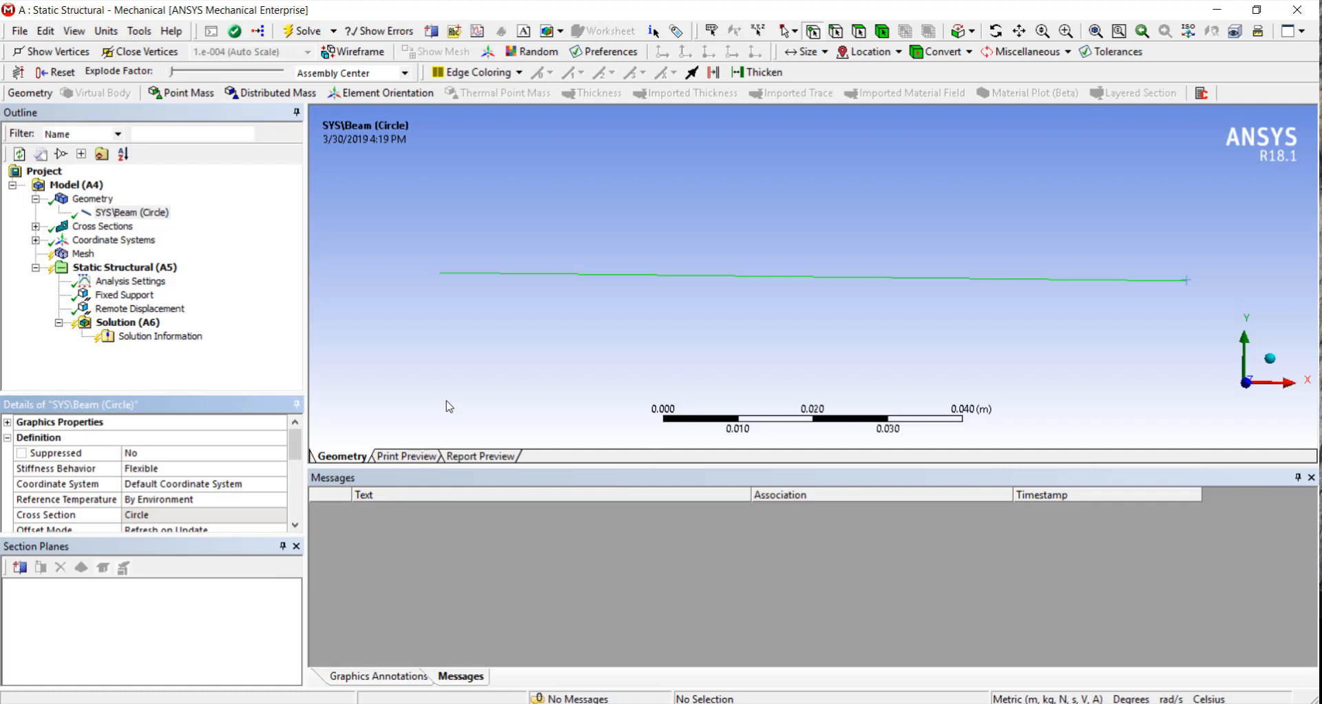
mouse_move(380, 395)
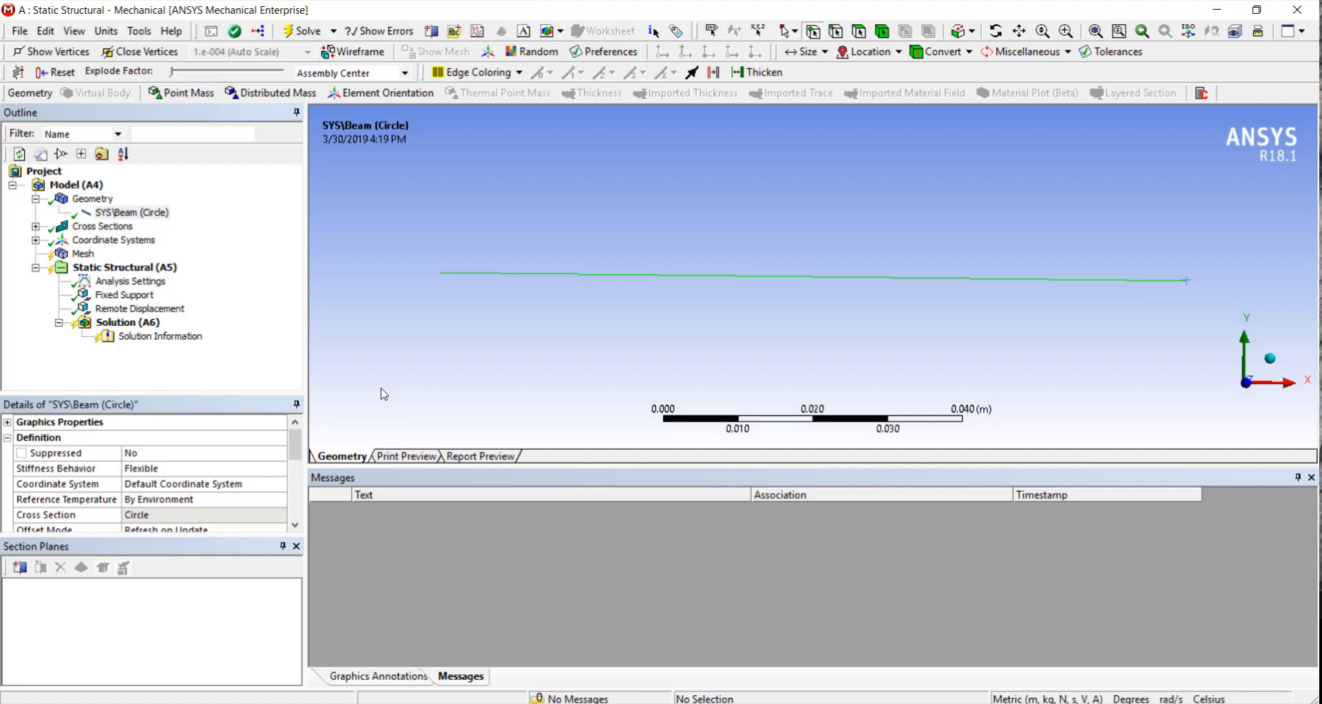
mouse_move(388, 373)
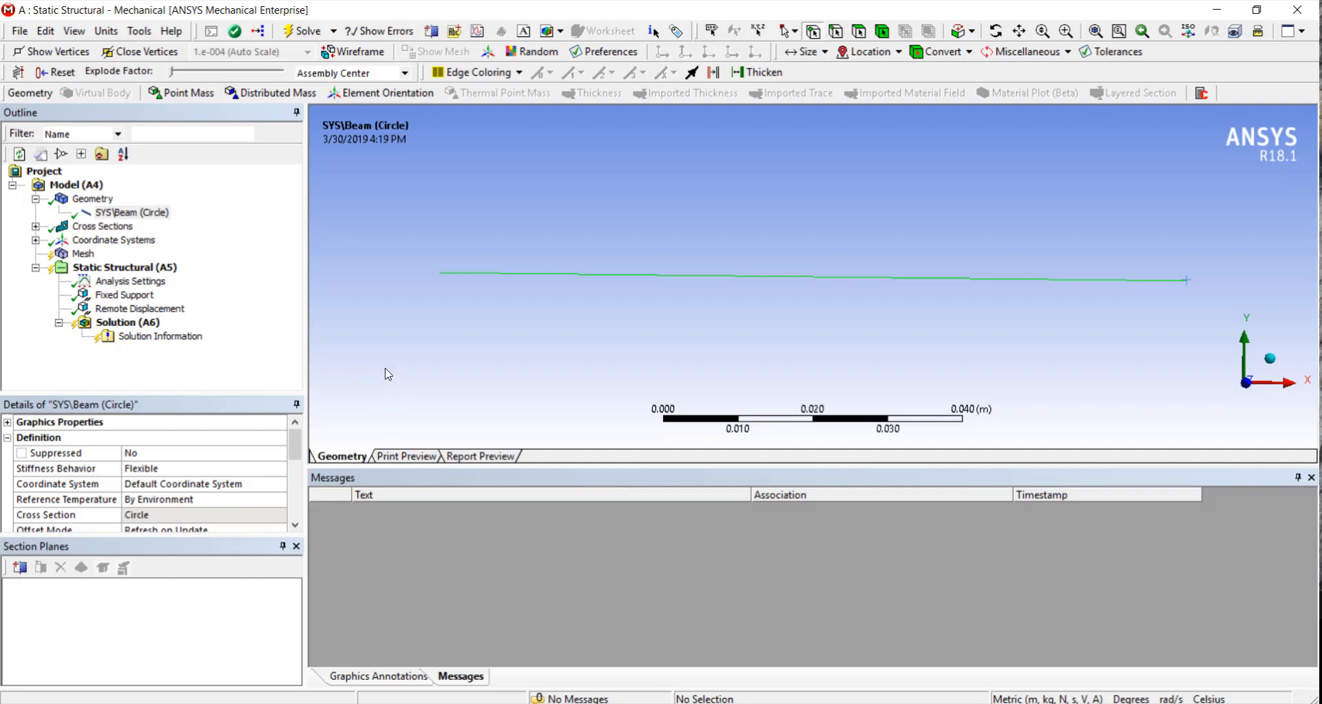
mouse_move(398, 346)
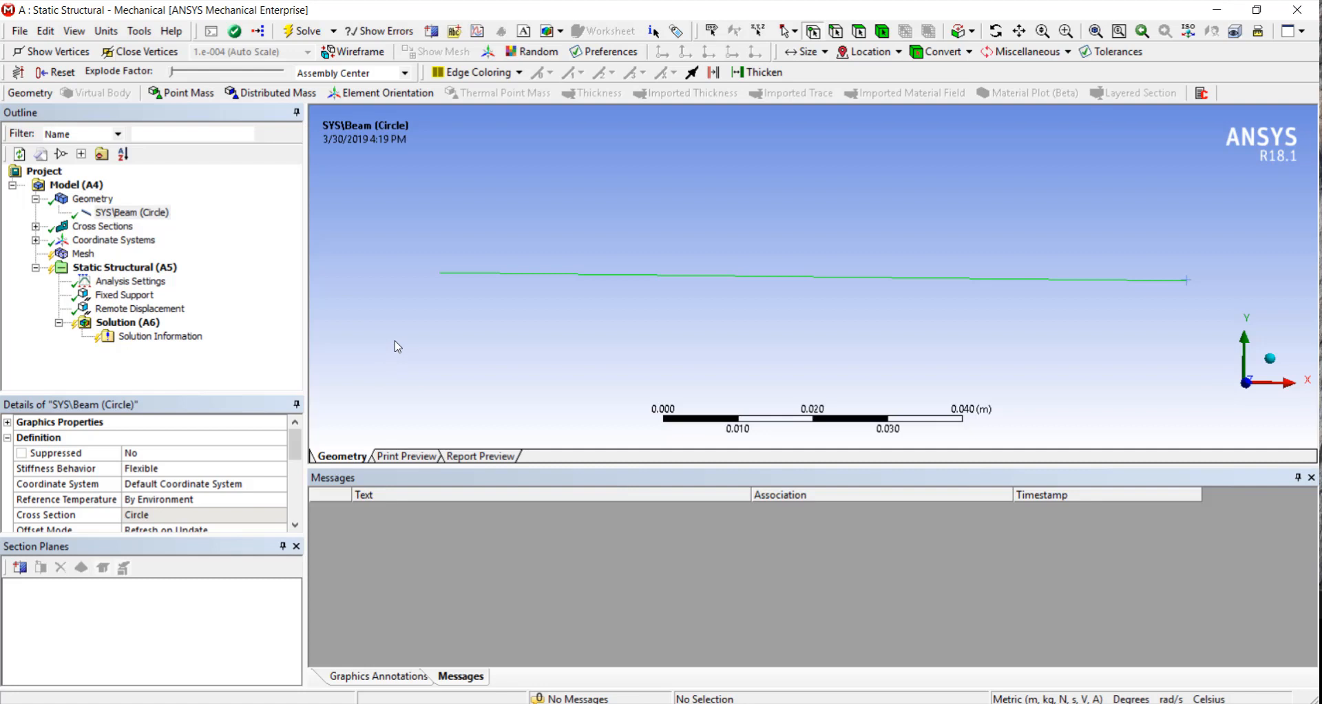
mouse_move(421, 266)
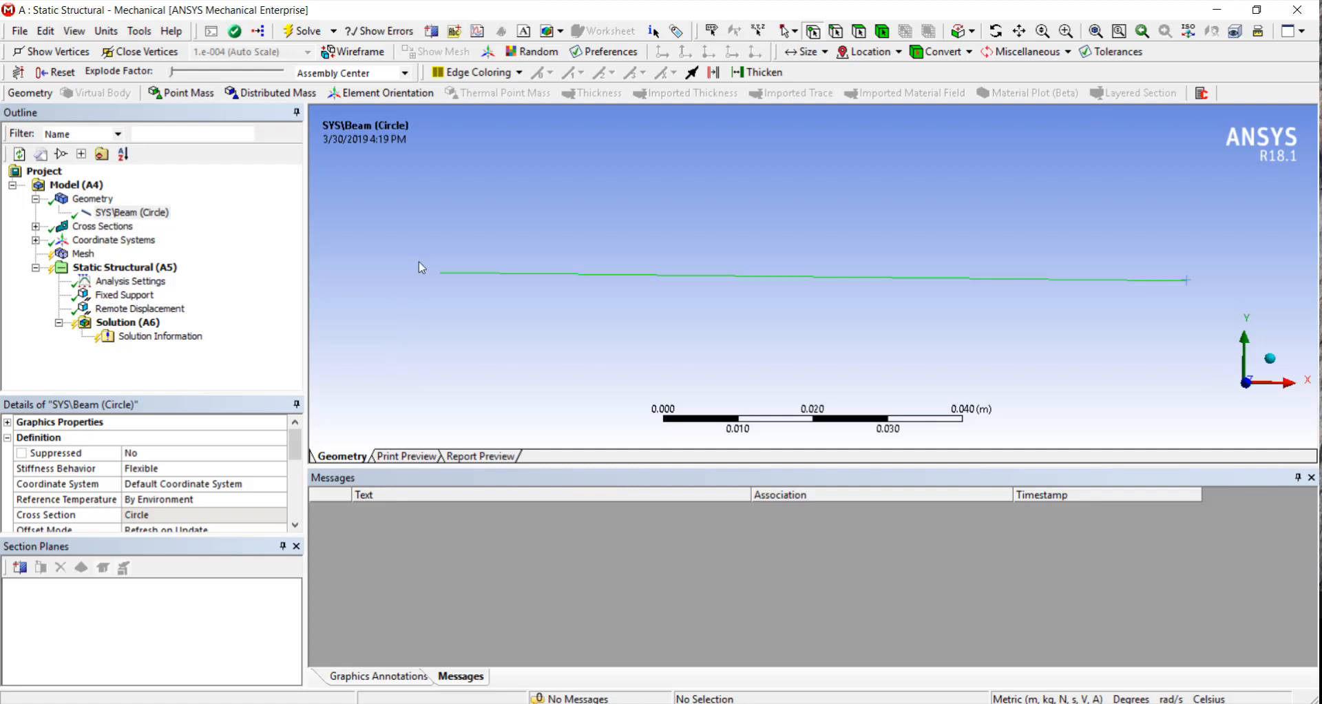
mouse_move(82, 257)
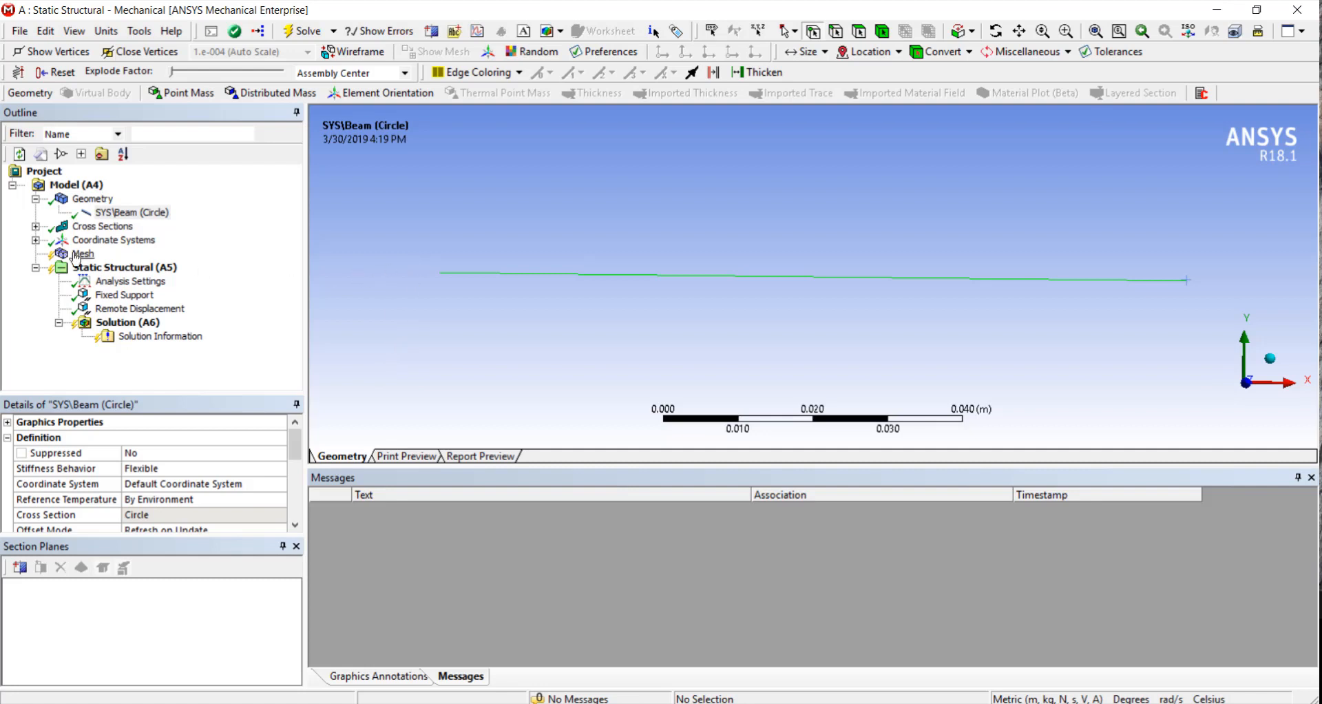
mouse_move(294, 31)
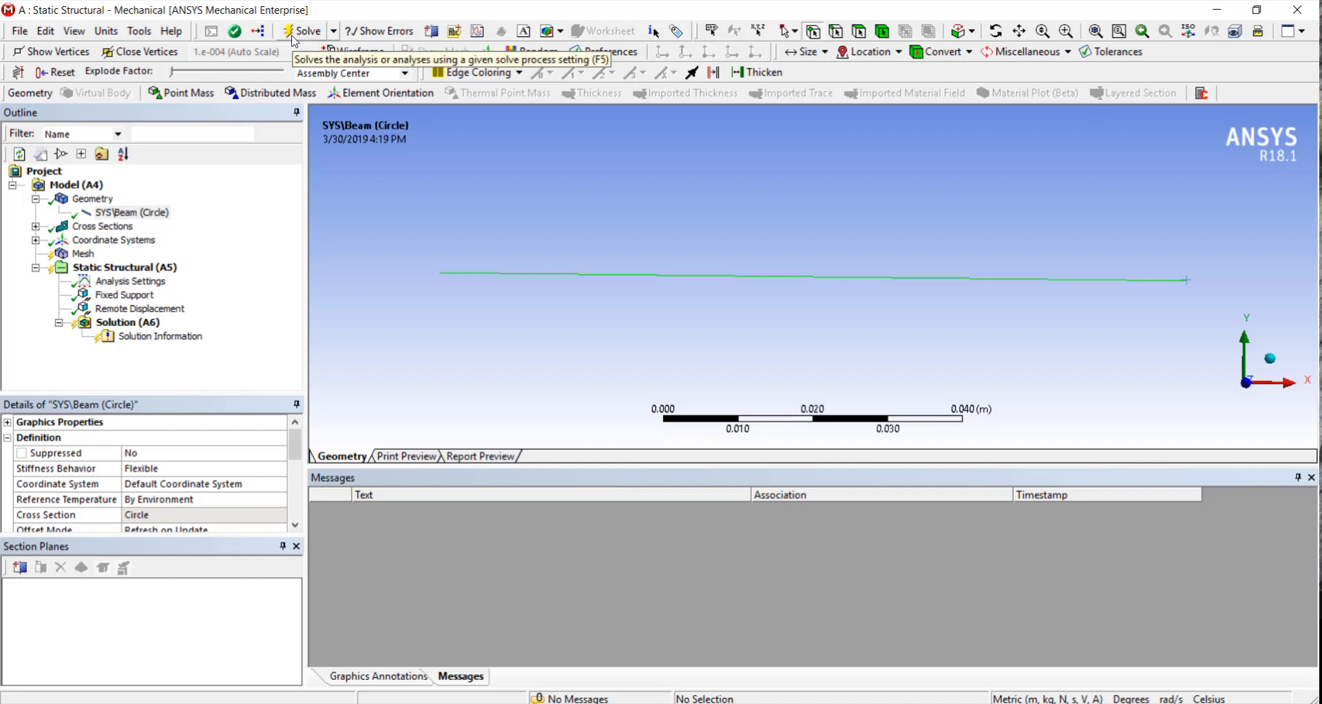
left_click(305, 31)
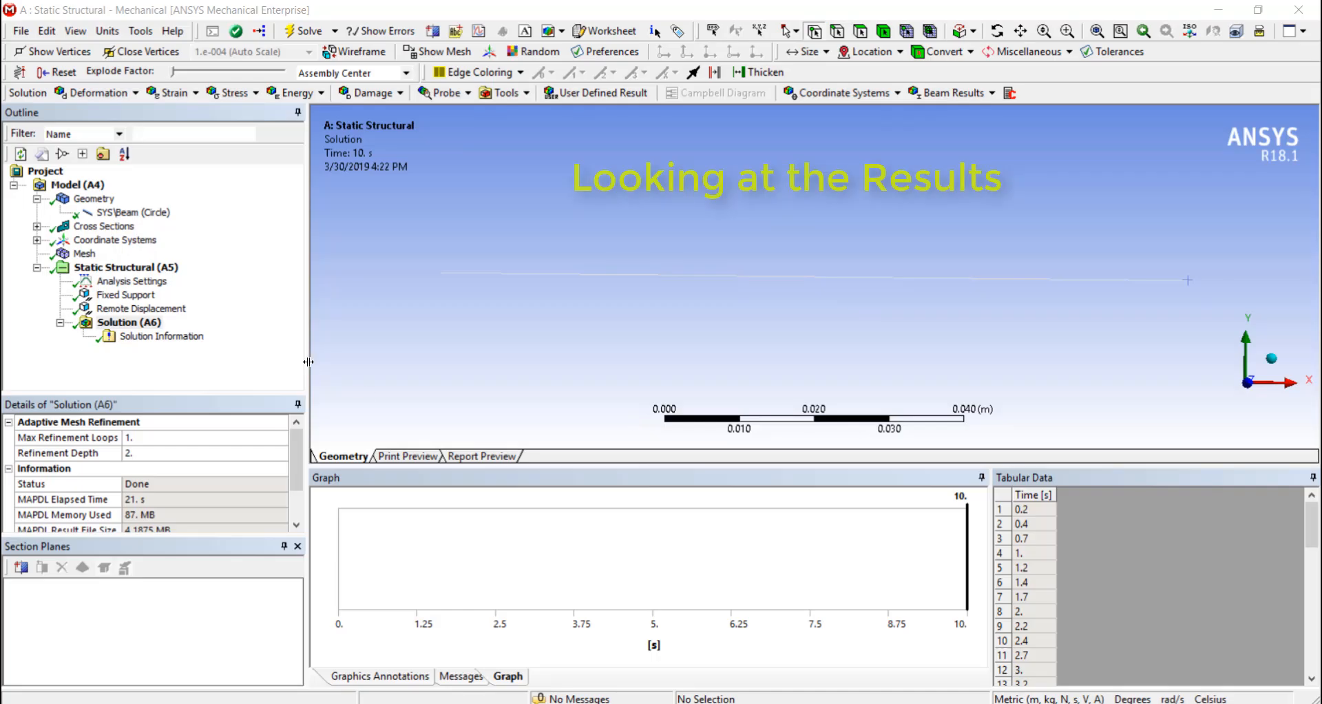
left_click(129, 322)
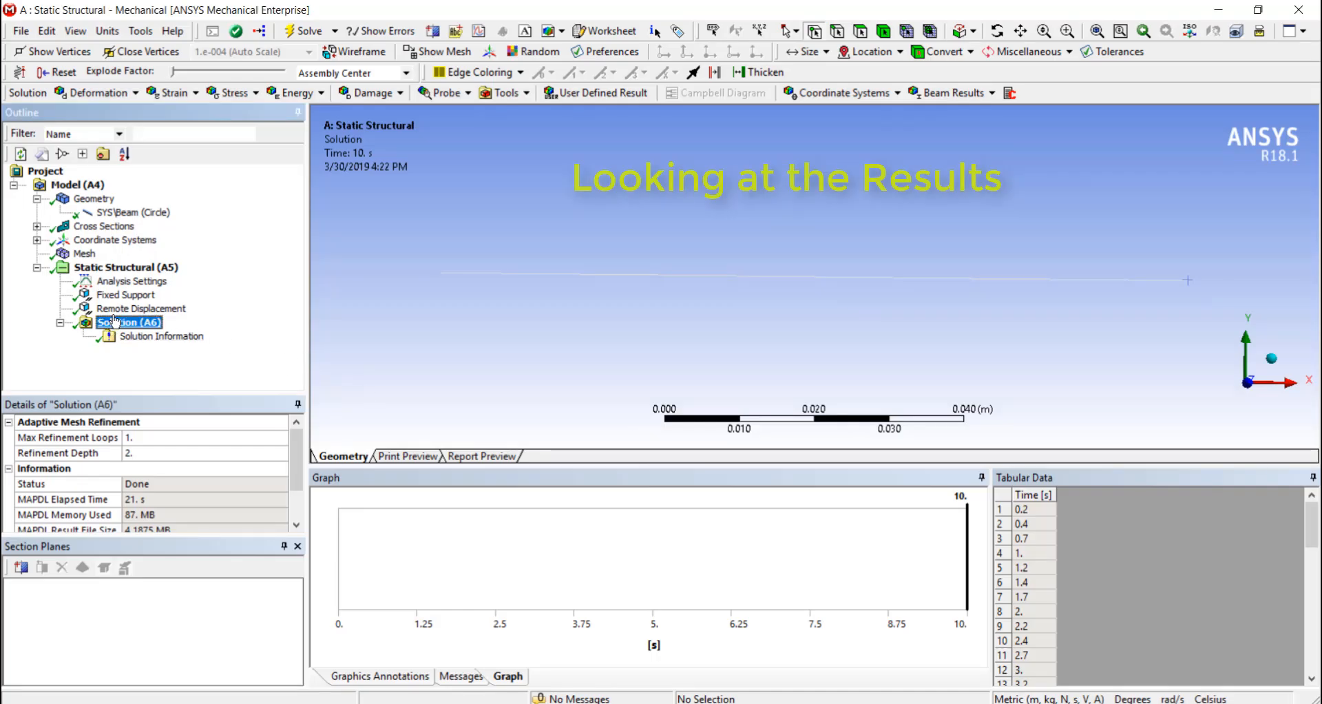
Step: Add two Directional Deformation results and set the second one's orientation to Y Axis
left_click(93, 93)
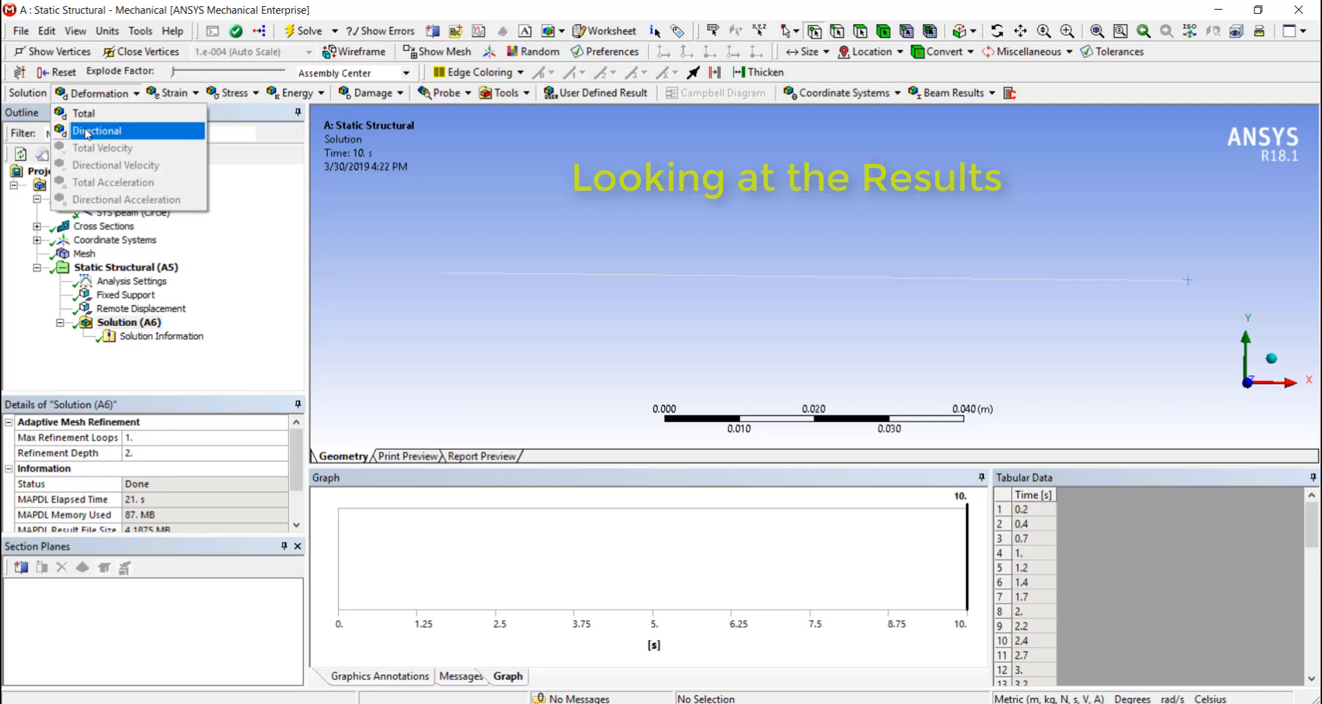
left_click(98, 131)
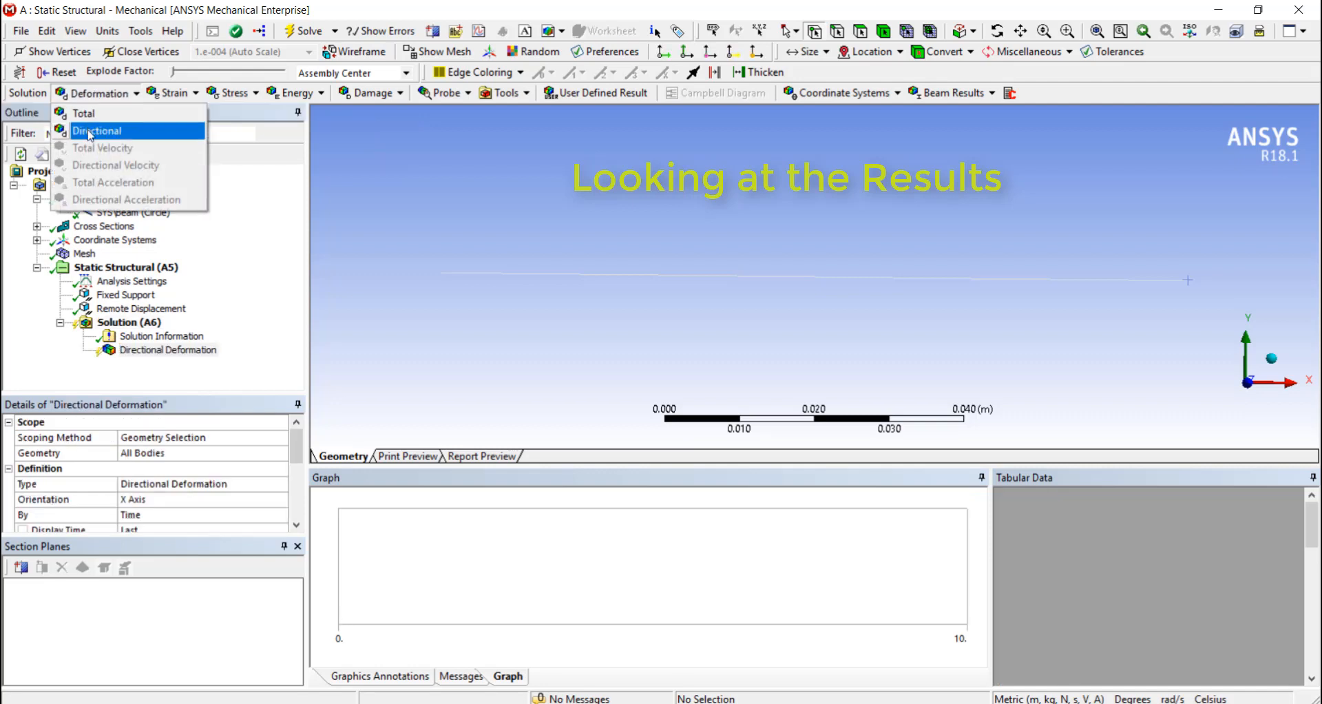
left_click(97, 131)
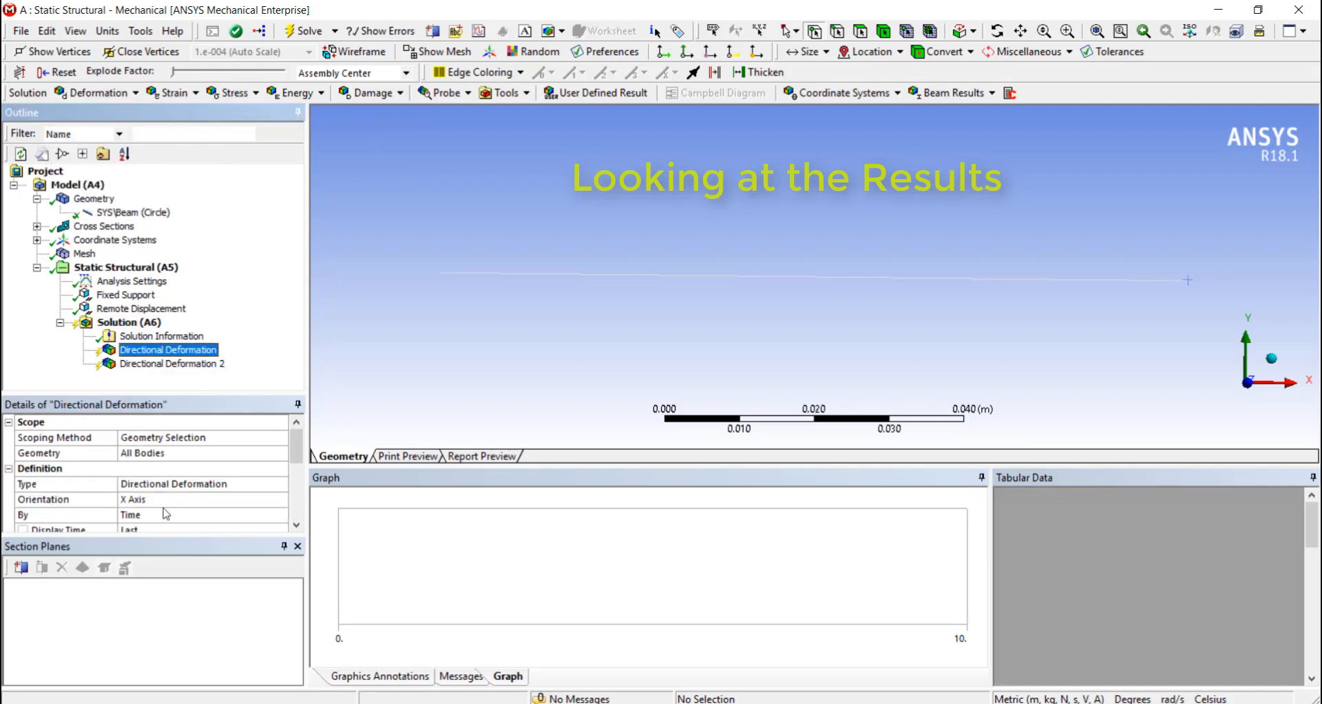
left_click(173, 363)
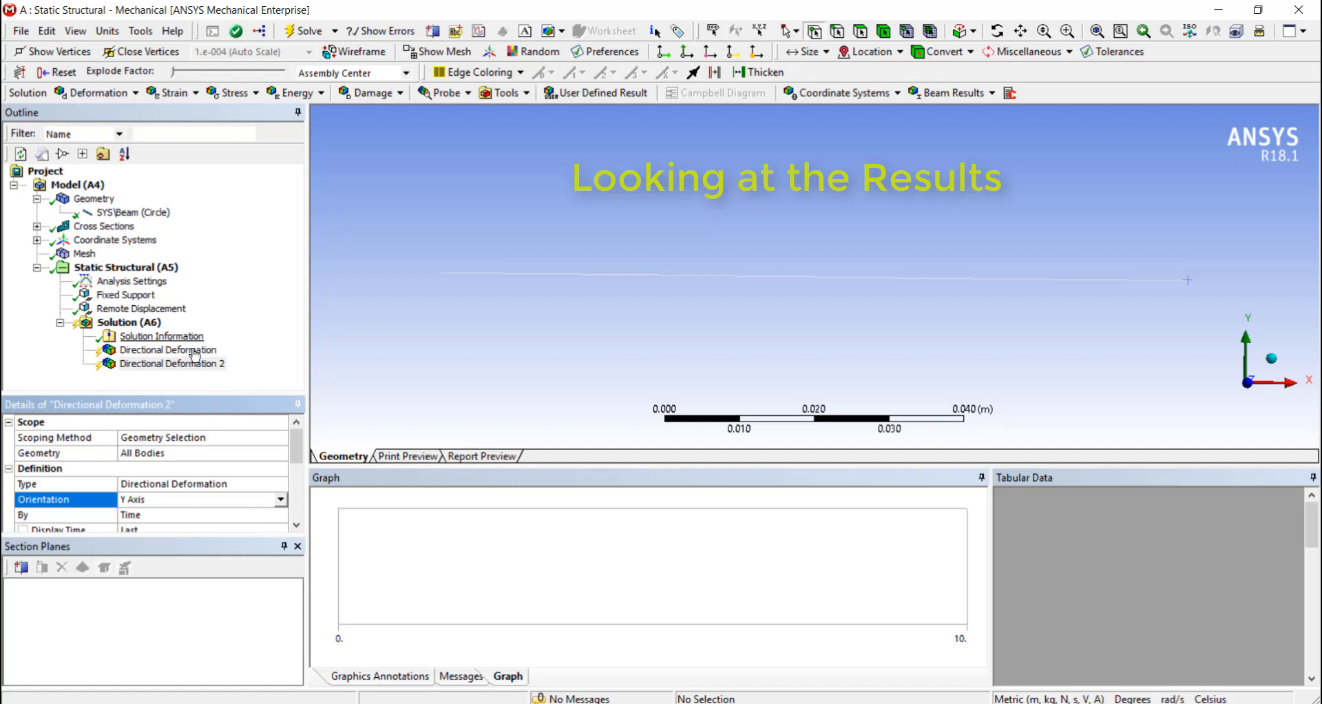
right_click(173, 364)
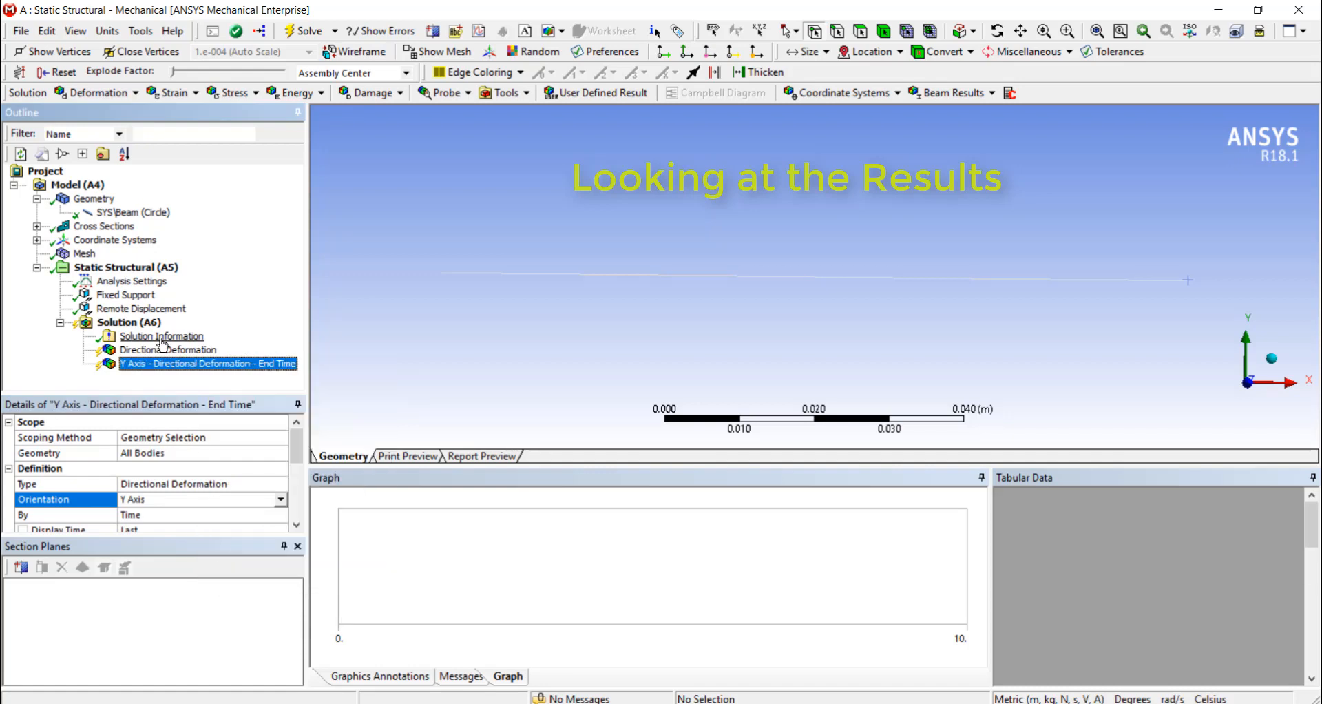
Step: Rename the deformation results based on definition and return to Solution (A6)
right_click(169, 349)
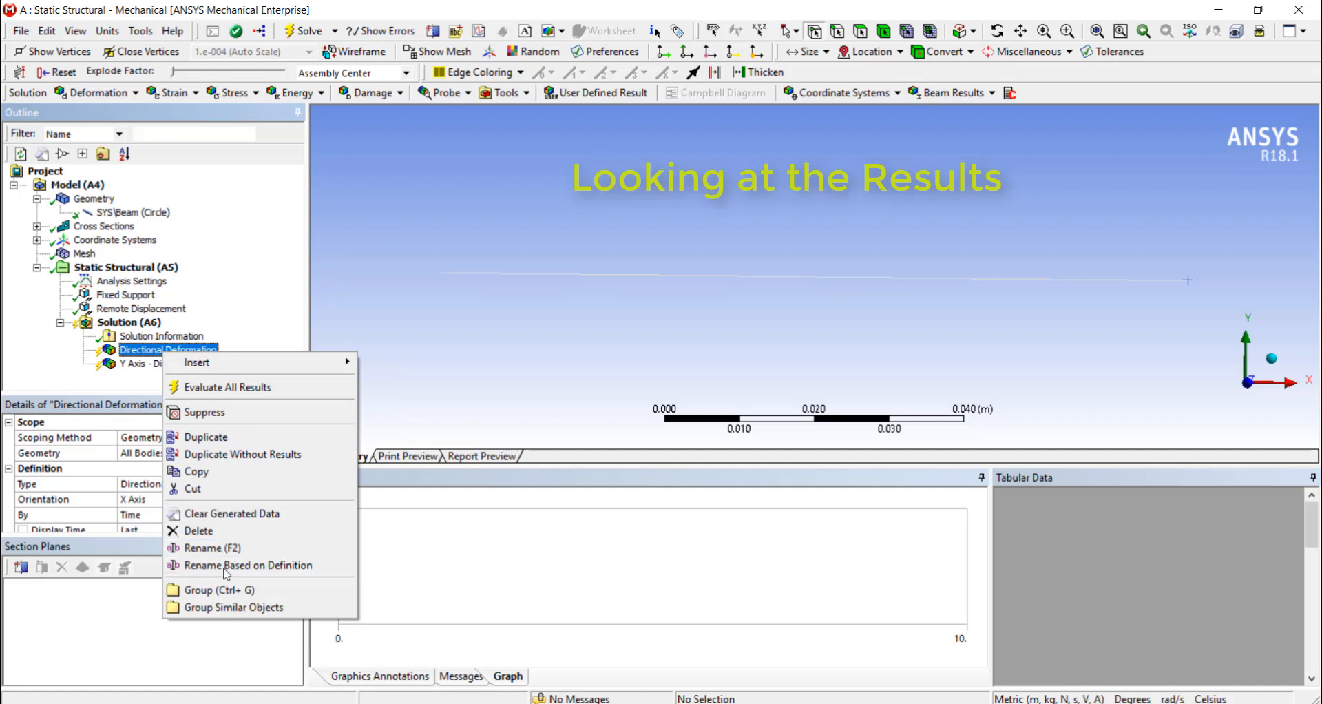
left_click(251, 565)
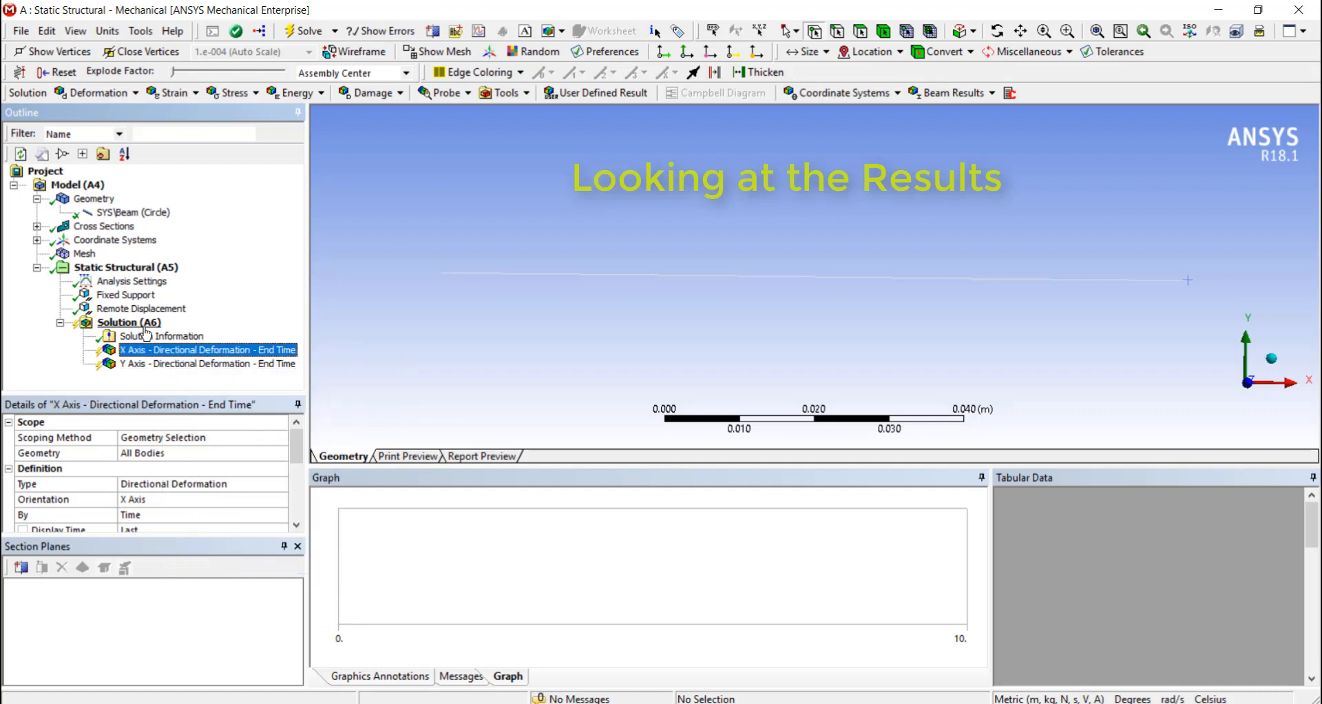
left_click(128, 322)
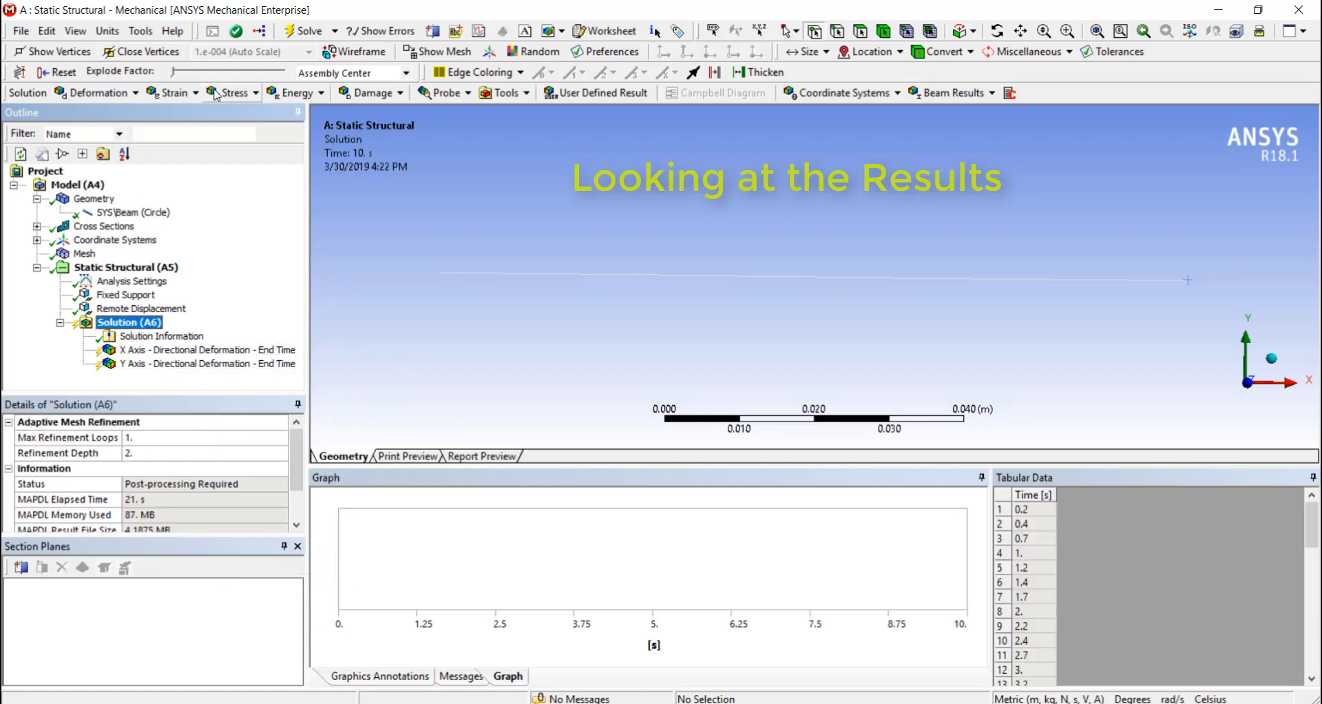
Step: Check the Stress result types, then show Analysis Settings with Output Controls expanded
left_click(227, 93)
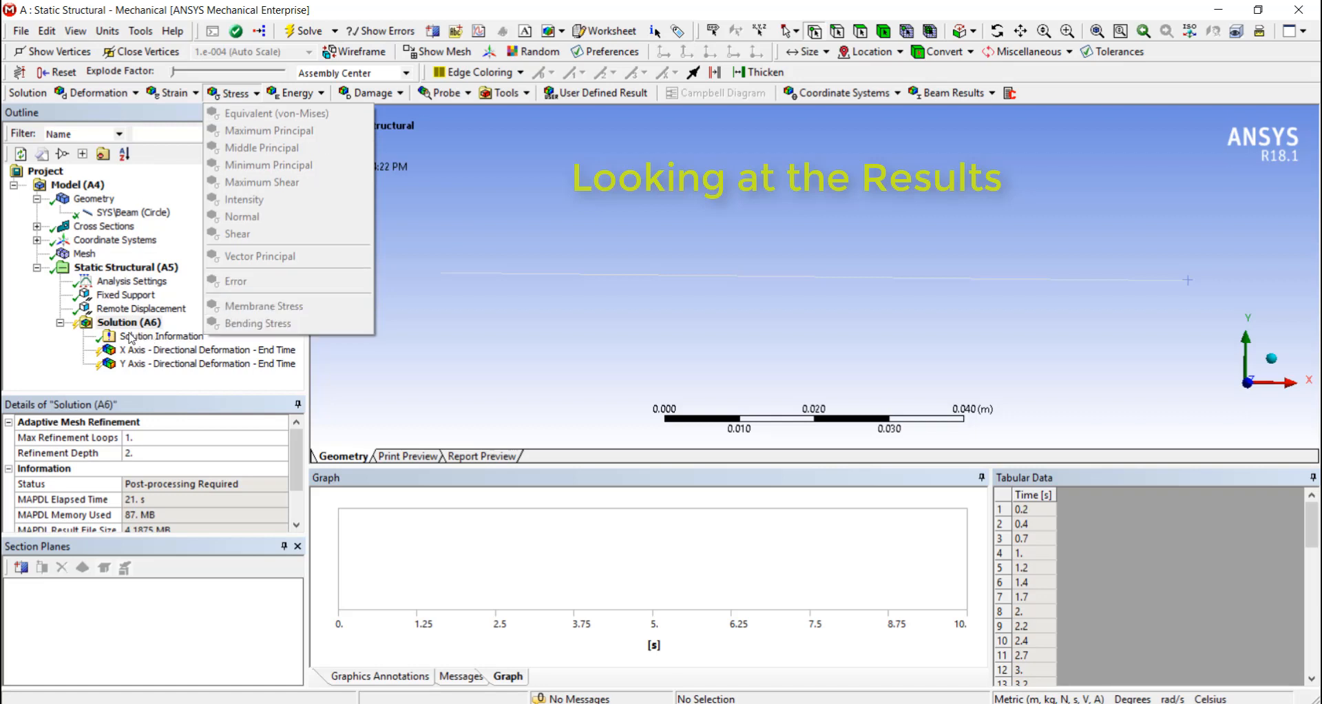
mouse_move(112, 271)
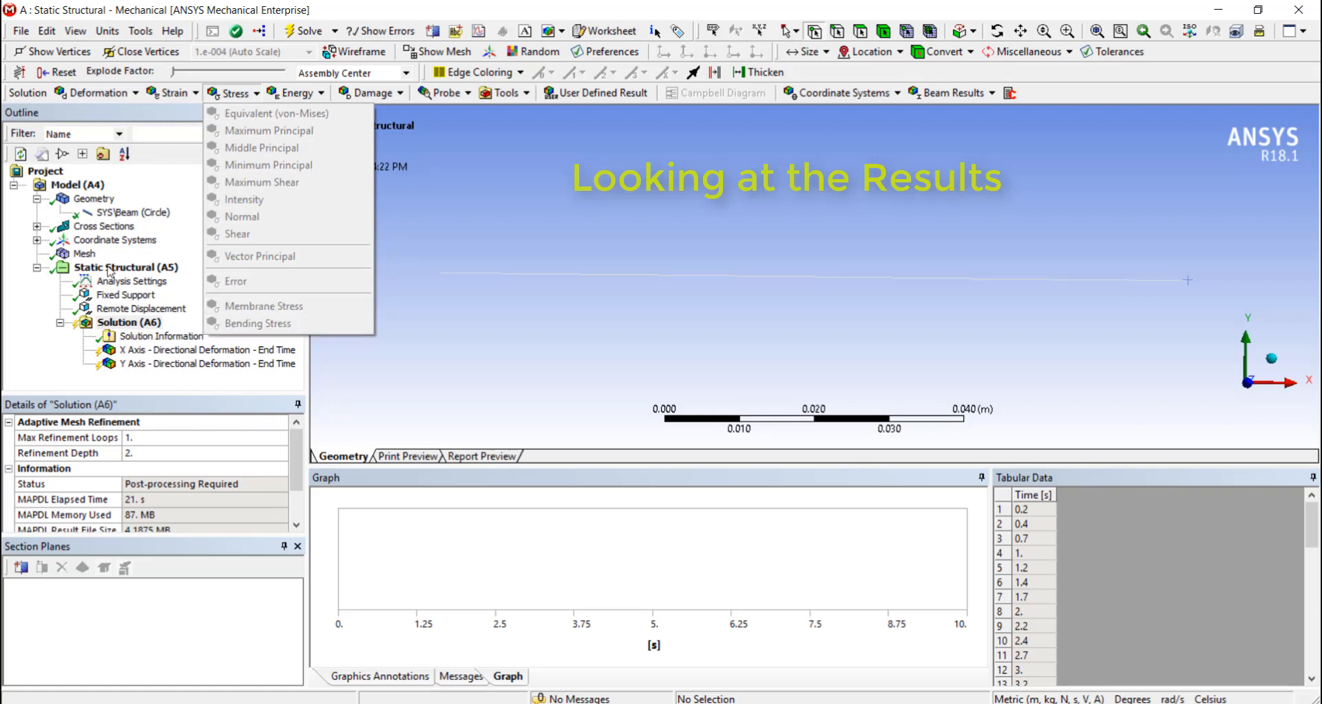
left_click(133, 281)
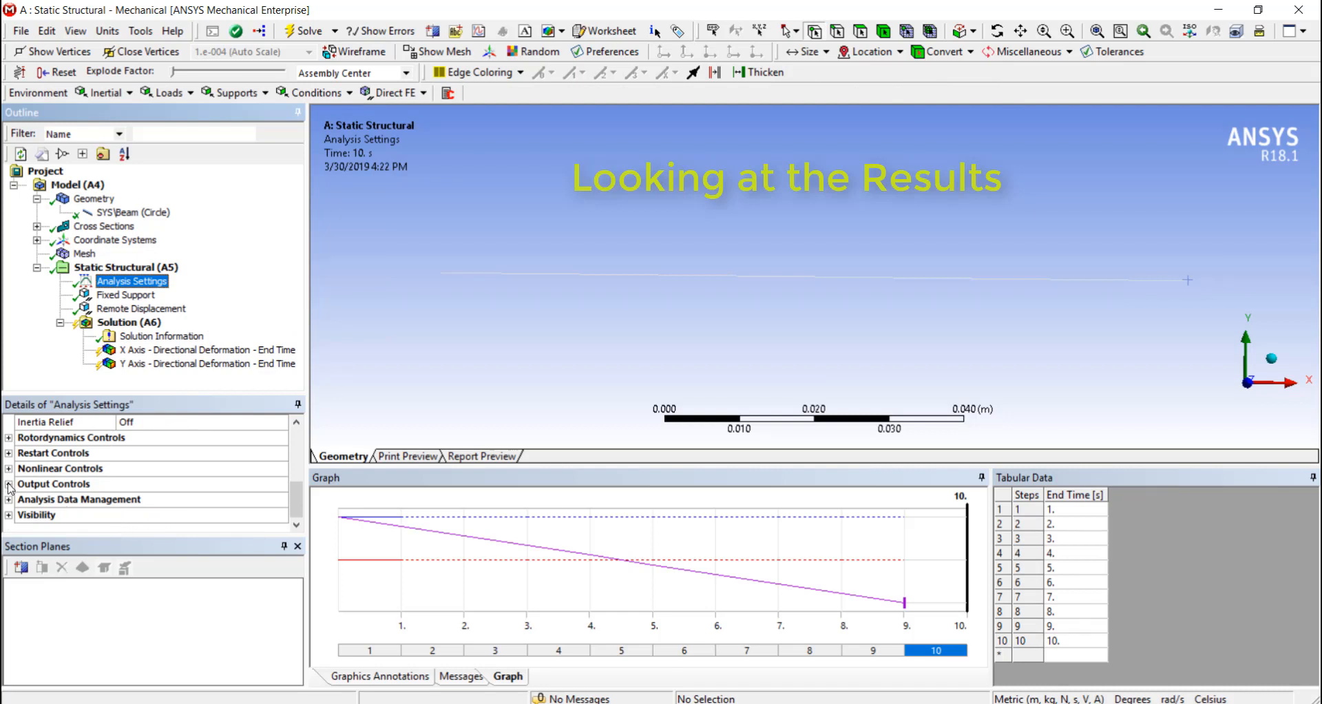
left_click(9, 483)
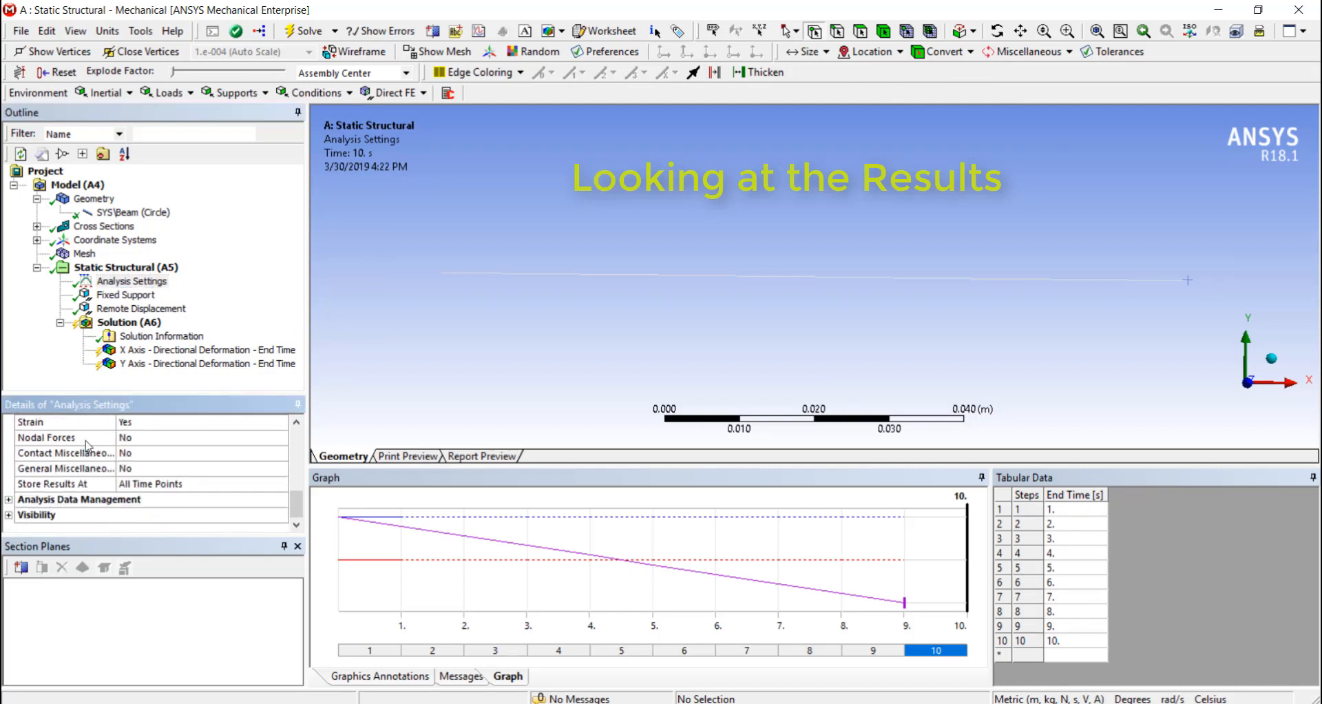
Step: Set Beam Section Results to Yes on Solution (A6) and add an Equivalent (von-Mises) stress result
left_click(128, 322)
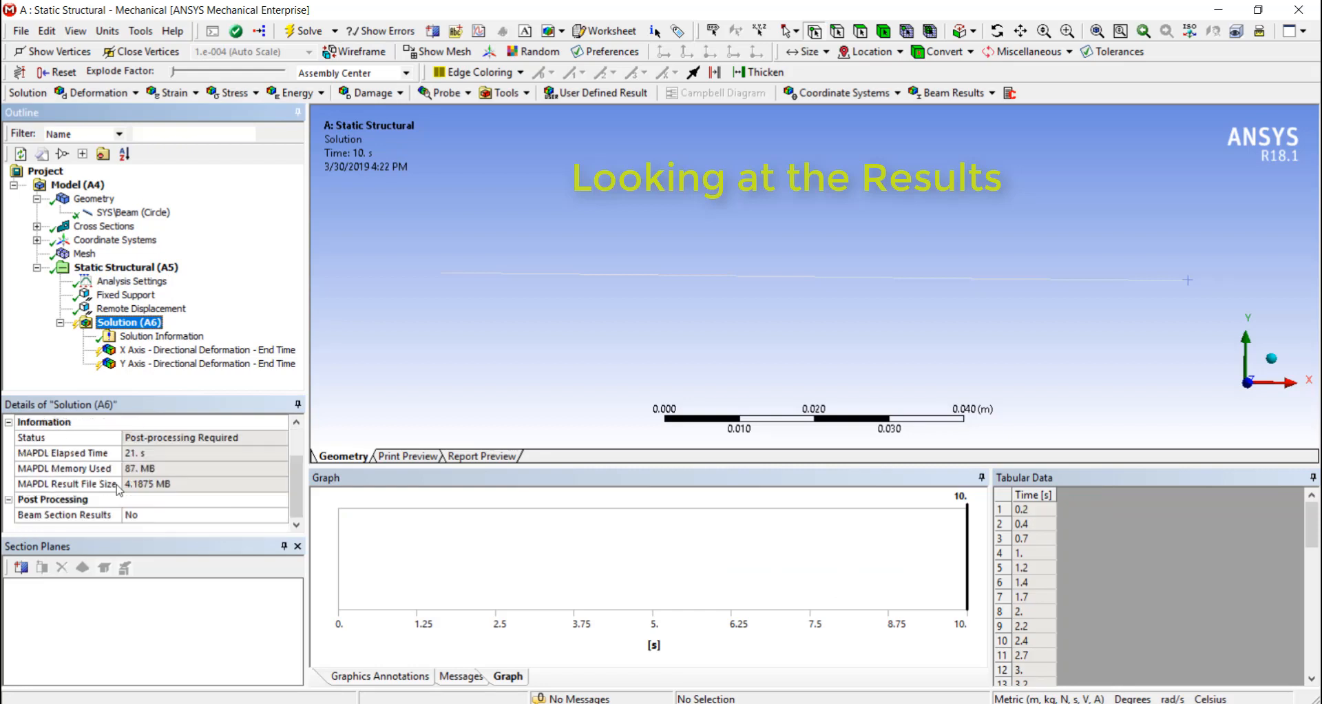
left_click(202, 514)
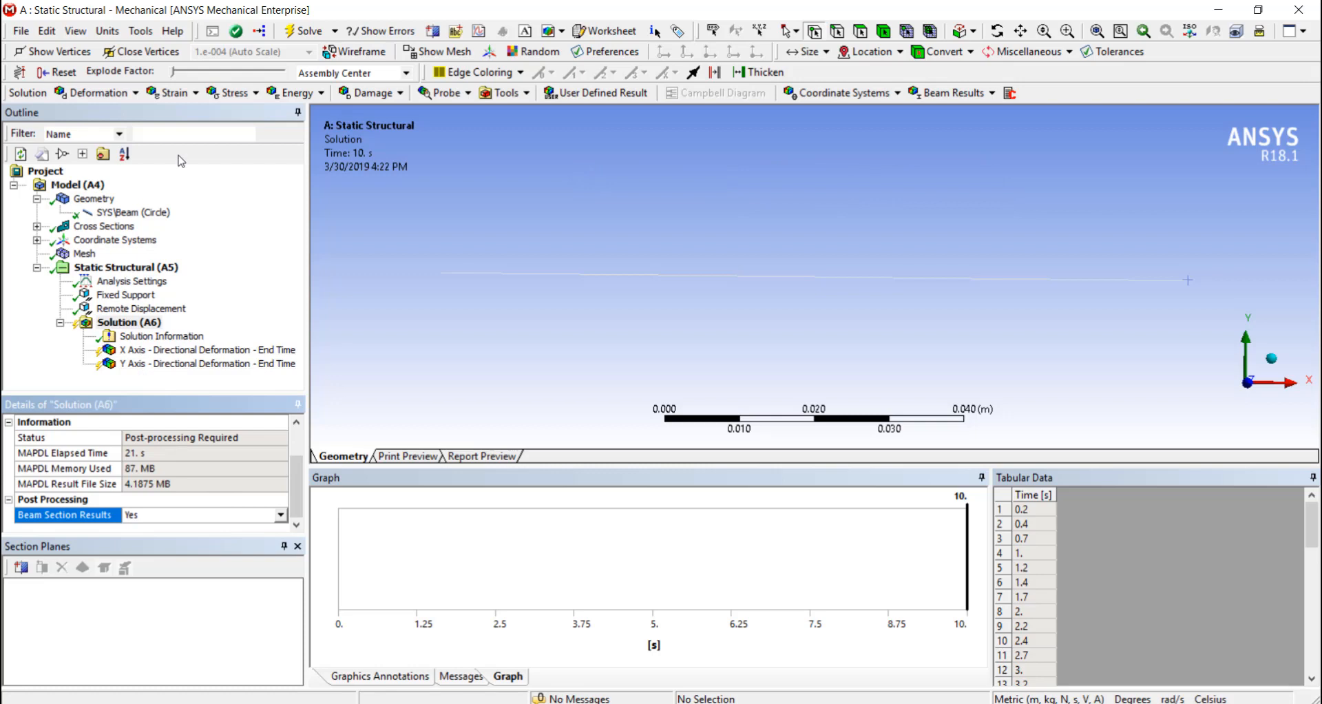
left_click(229, 93)
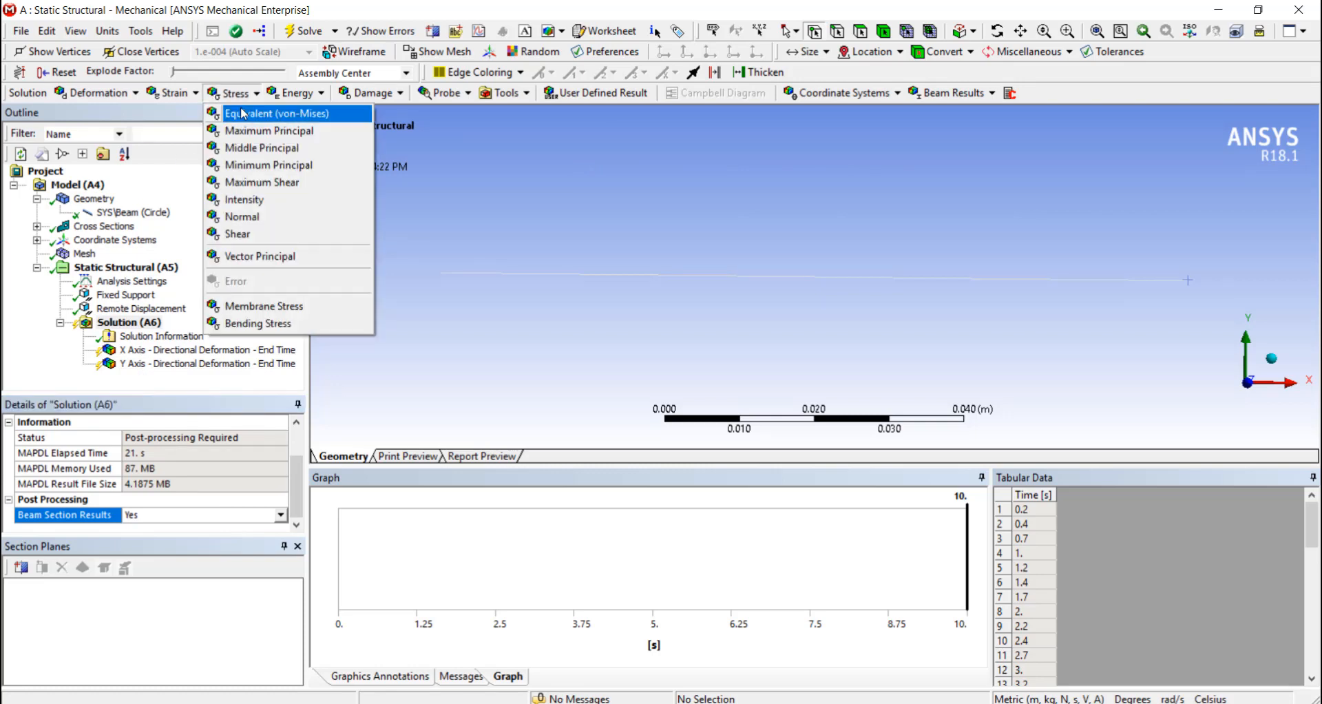
left_click(272, 113)
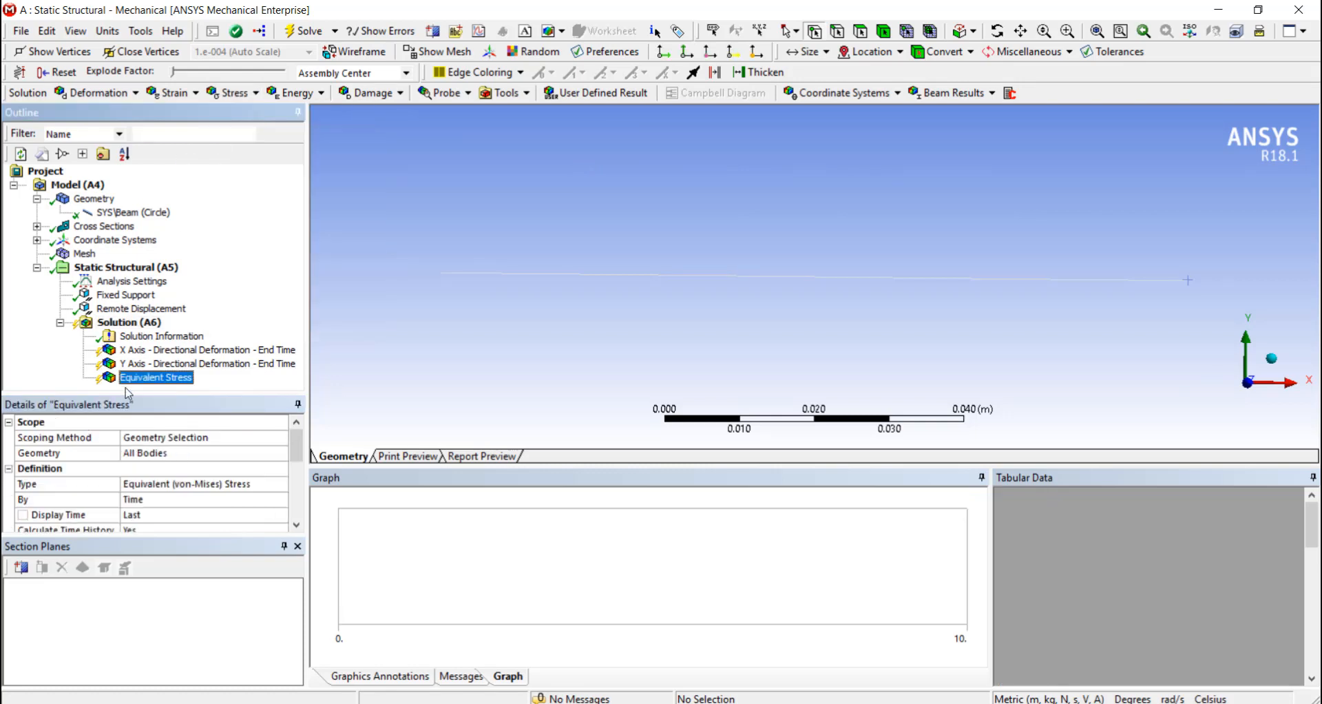
mouse_move(150, 152)
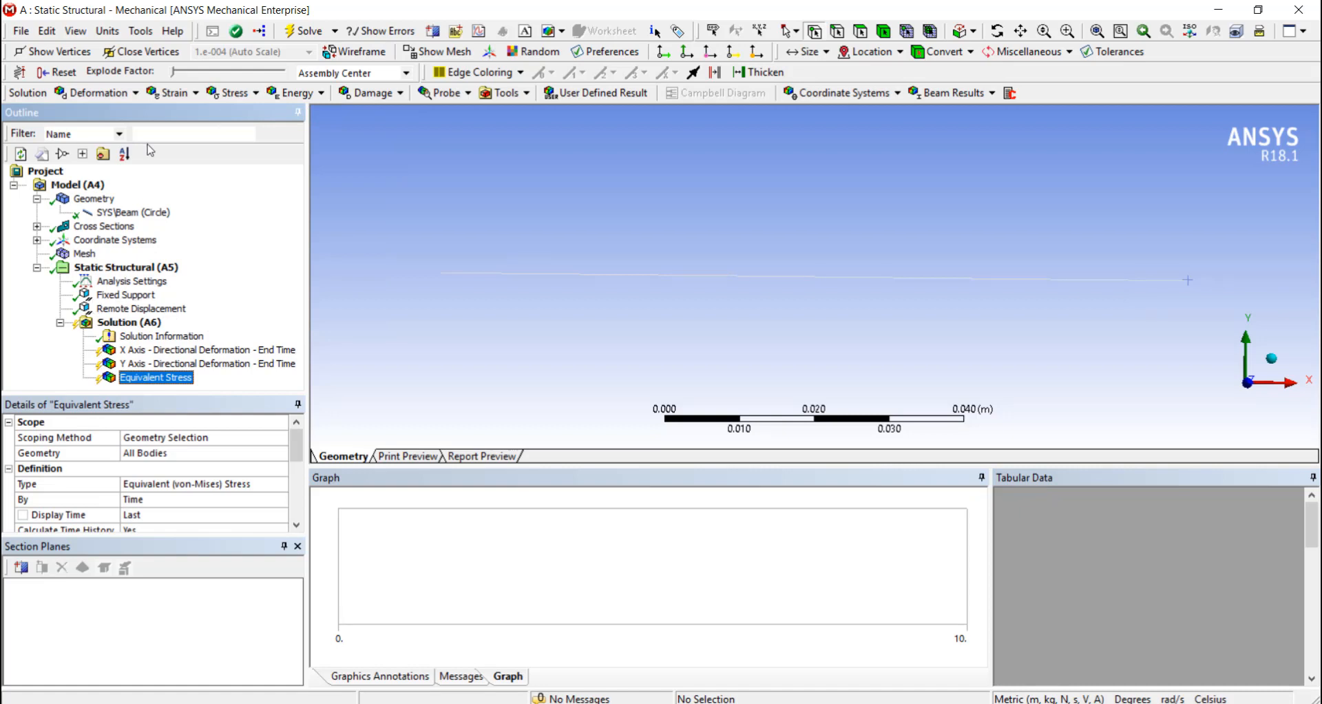
Step: Evaluate all results and view the X Axis and Y Axis directional deformation plots with their time-history graphs
right_click(128, 322)
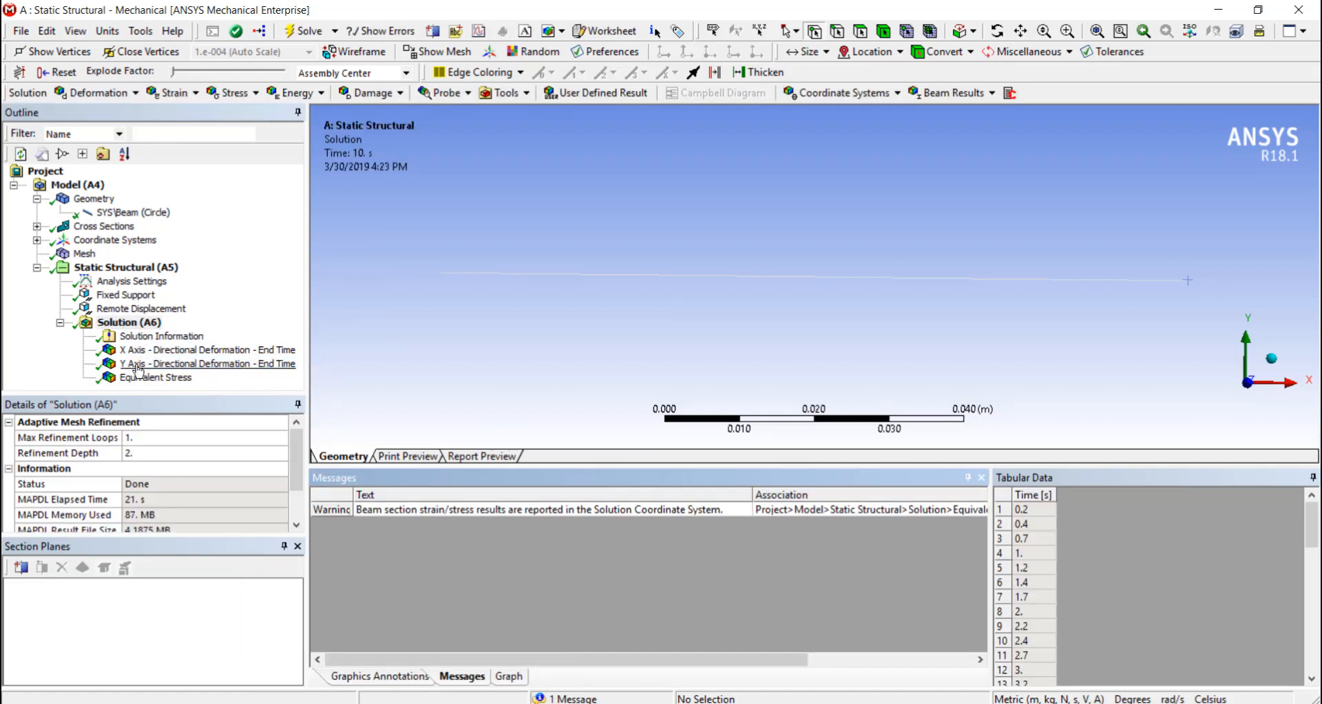
left_click(207, 349)
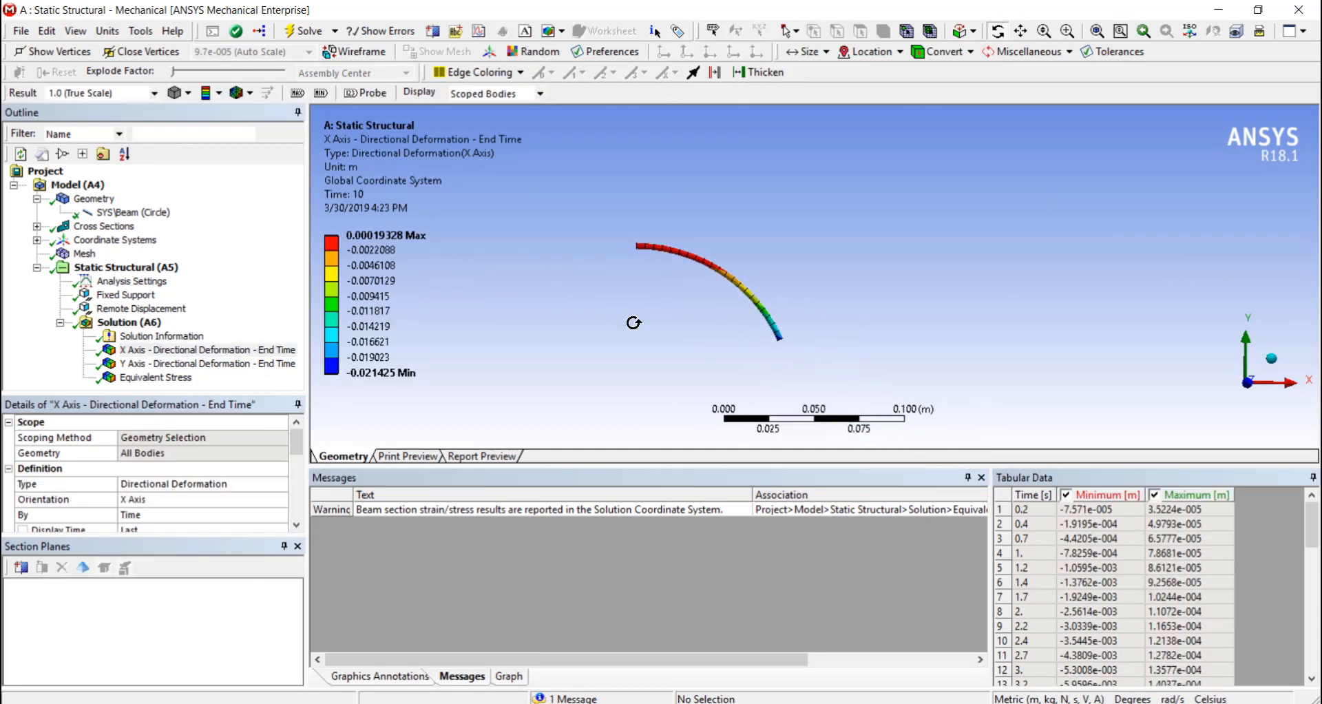
left_click(207, 364)
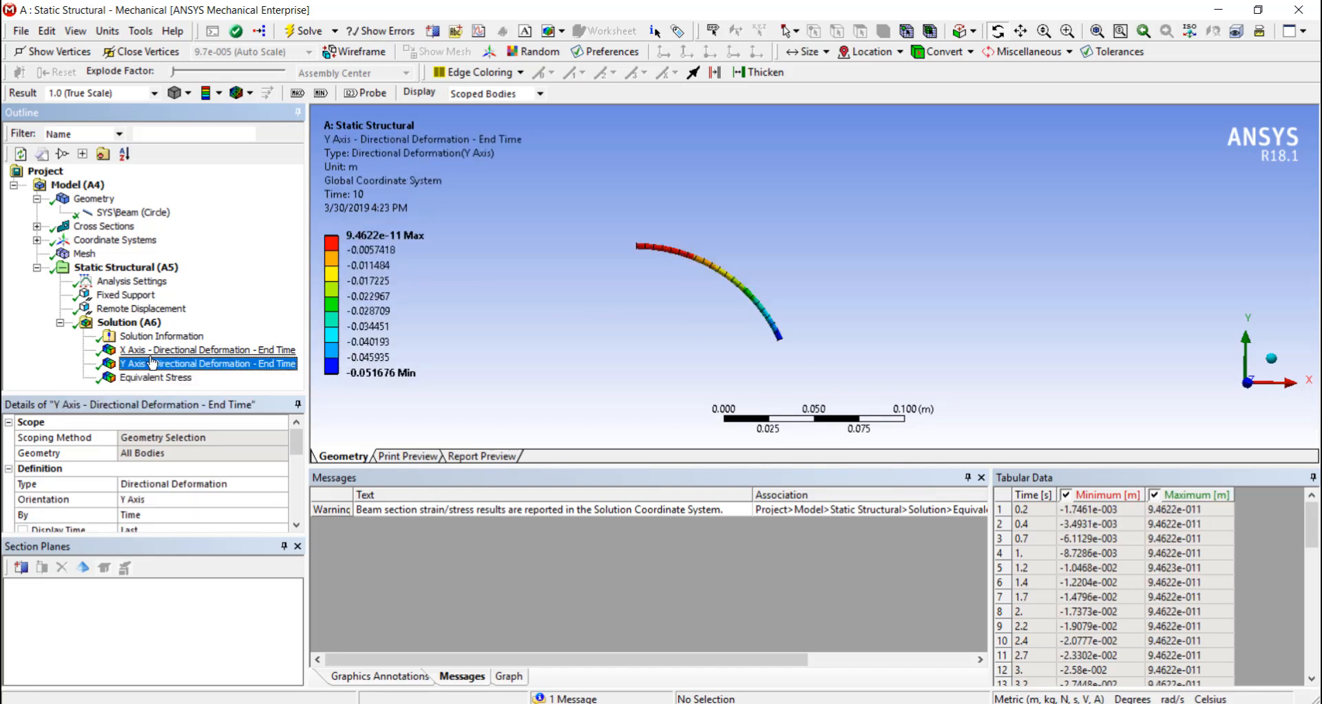
left_click(210, 350)
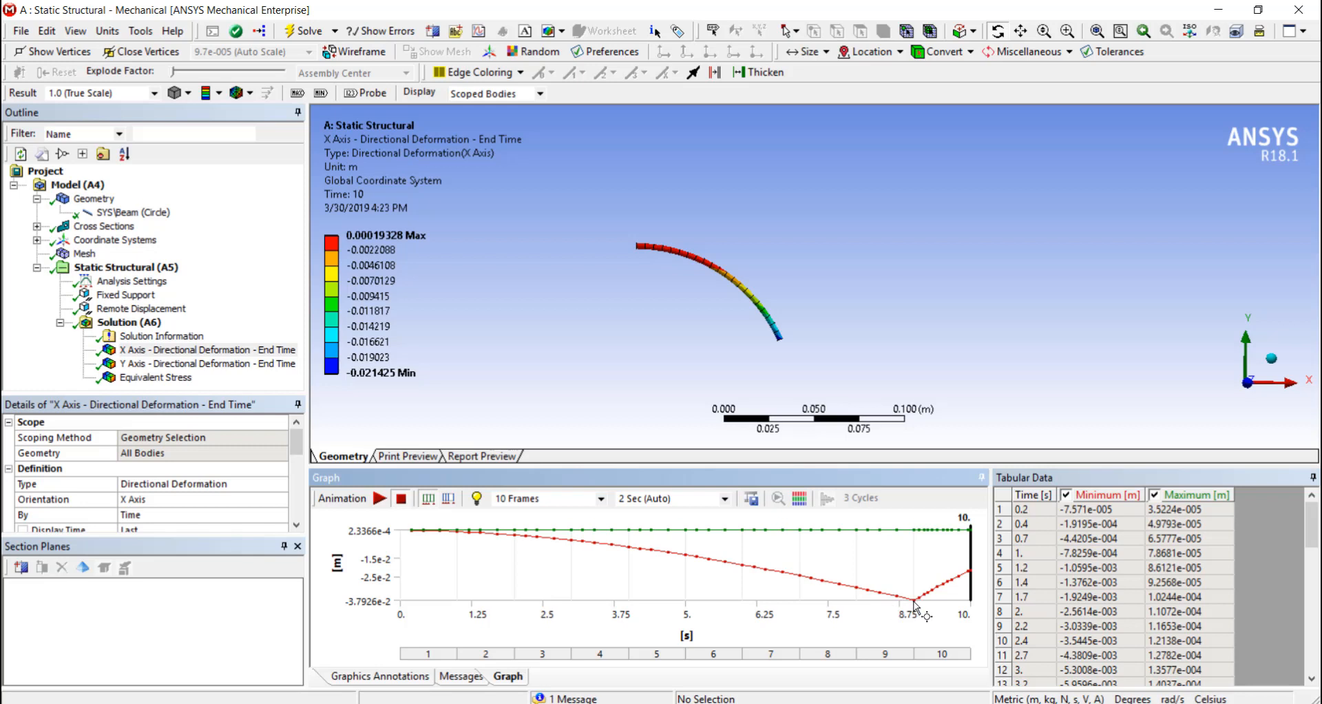
Step: Retrieve the X Axis deformation at time 9, the peak load step, minimum −0.037926 m
left_click(884, 653)
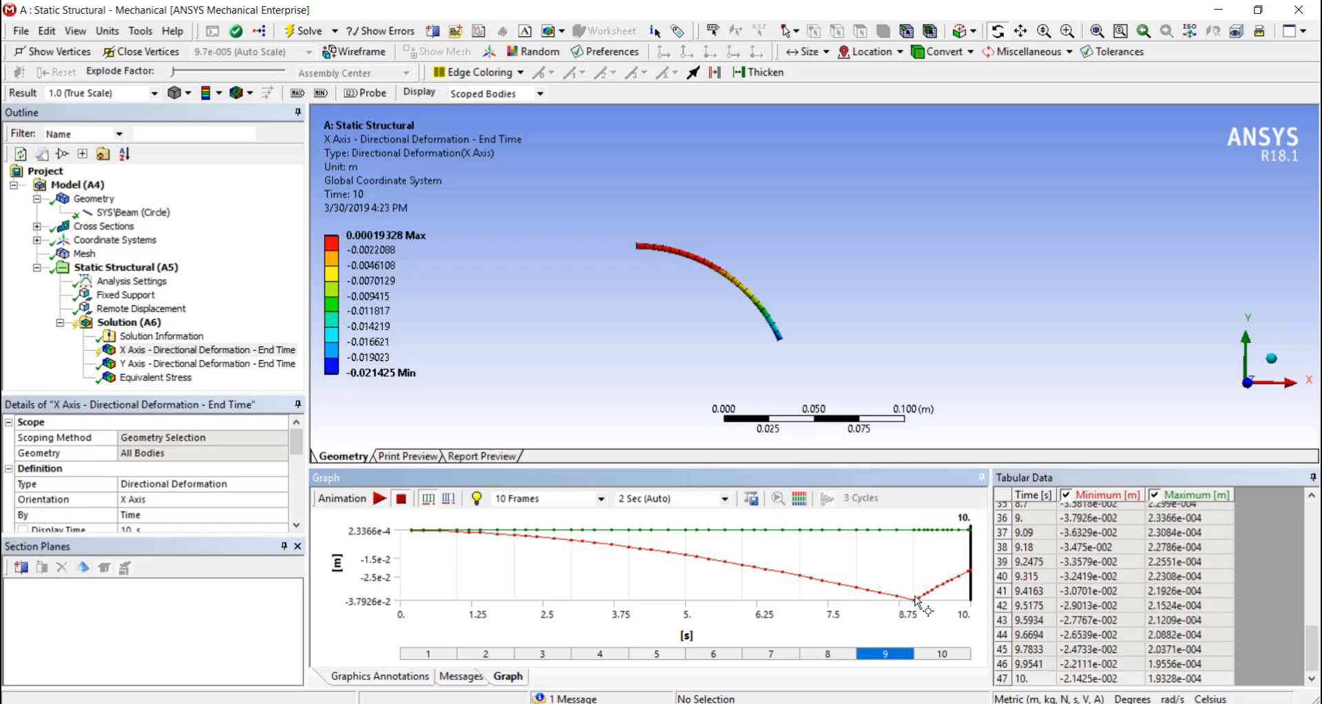
right_click(919, 601)
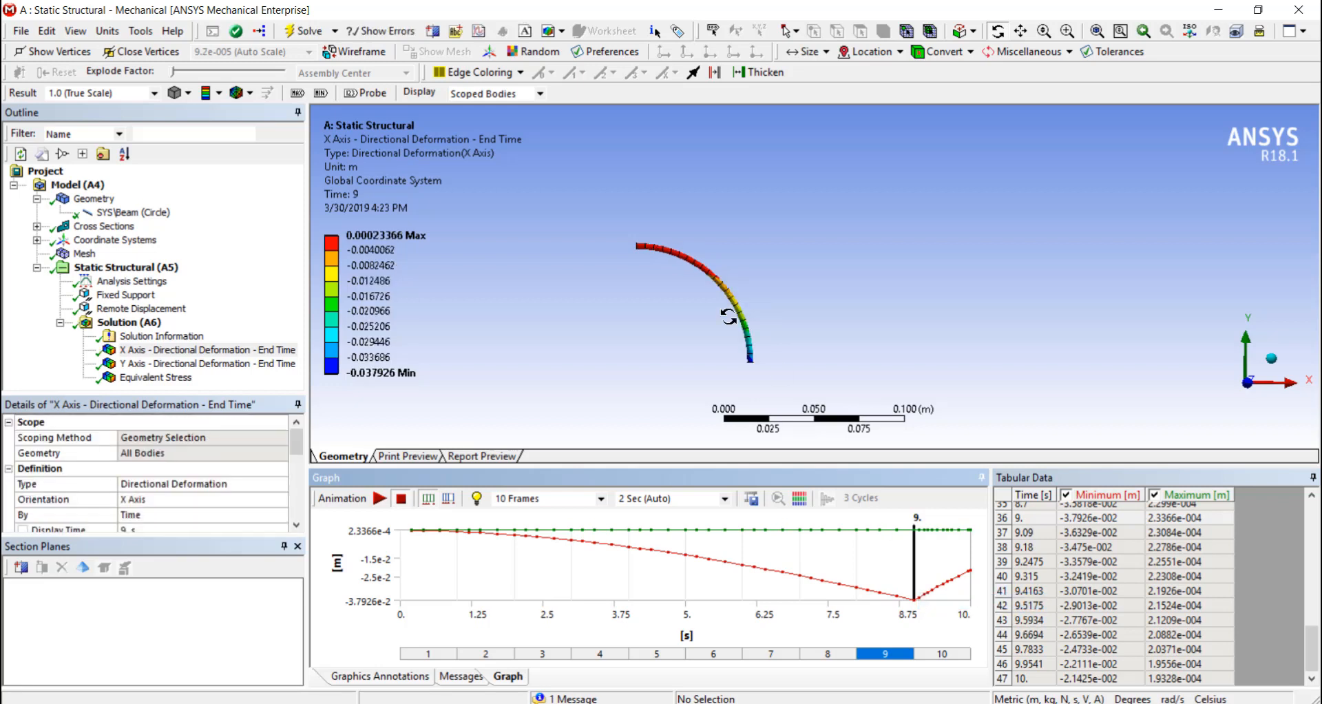
mouse_move(780, 422)
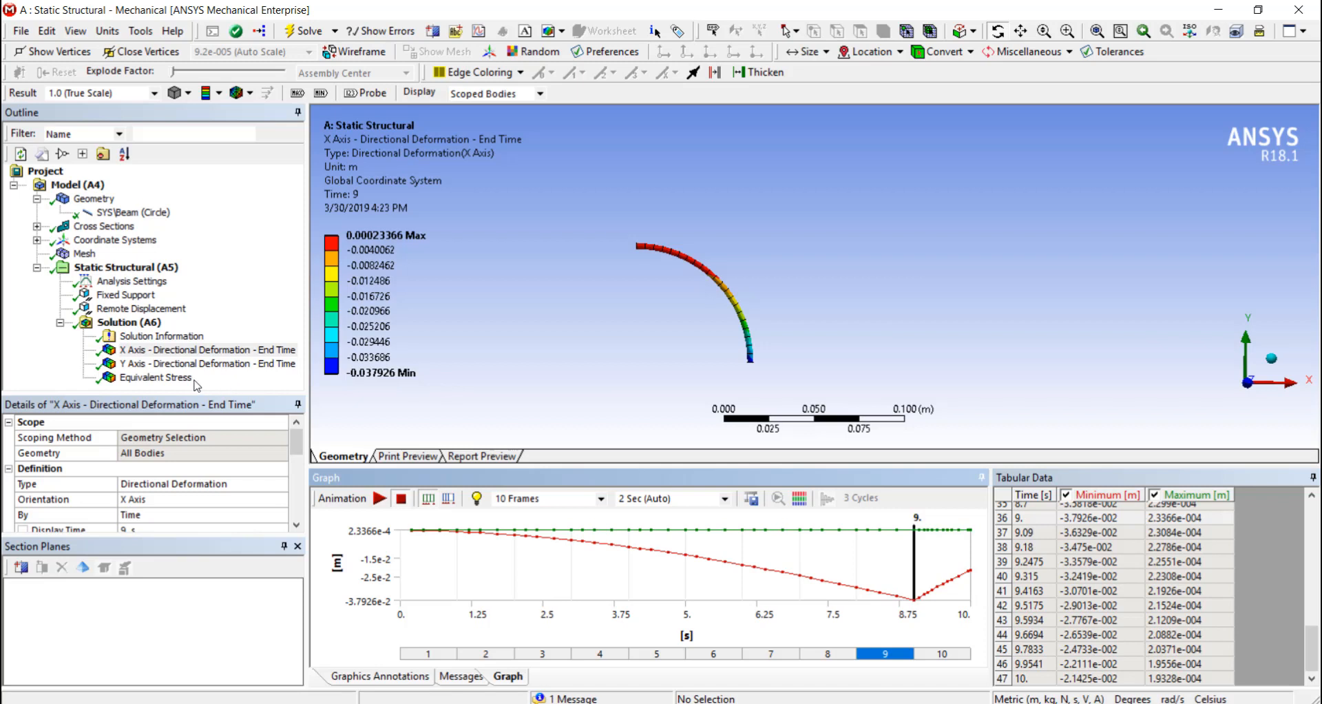
Step: Retrieve the equivalent von-Mises stress at time 9, peaking at 2.9e8 Pa, and inspect the bent beam
left_click(155, 377)
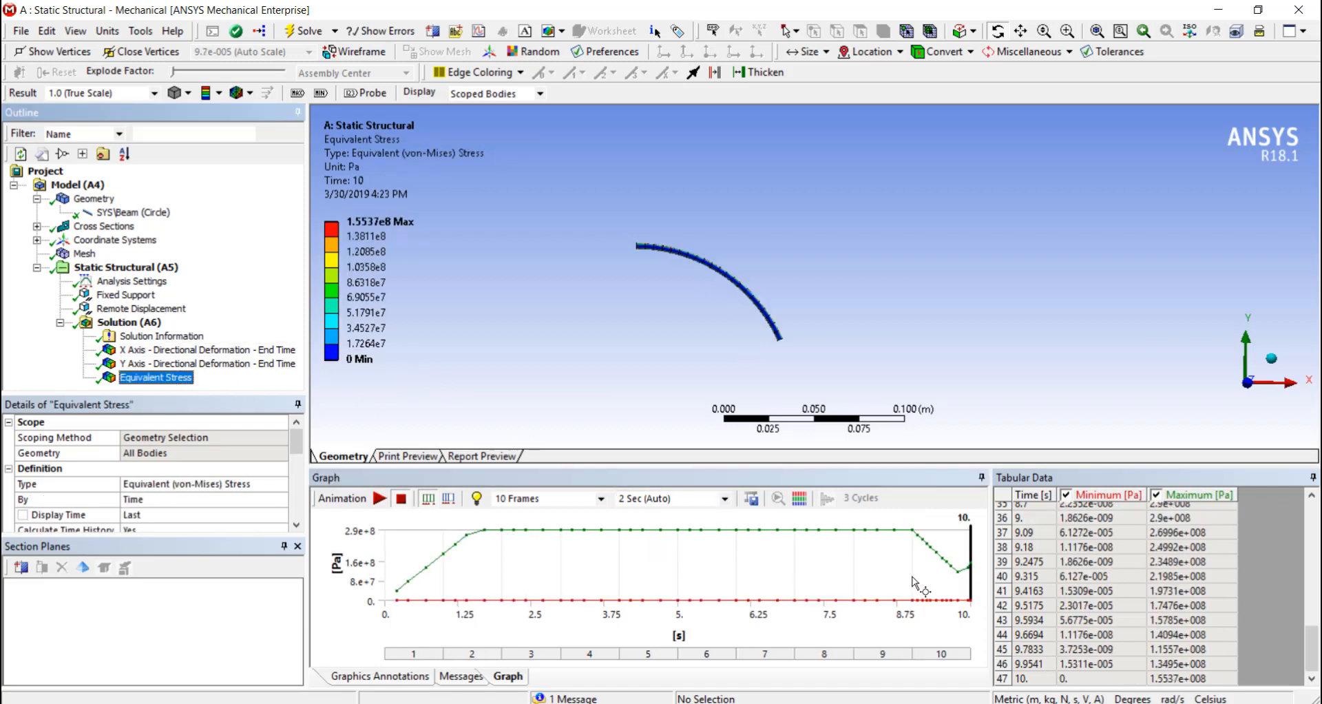
left_click(882, 653)
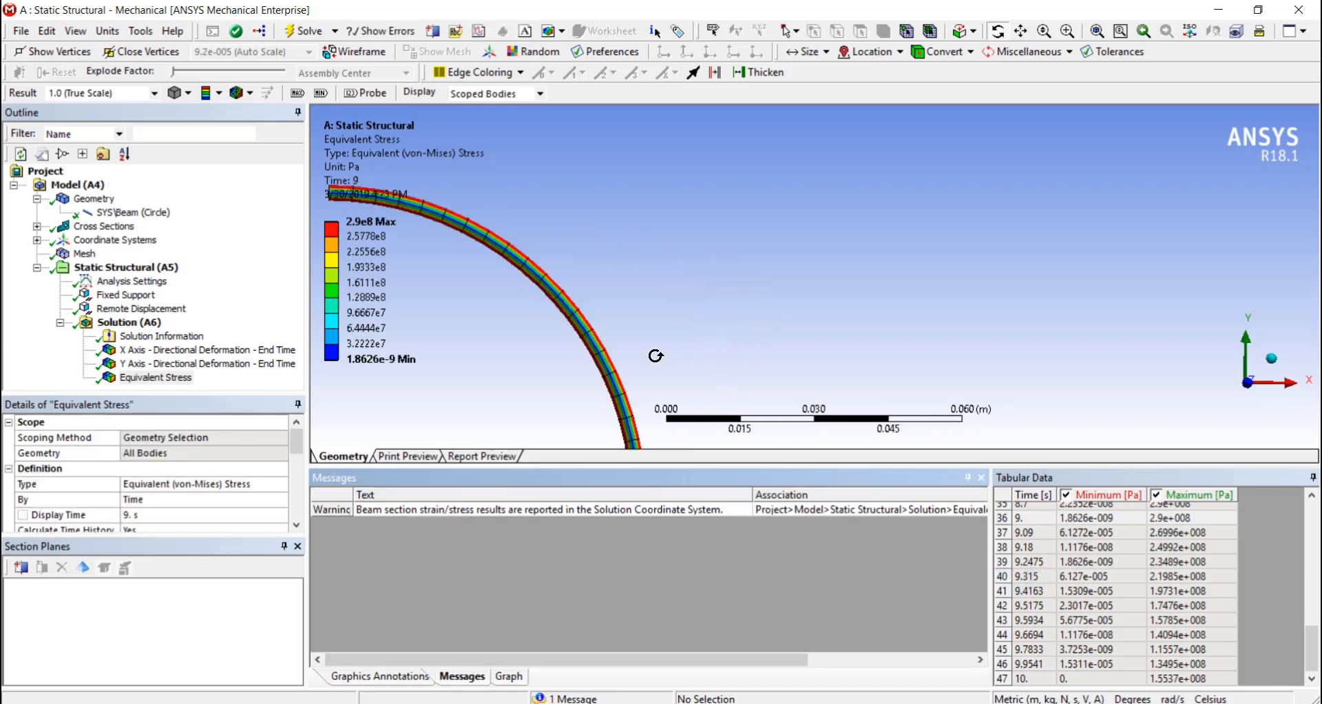
left_click_drag(656, 355, 679, 328)
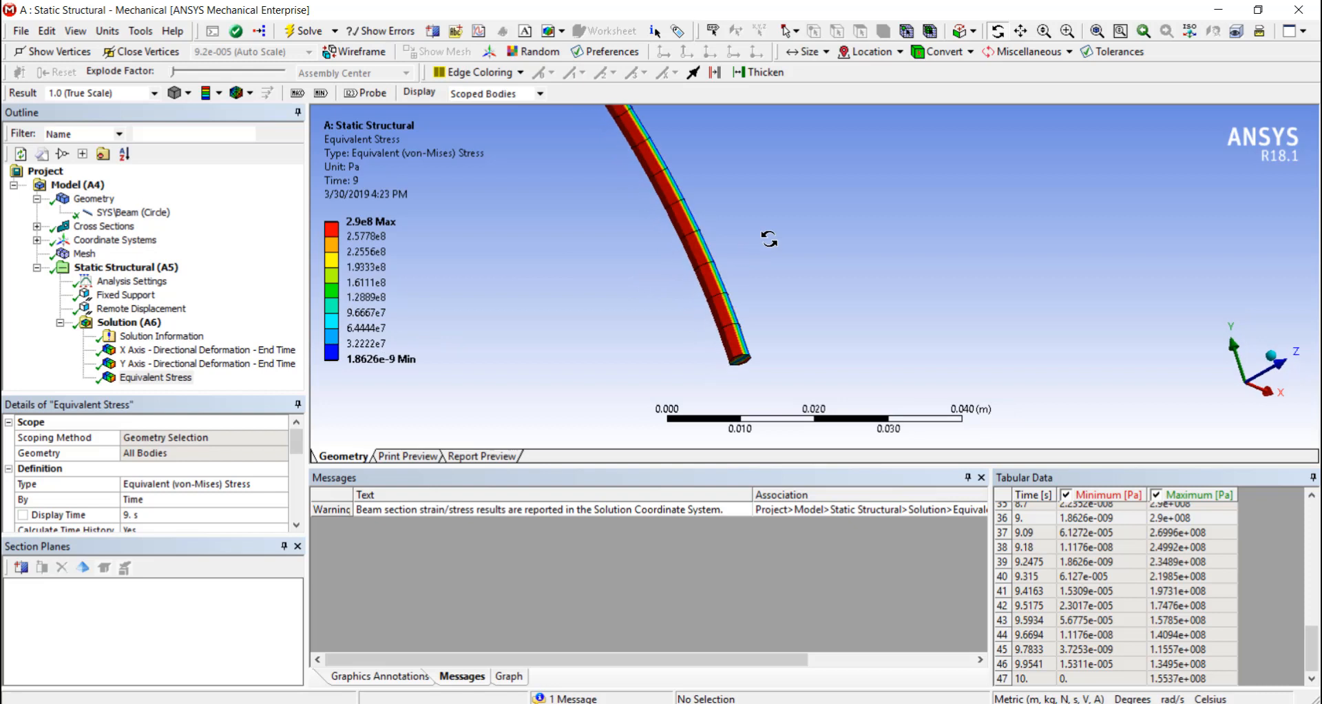
left_click_drag(733, 253, 751, 319)
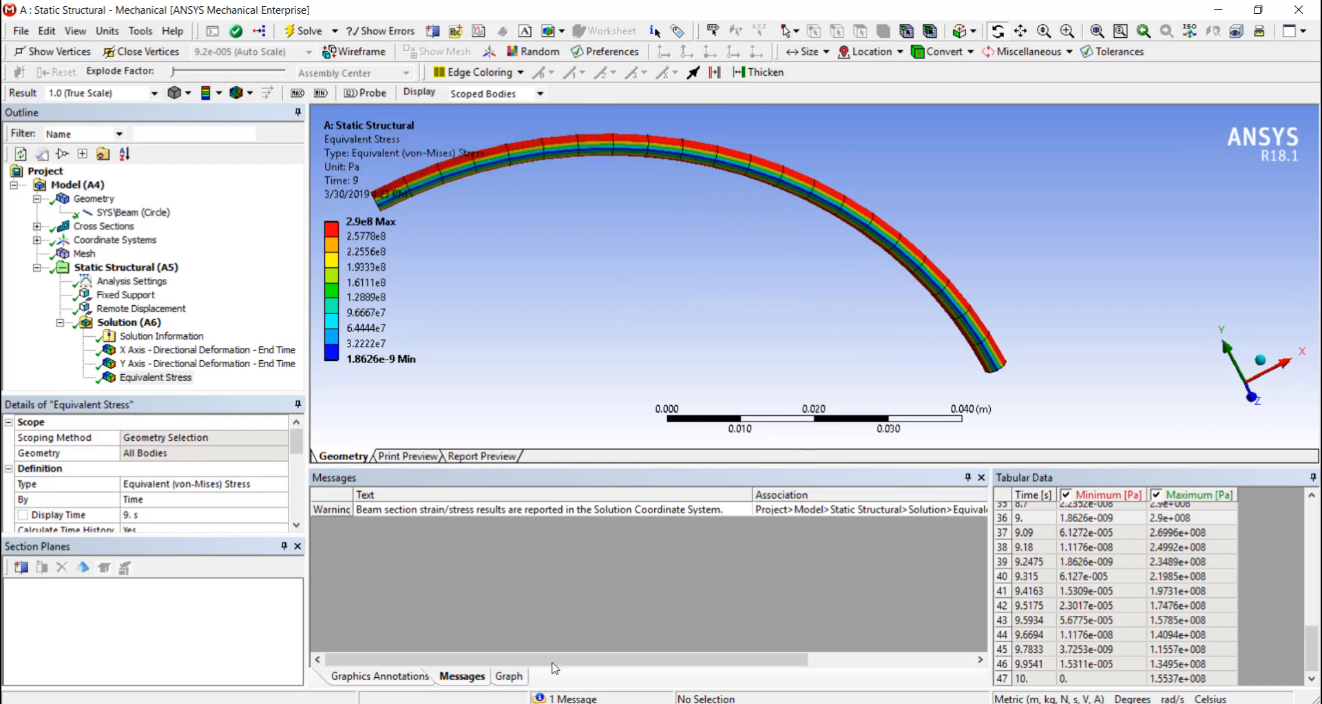
Step: Retrieve the equivalent stress at the final time point, time 10, after springback with maximum 1.5537e8 Pa
left_click(507, 675)
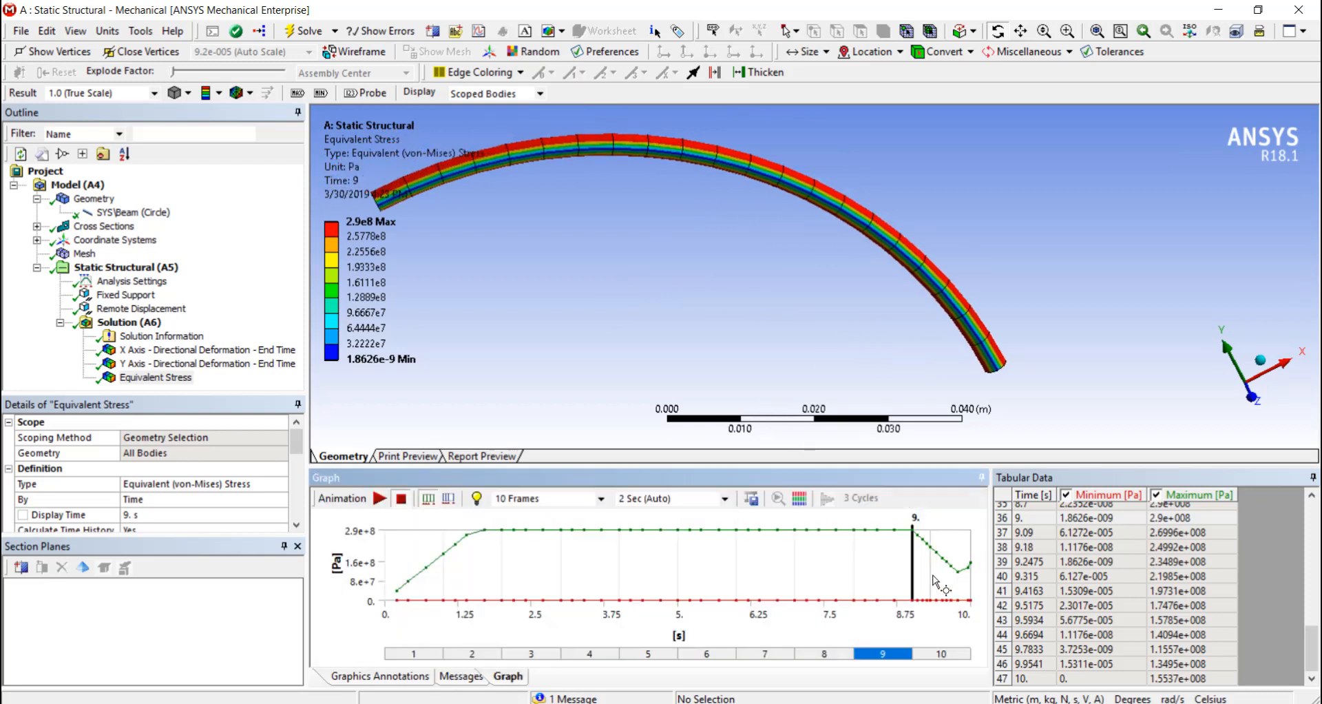
right_click(969, 566)
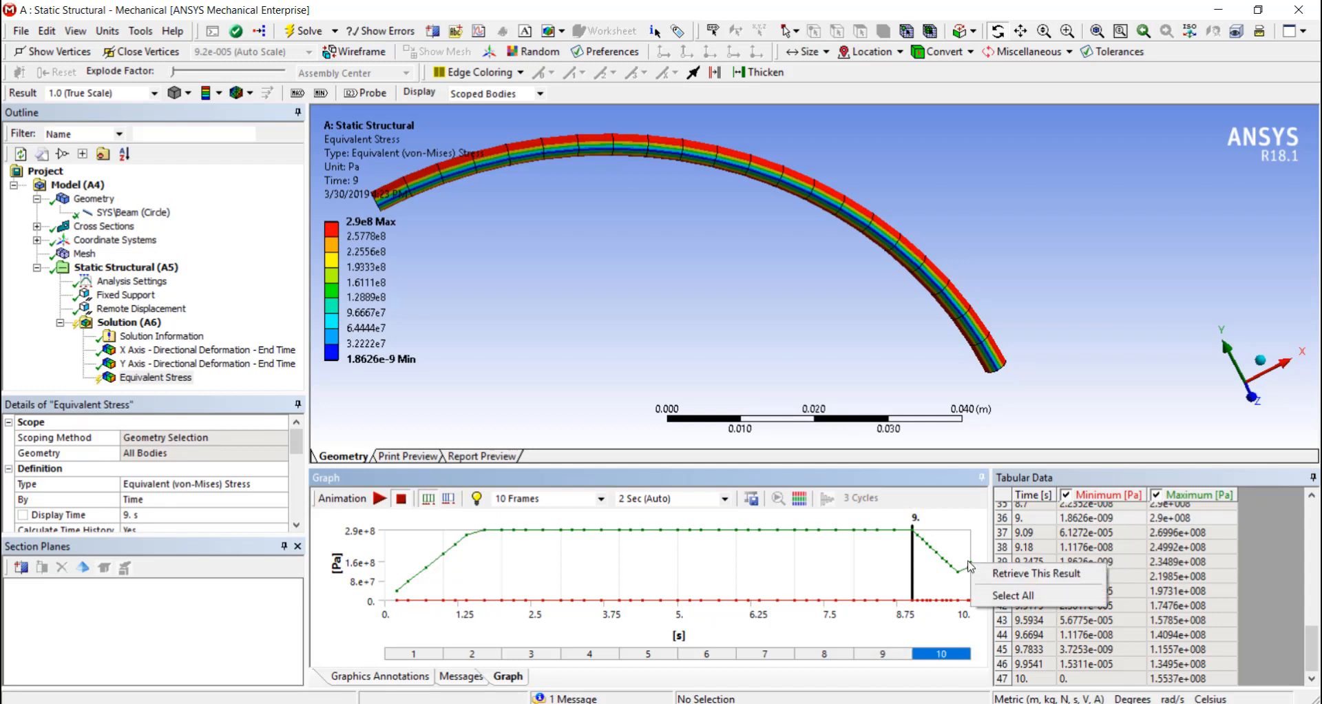
left_click(462, 675)
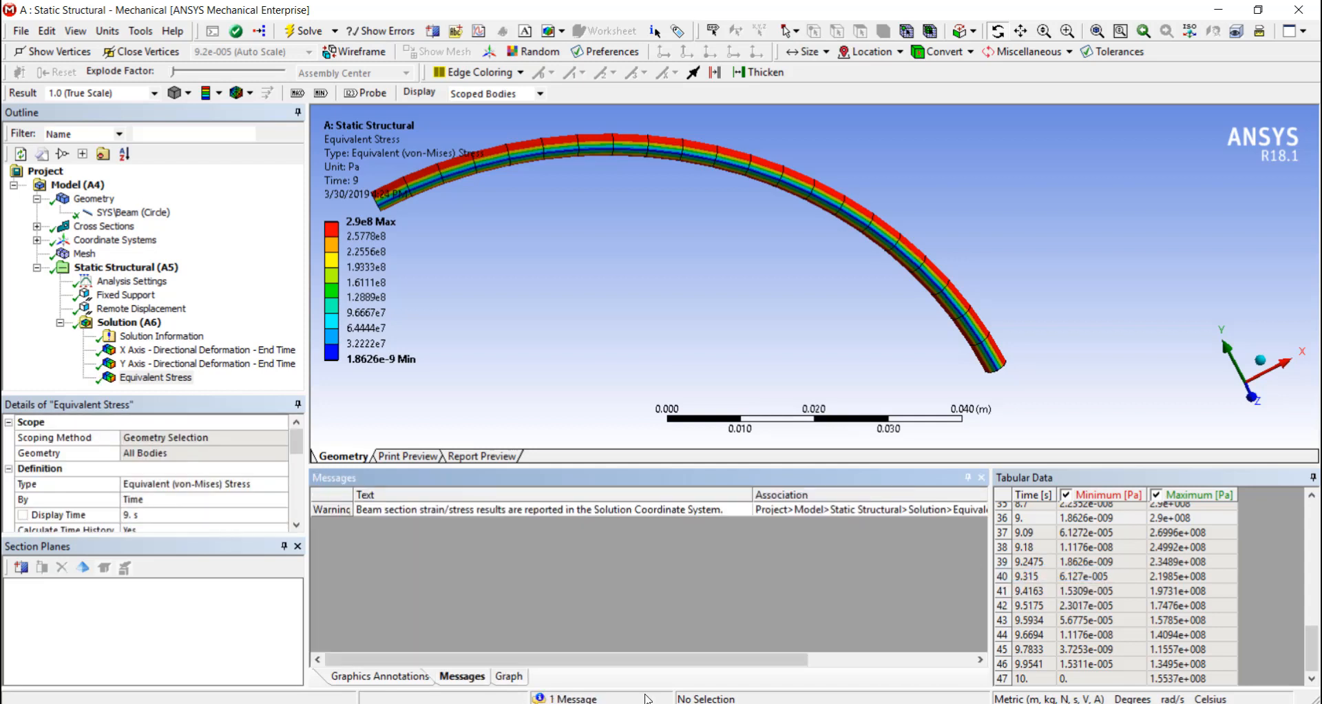
left_click(508, 675)
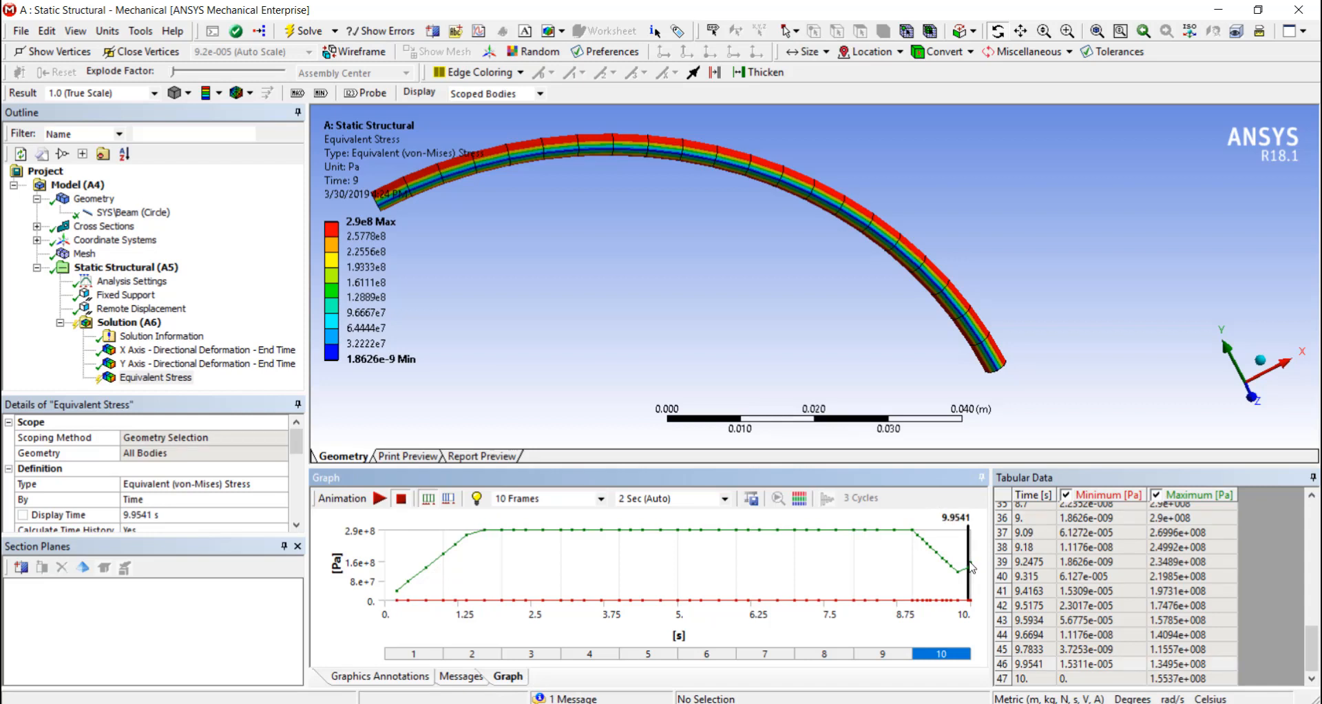
right_click(957, 556)
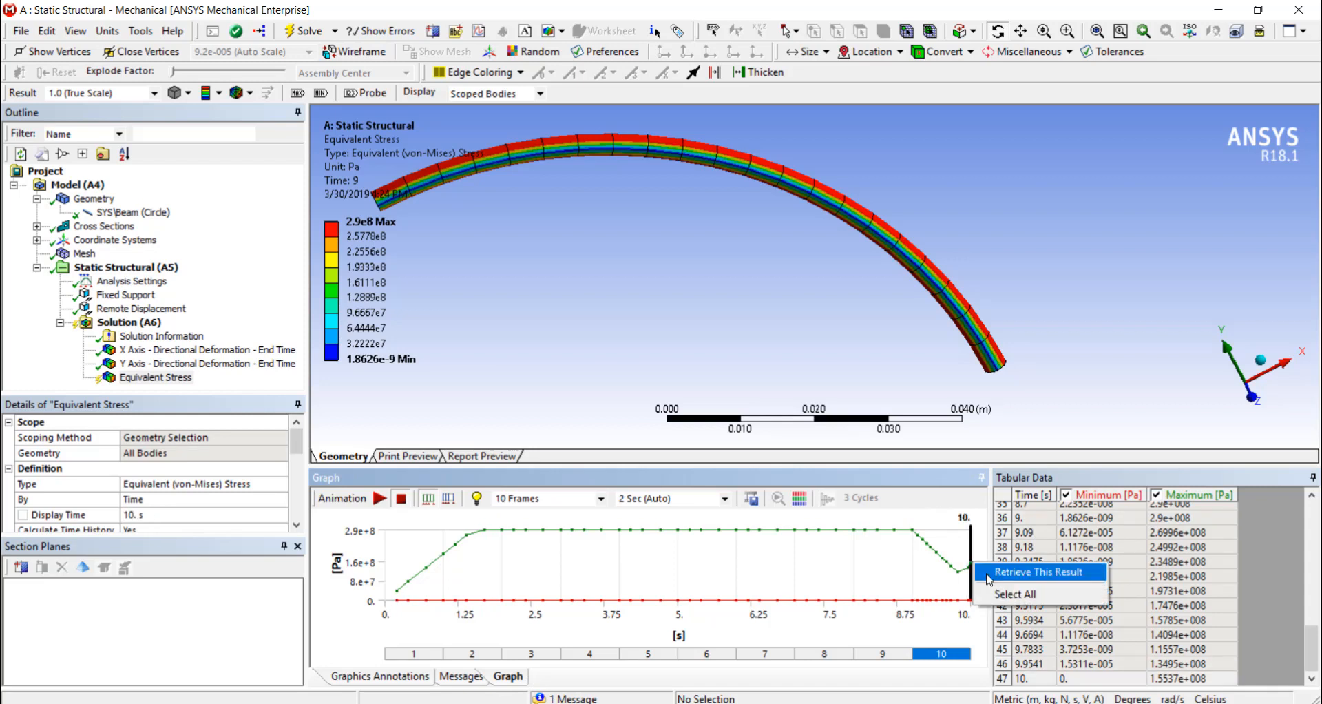
left_click(1040, 571)
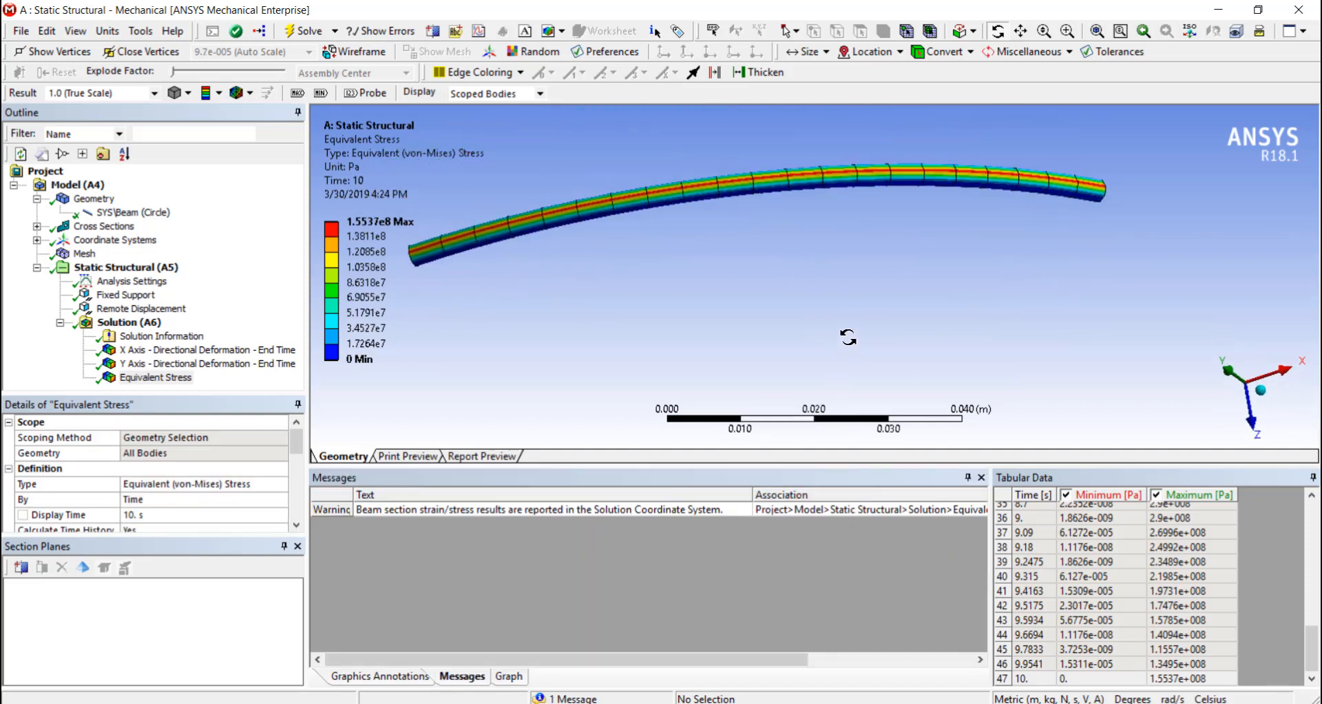
Step: Orbit the partly straightened beam to inspect its curvature from several angles
left_click_drag(848, 335, 877, 227)
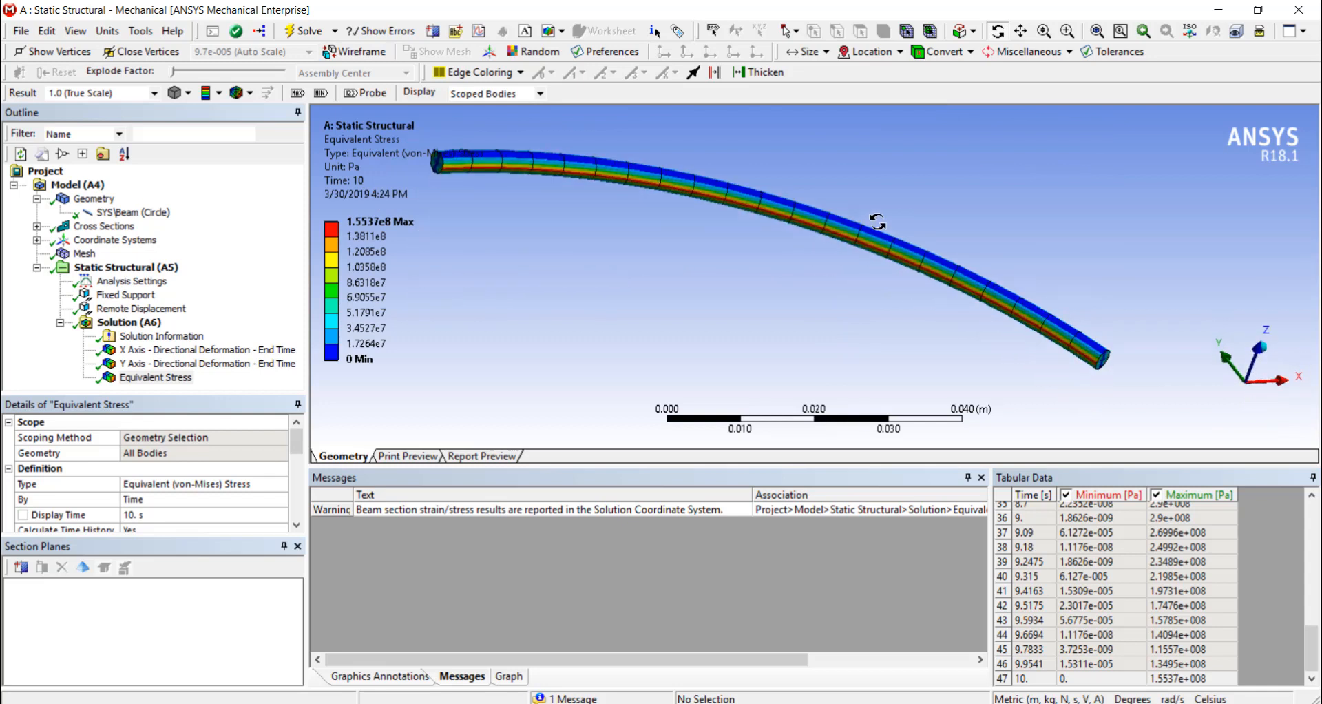
left_click_drag(876, 223, 911, 300)
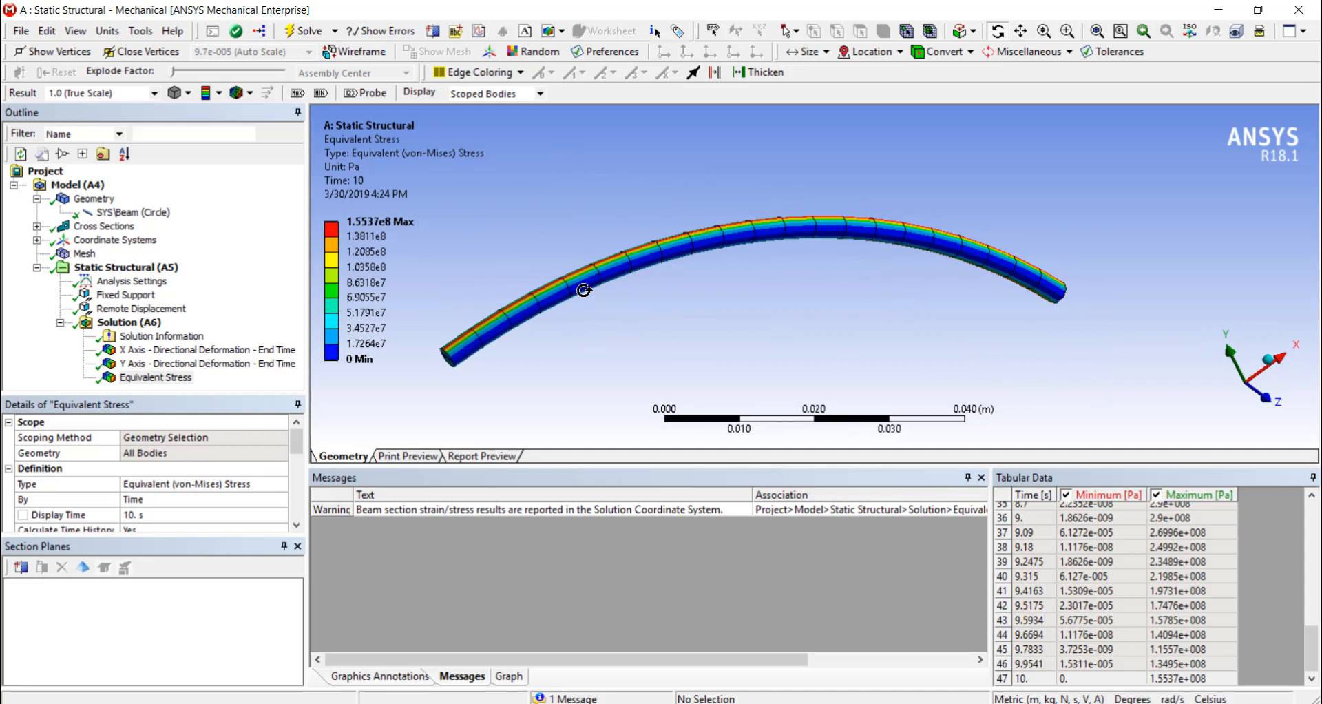
mouse_move(564, 244)
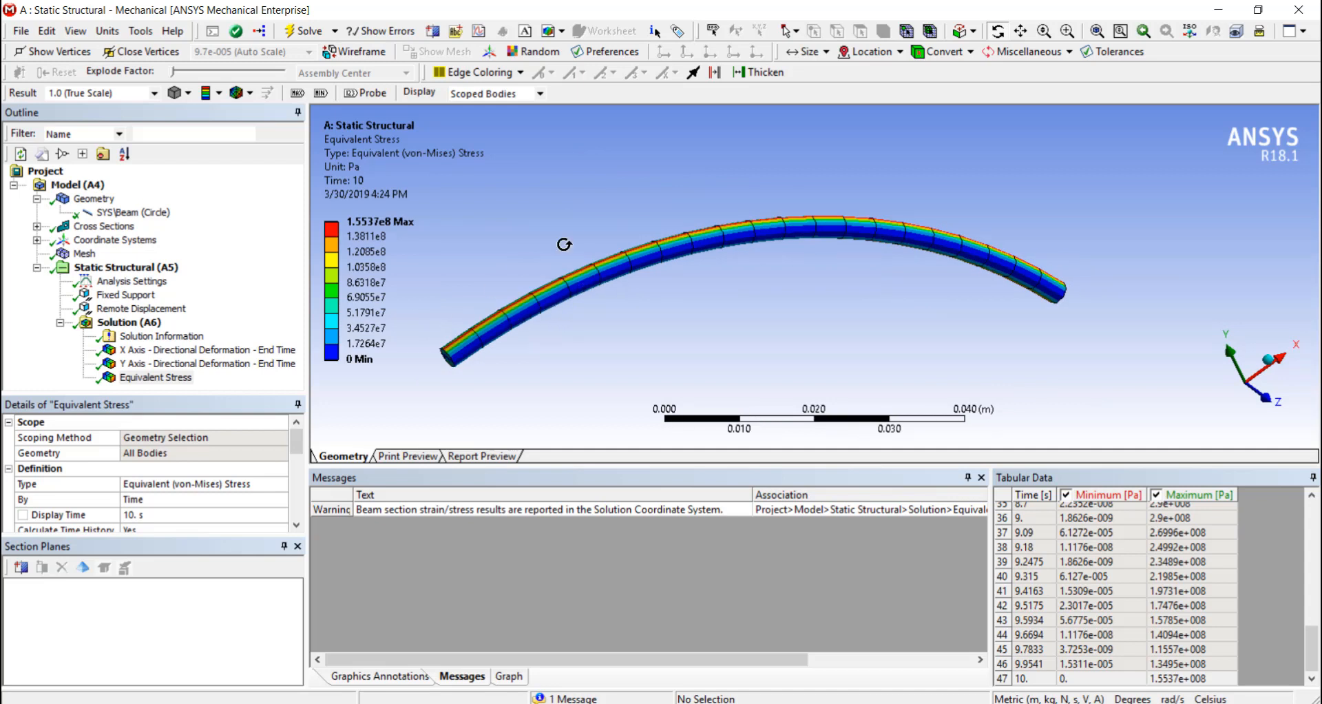
left_click_drag(564, 245, 653, 249)
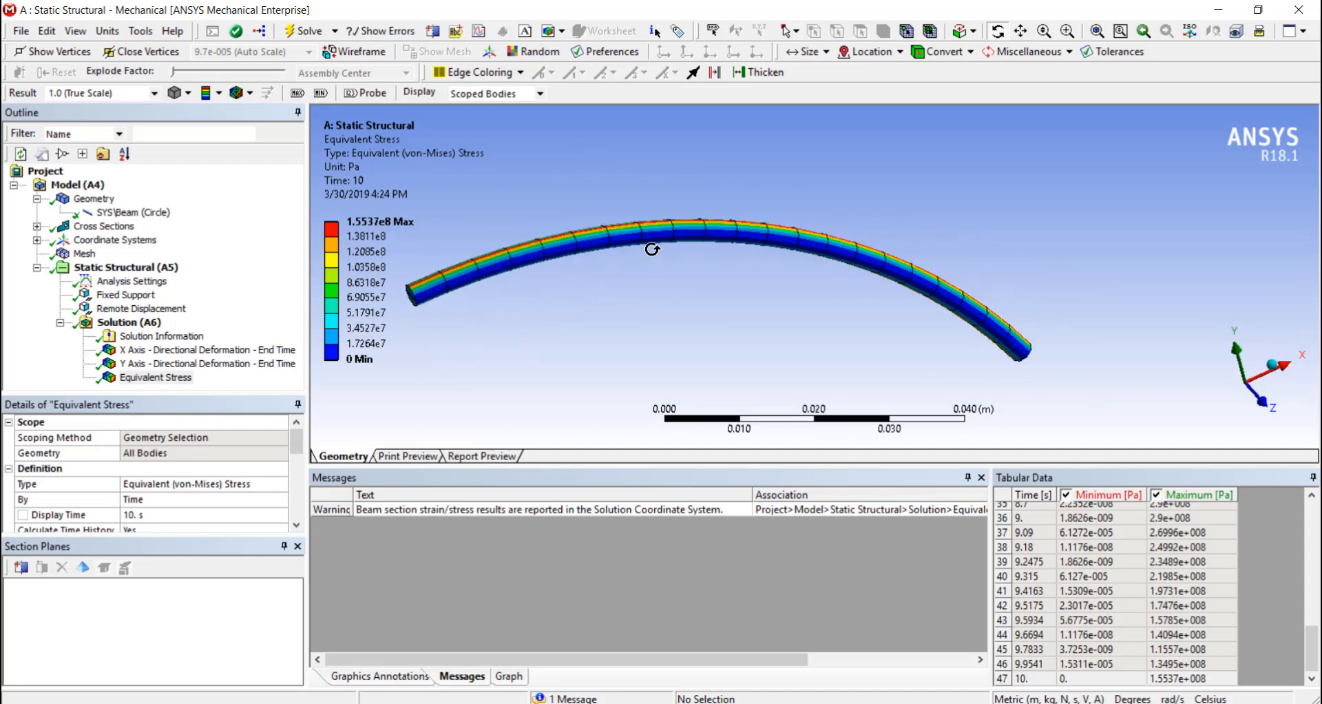
left_click_drag(653, 248, 776, 215)
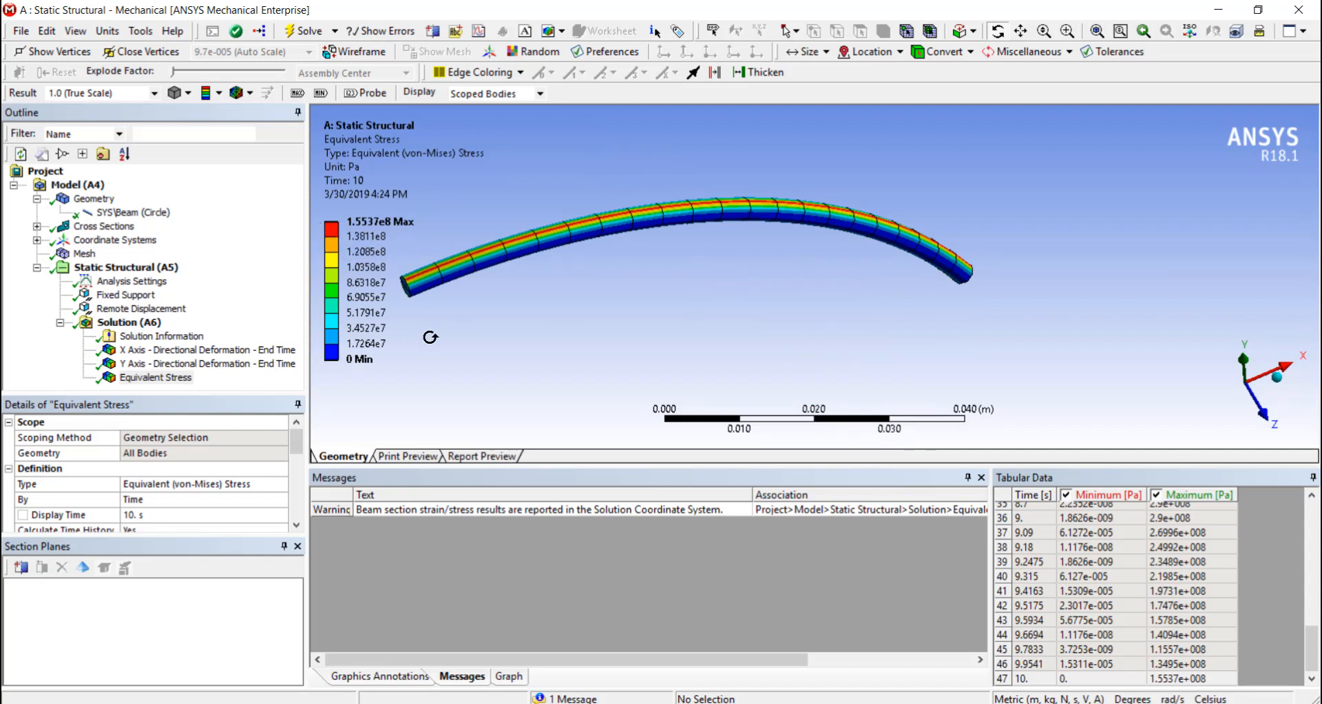
mouse_move(497, 346)
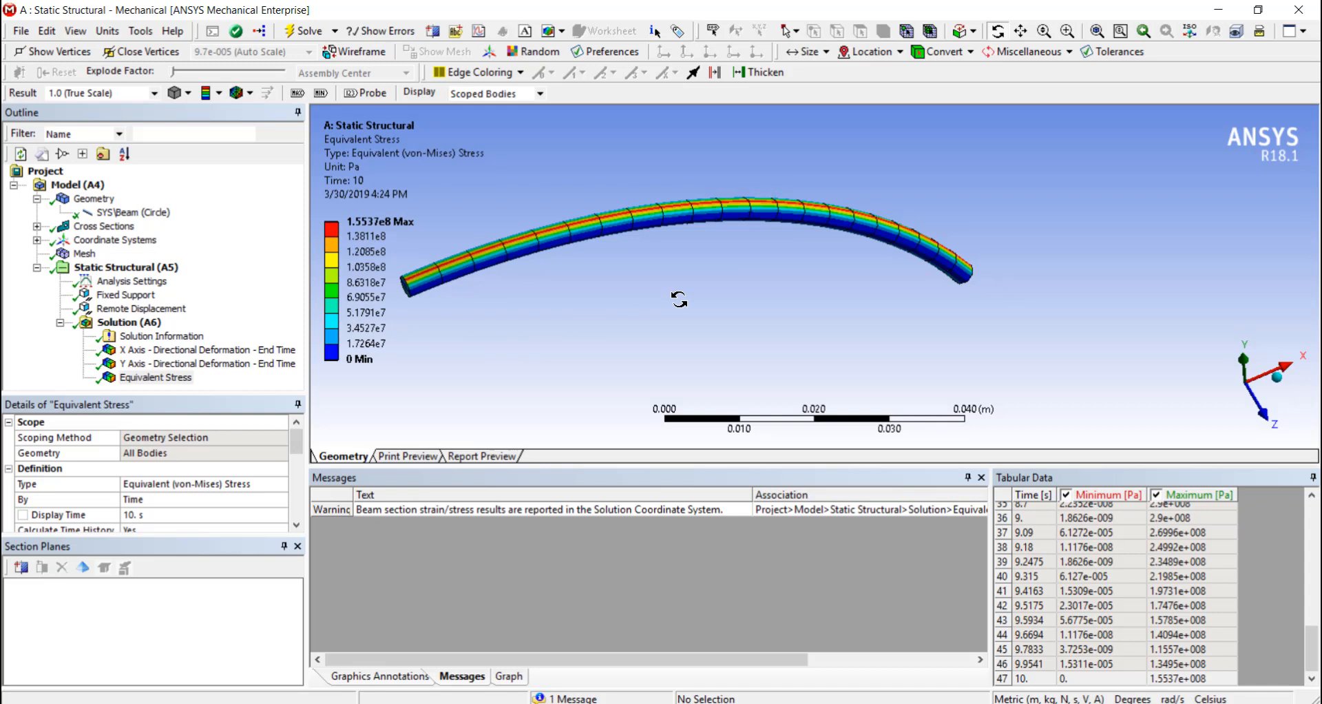
mouse_move(860, 366)
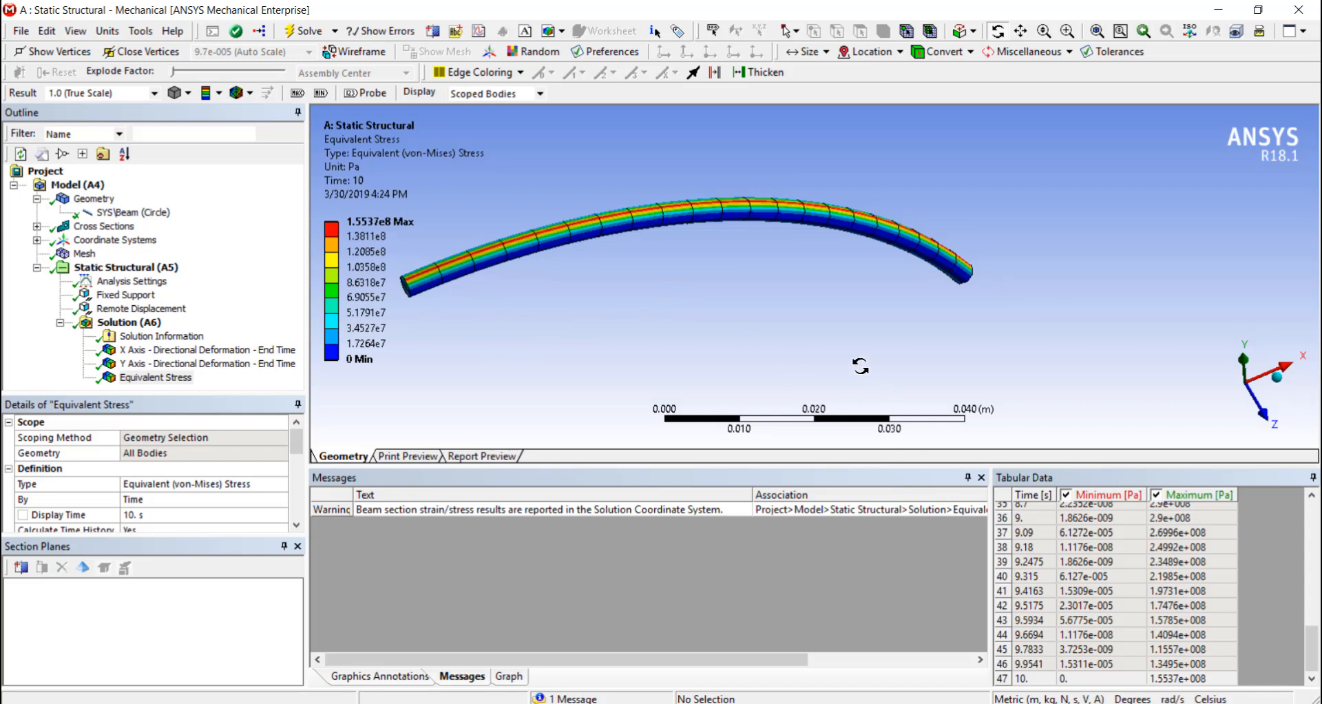
mouse_move(532, 263)
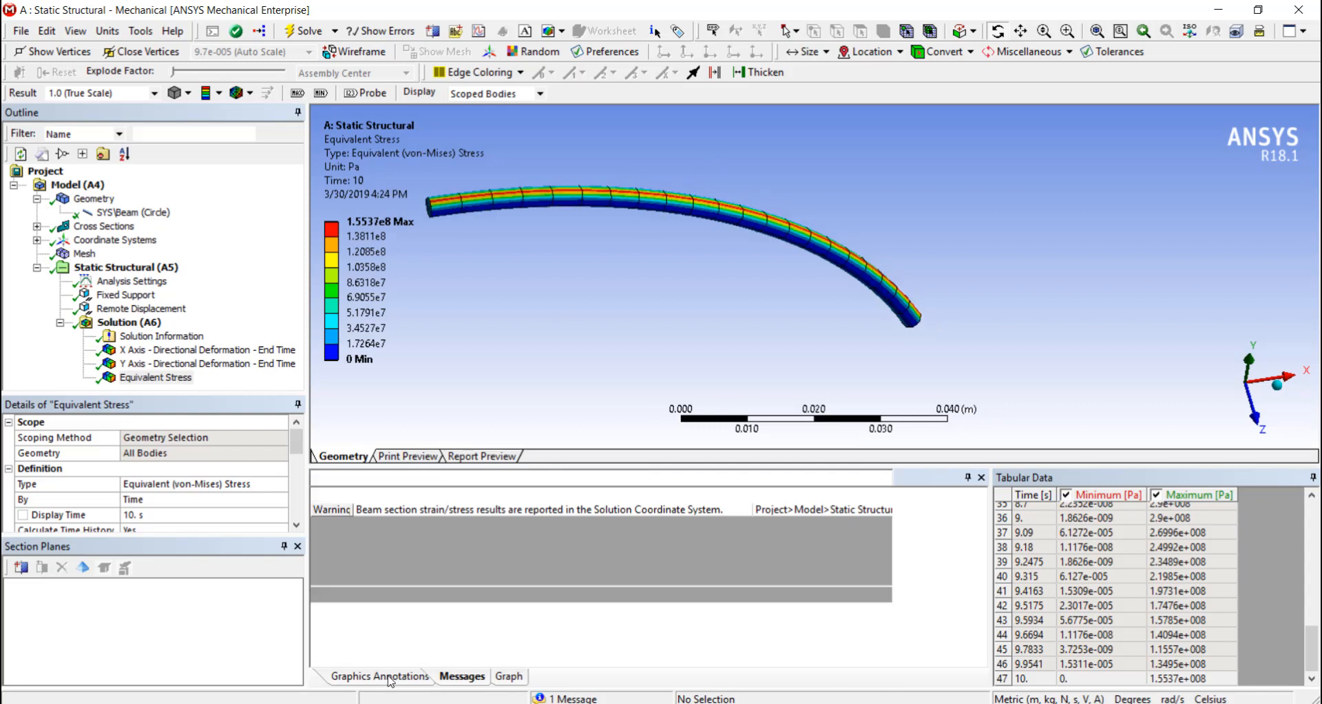
Step: Animate the equivalent stress result through the load history from the Animation toolbar
left_click(508, 676)
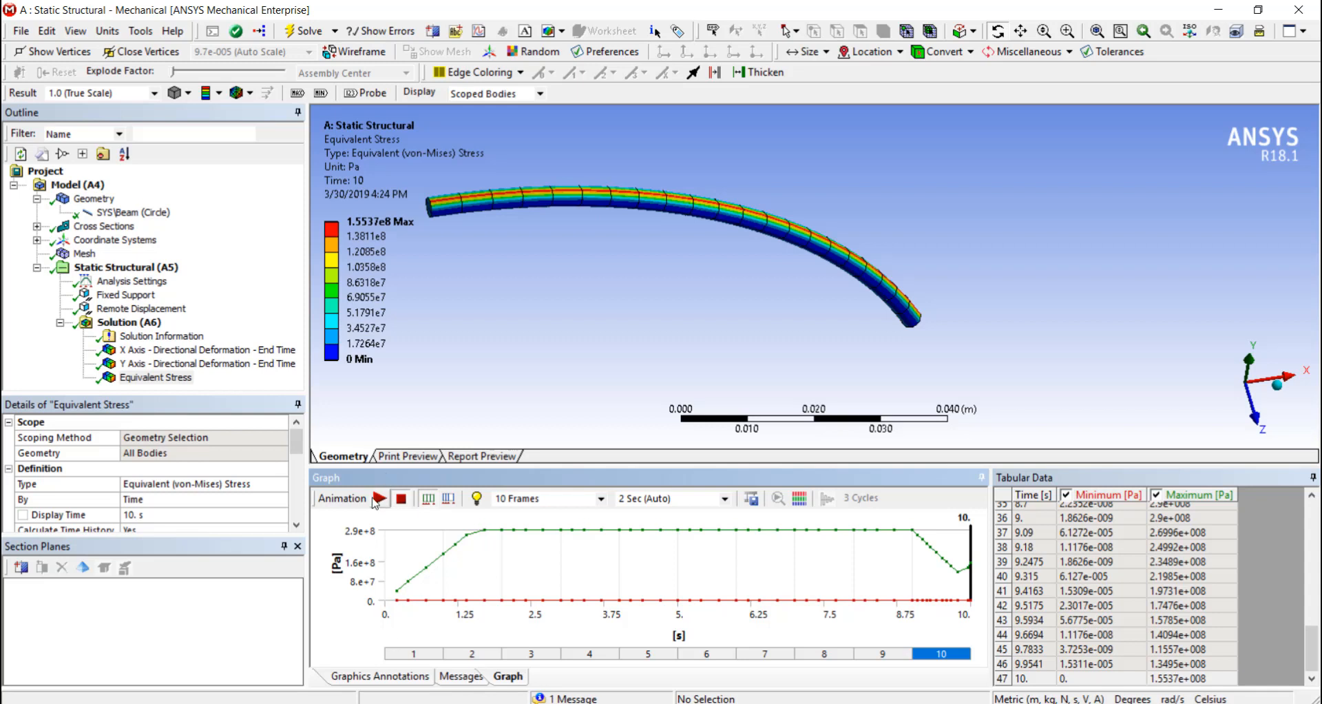
left_click(376, 497)
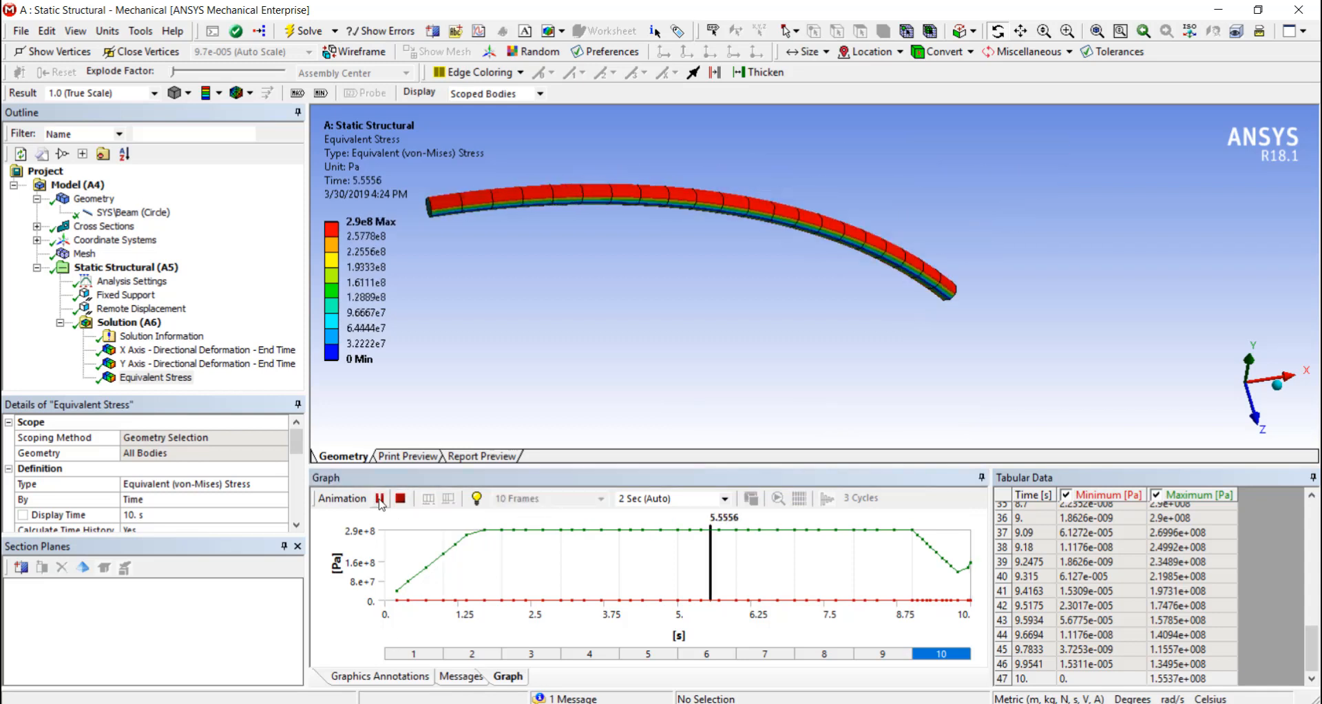
left_click(378, 497)
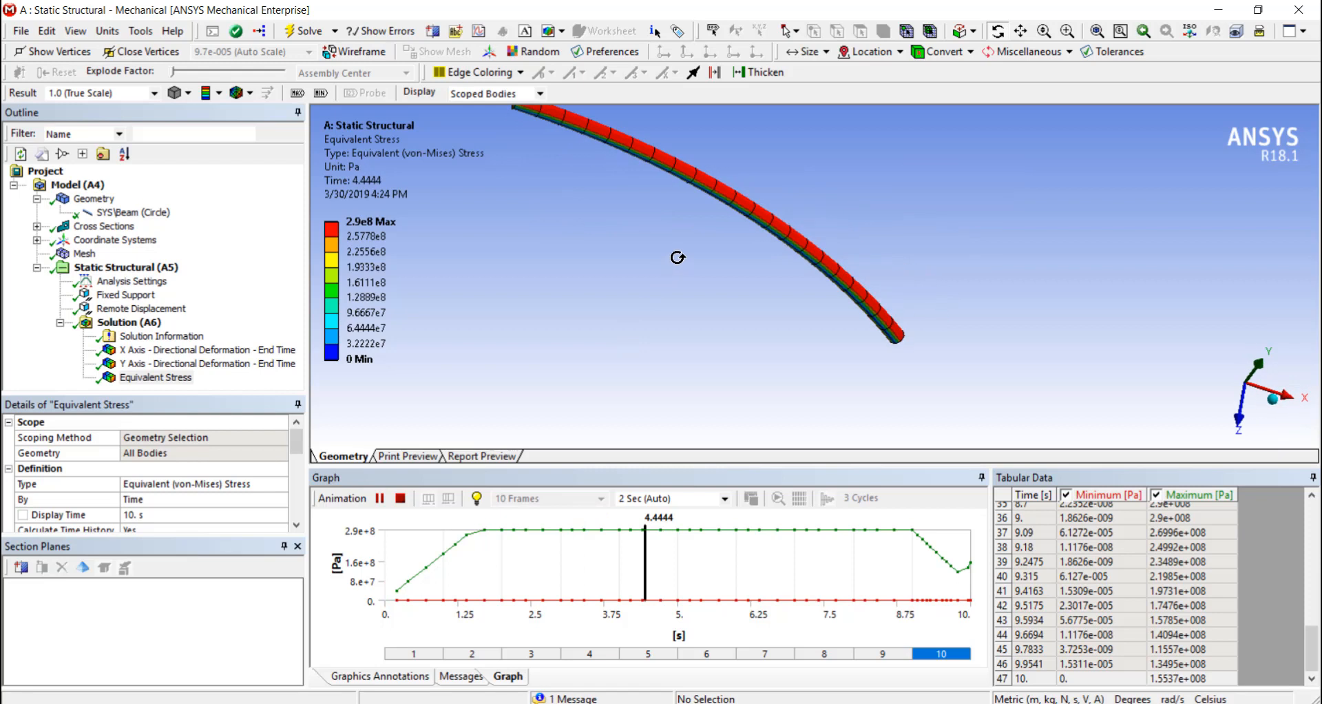